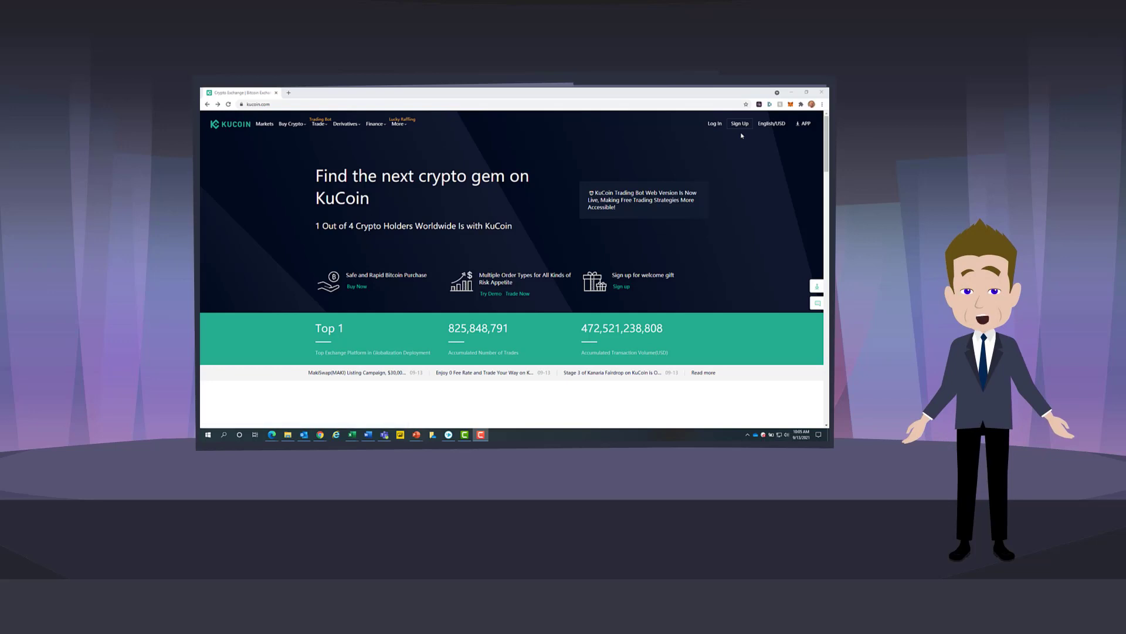
left_click(739, 123)
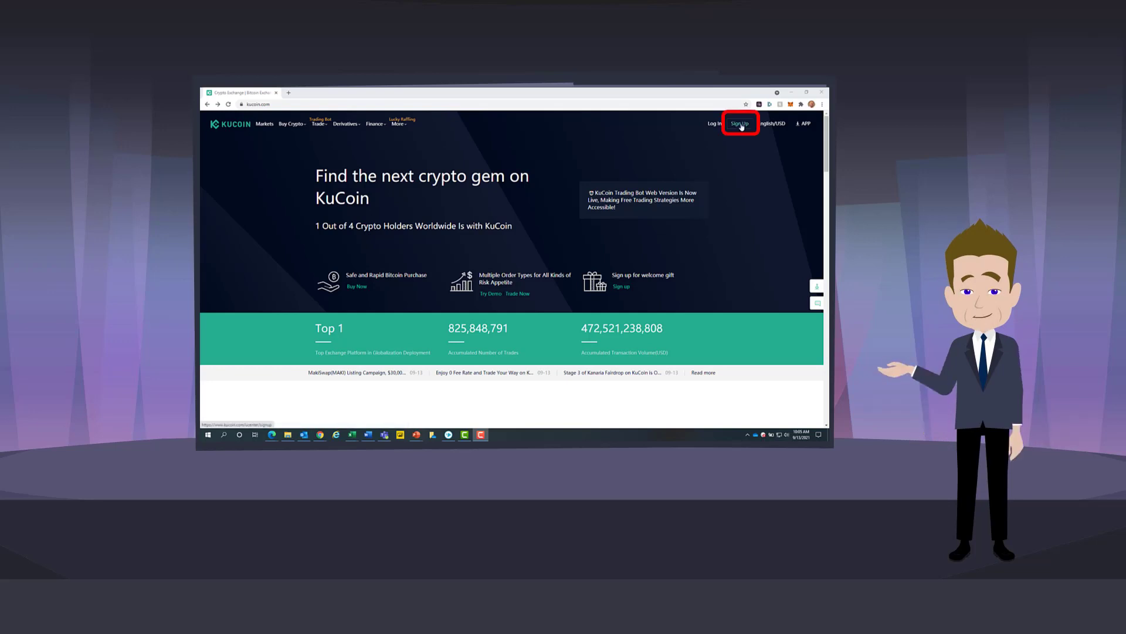
left_click(742, 123)
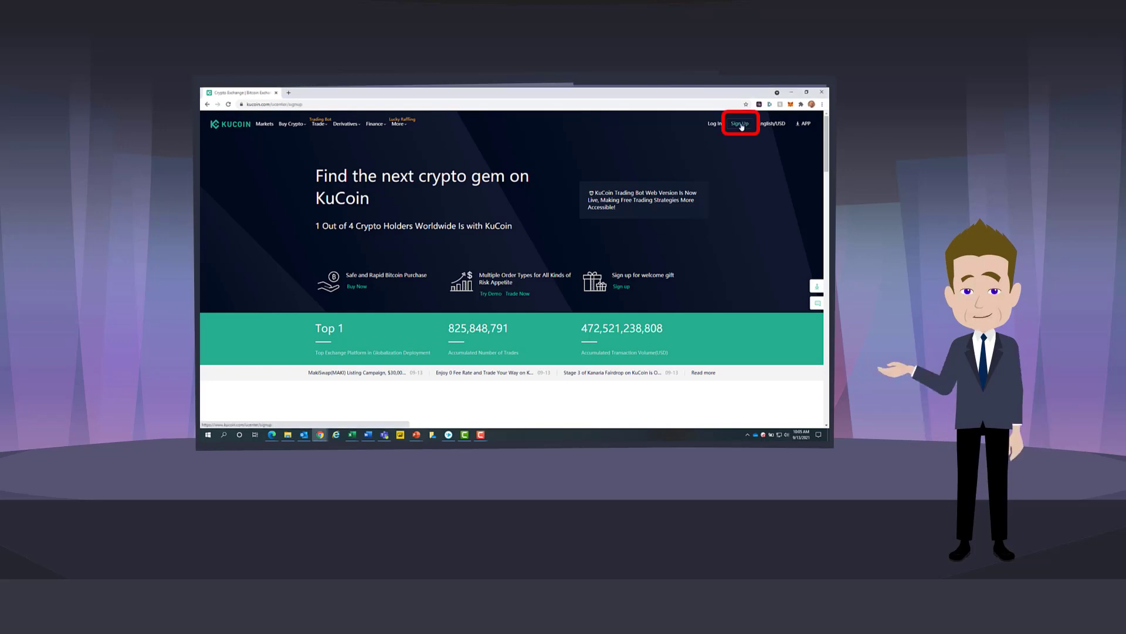
left_click(739, 123)
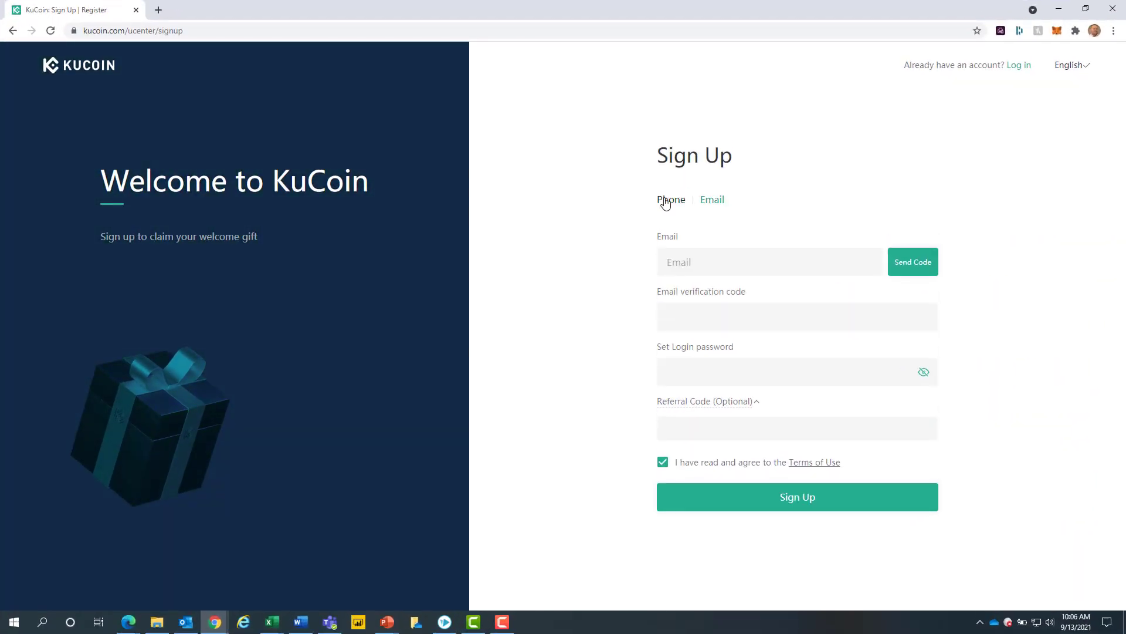
left_click(671, 199)
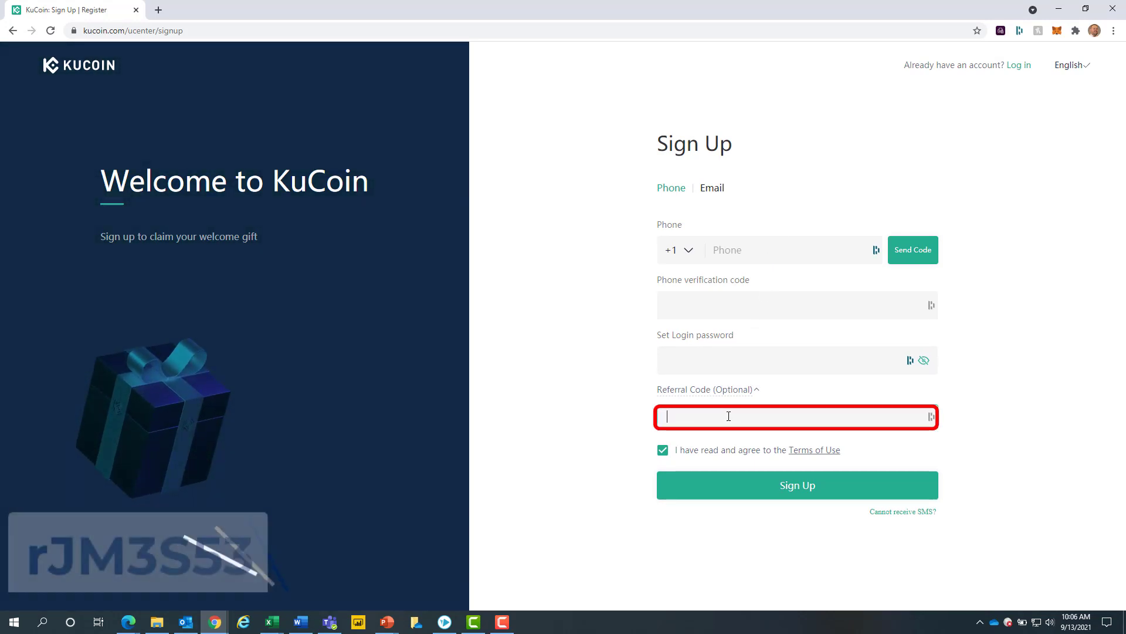
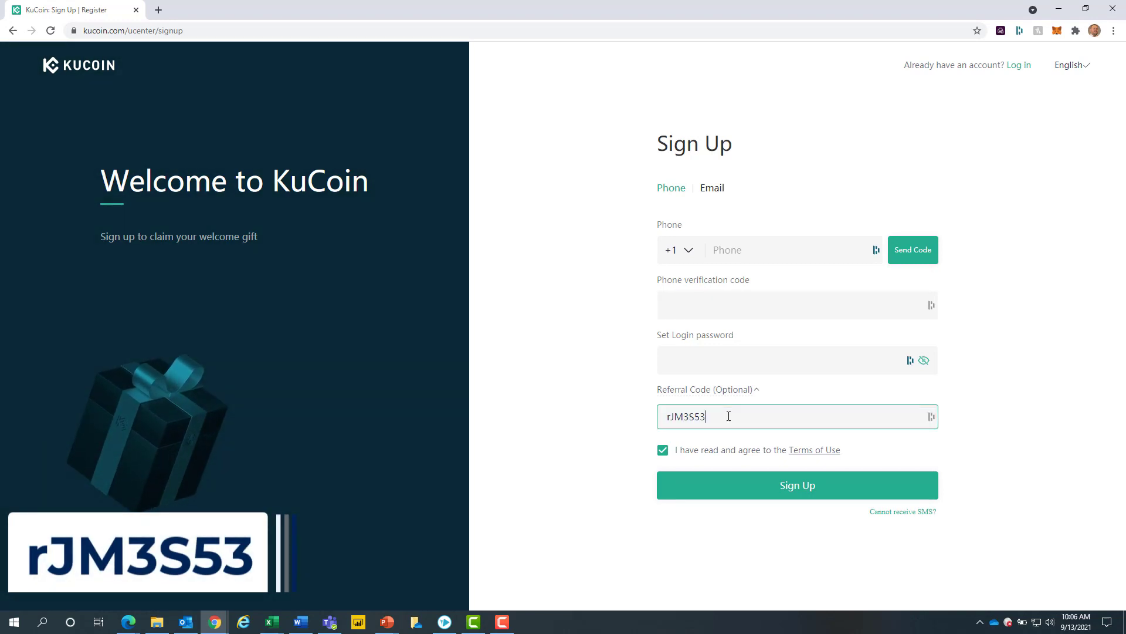
left_click(798, 485)
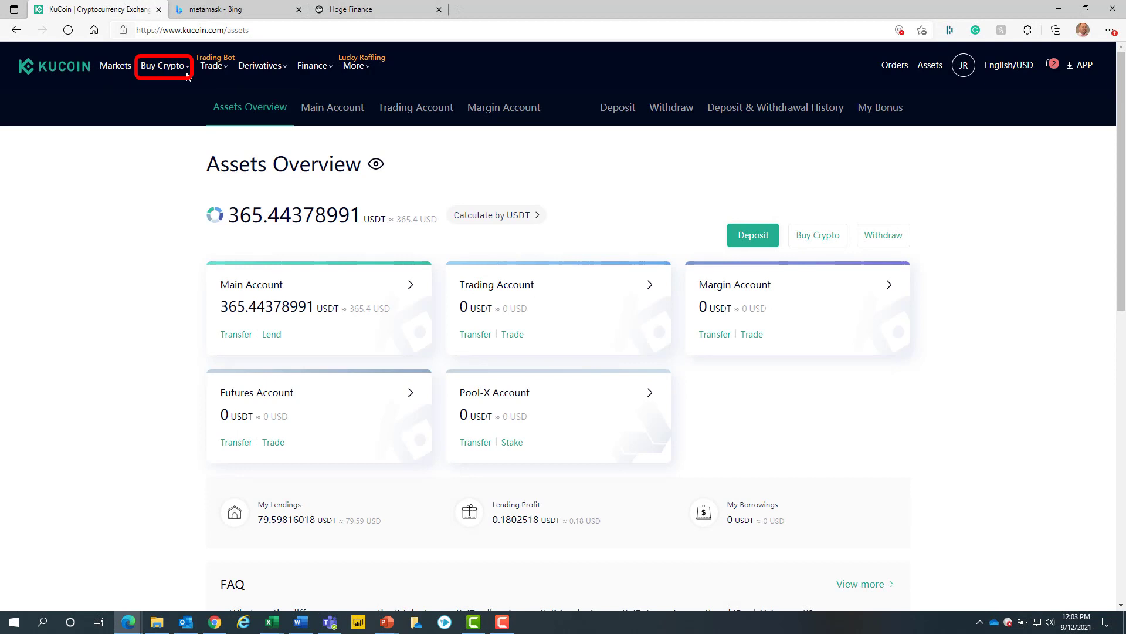
Begin a credit/debit card crypto purchase and enter 125 USD to spend
left_click(163, 65)
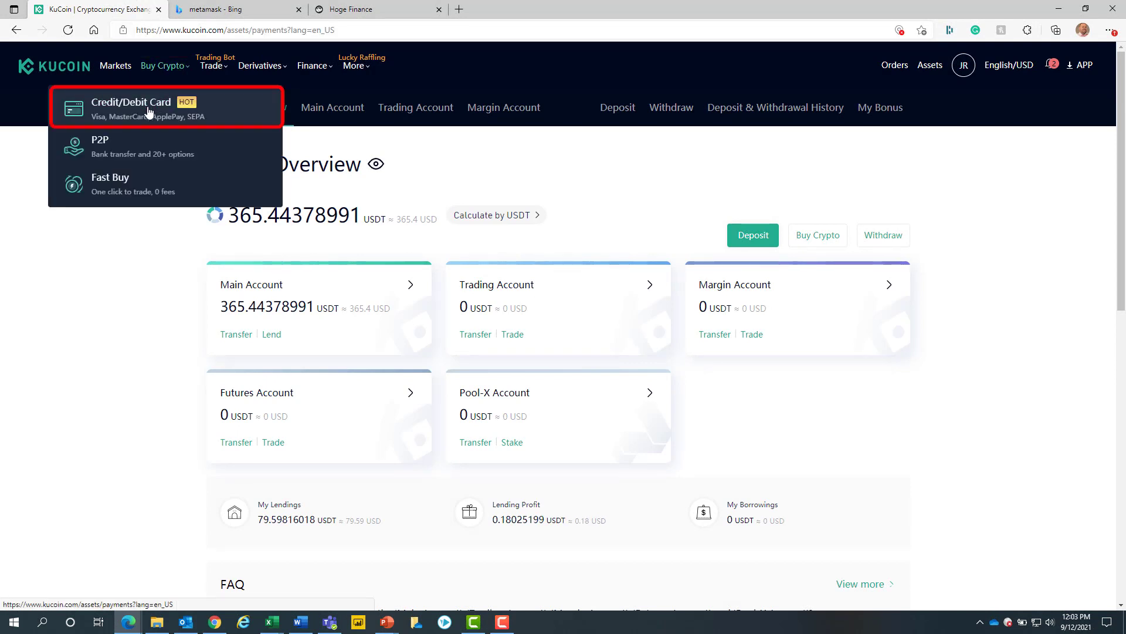
left_click(131, 102)
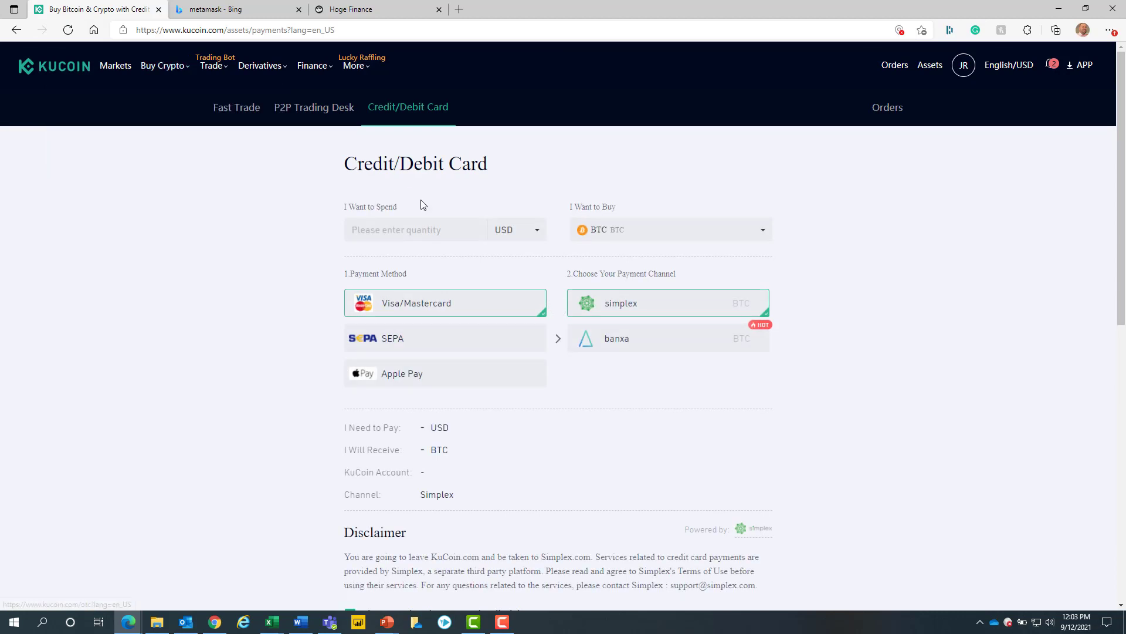
left_click(416, 230)
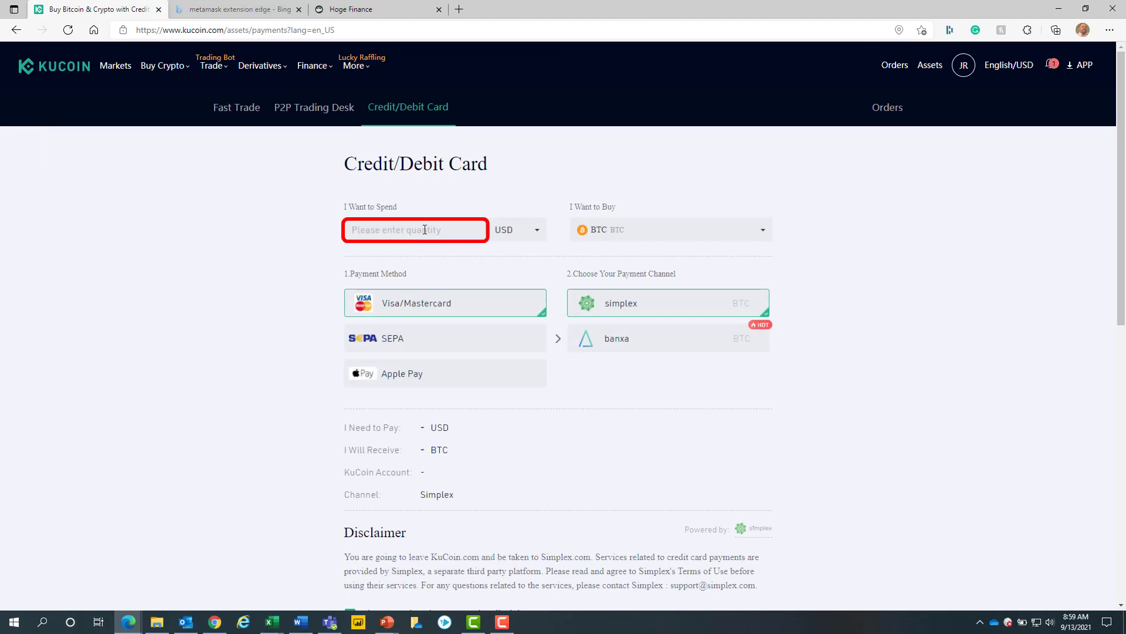
type("125")
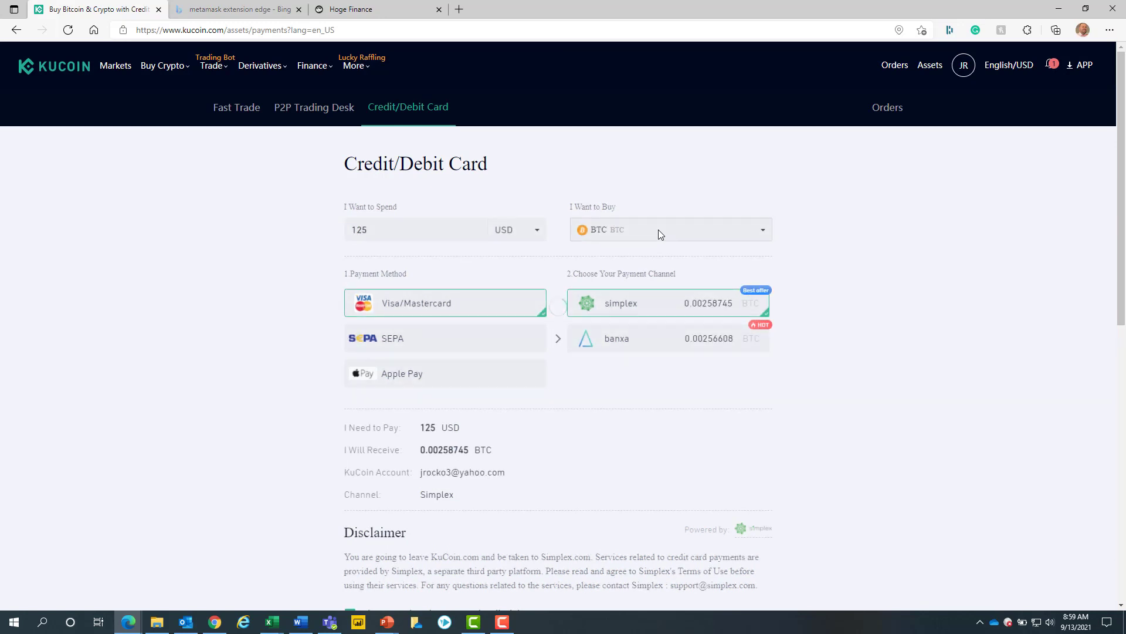
Choose BNB as the coin to buy and confirm the Banxa purchase
left_click(670, 230)
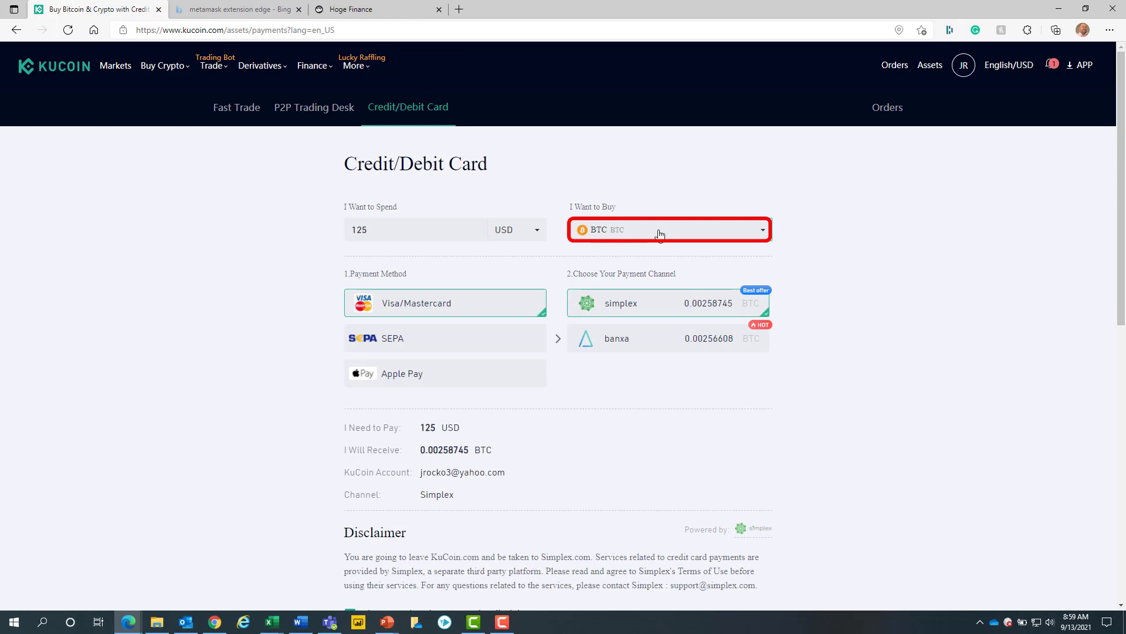
left_click(668, 230)
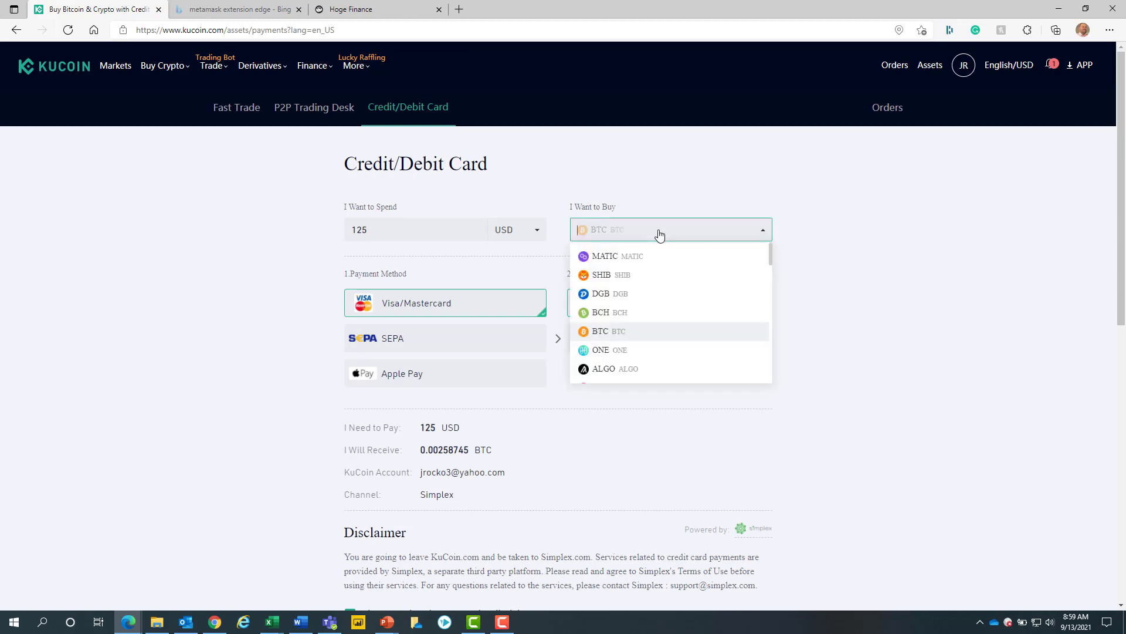
type("bnb")
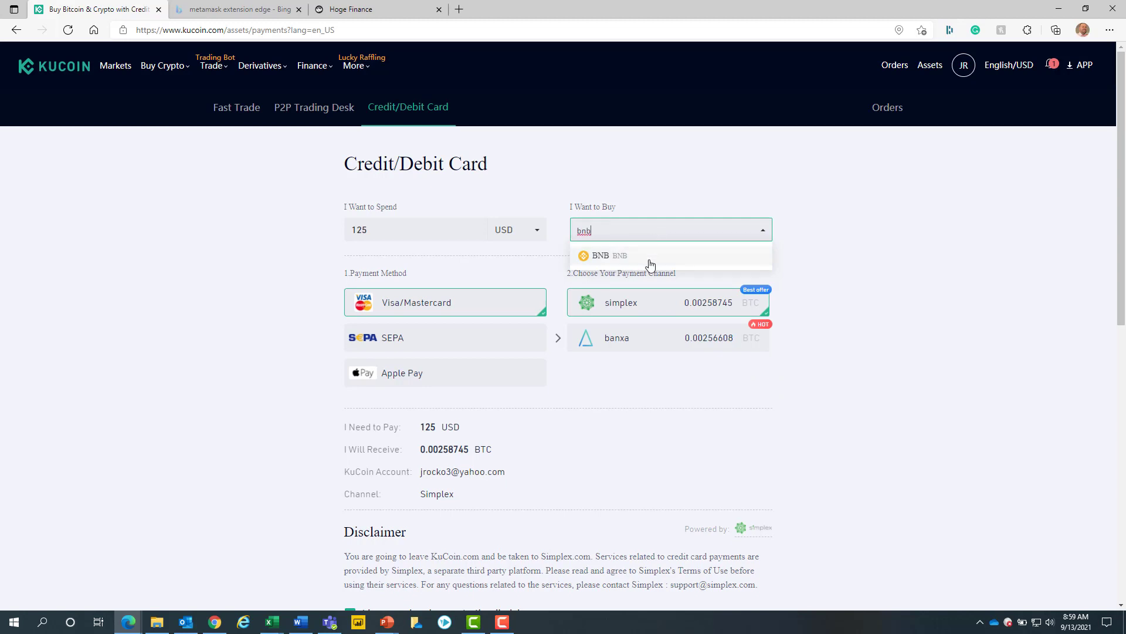
left_click(620, 256)
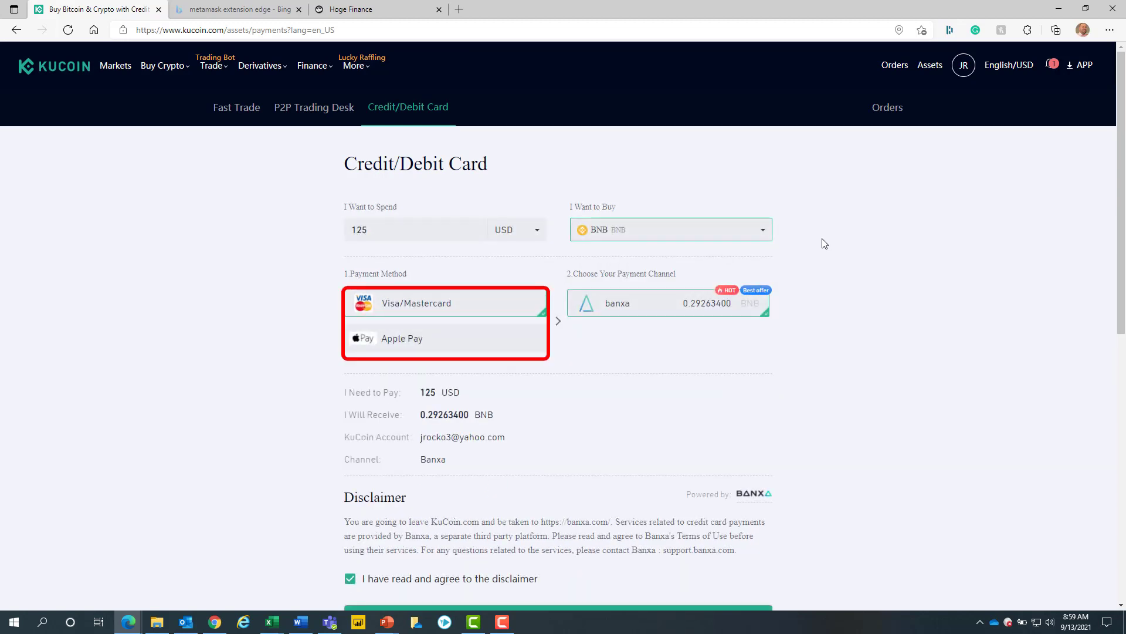
scroll("down", 3)
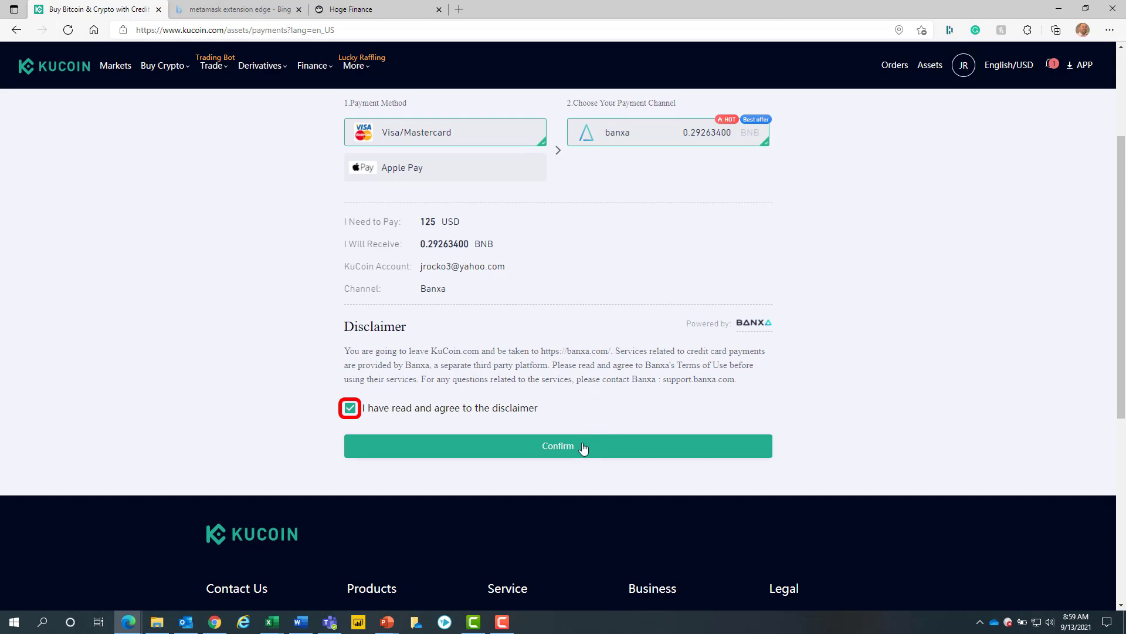
left_click(575, 445)
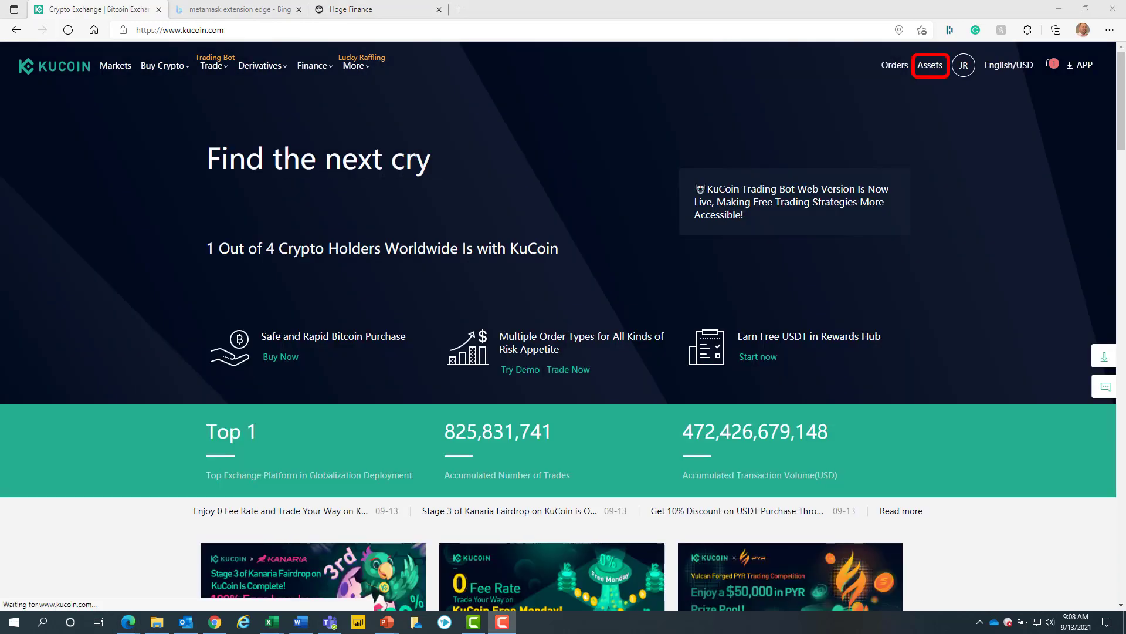
Go to the Assets withdraw page and bring up the coin selector
left_click(930, 65)
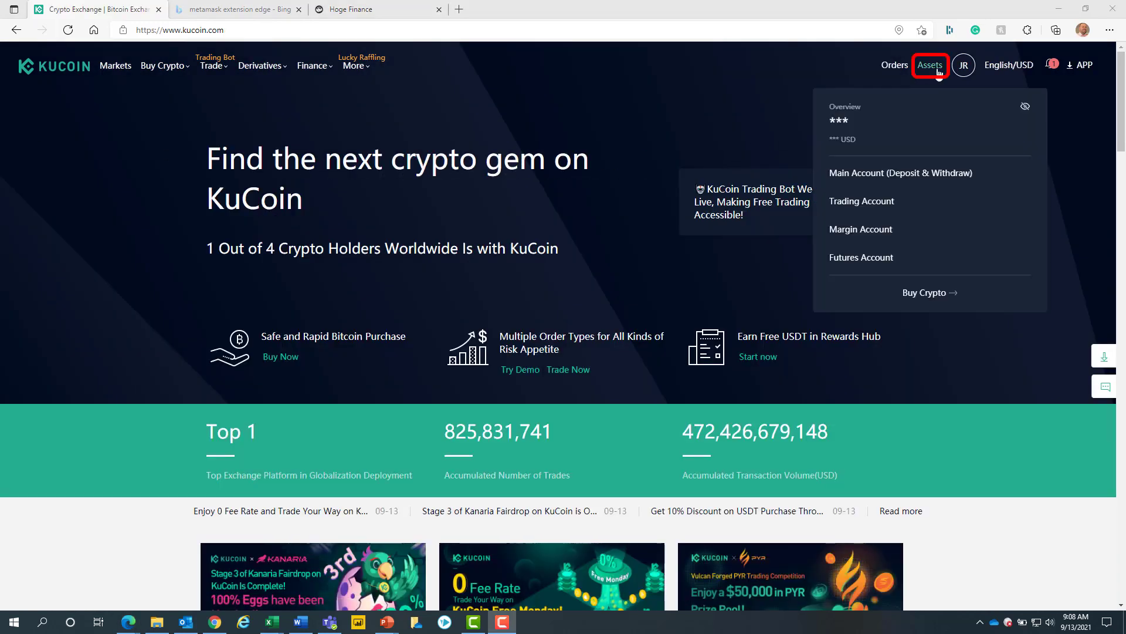
left_click(930, 66)
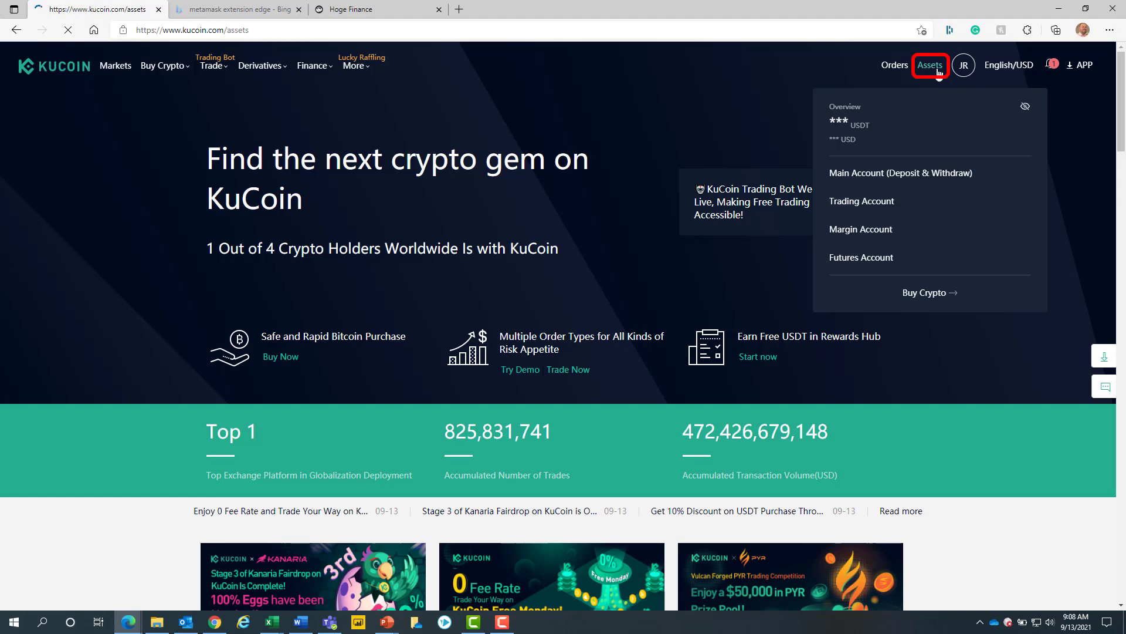
left_click(929, 66)
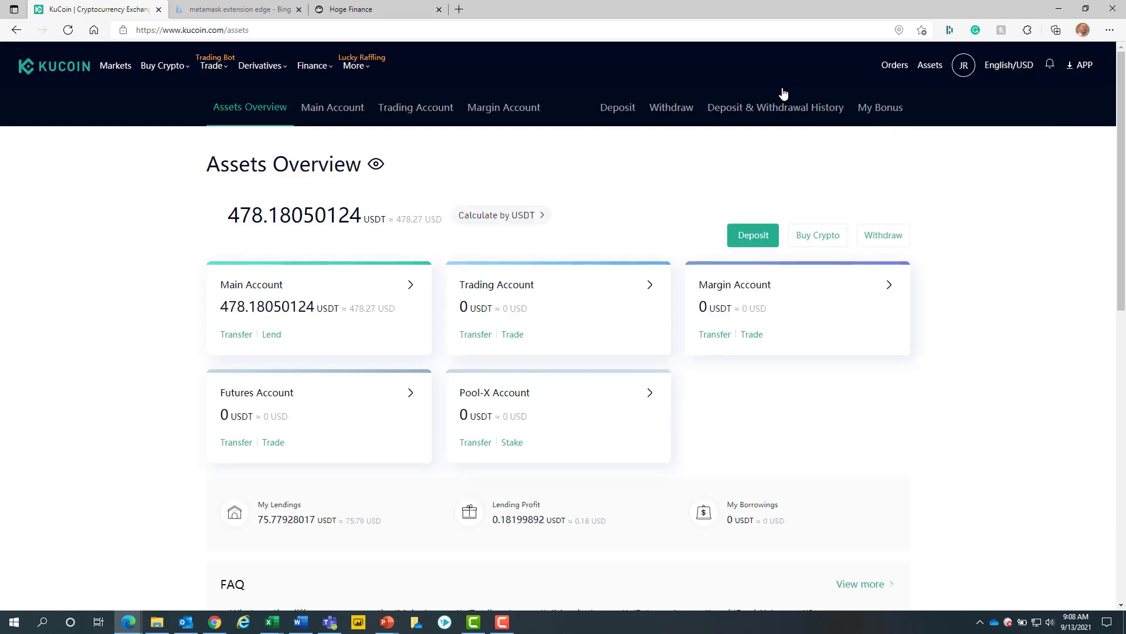
mouse_move(677, 111)
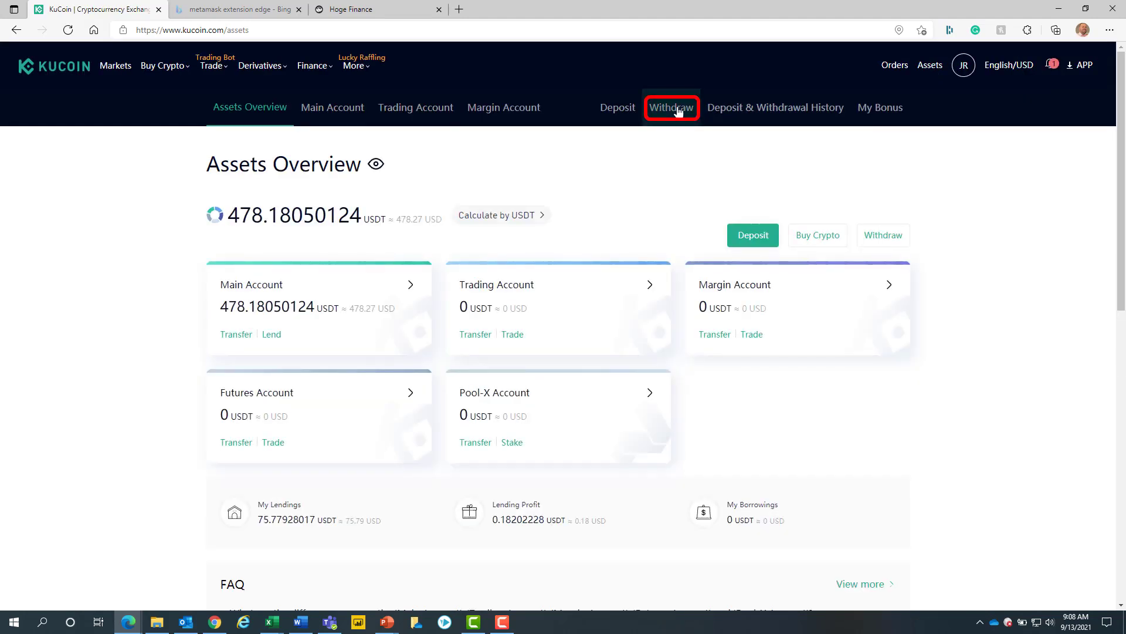
left_click(671, 107)
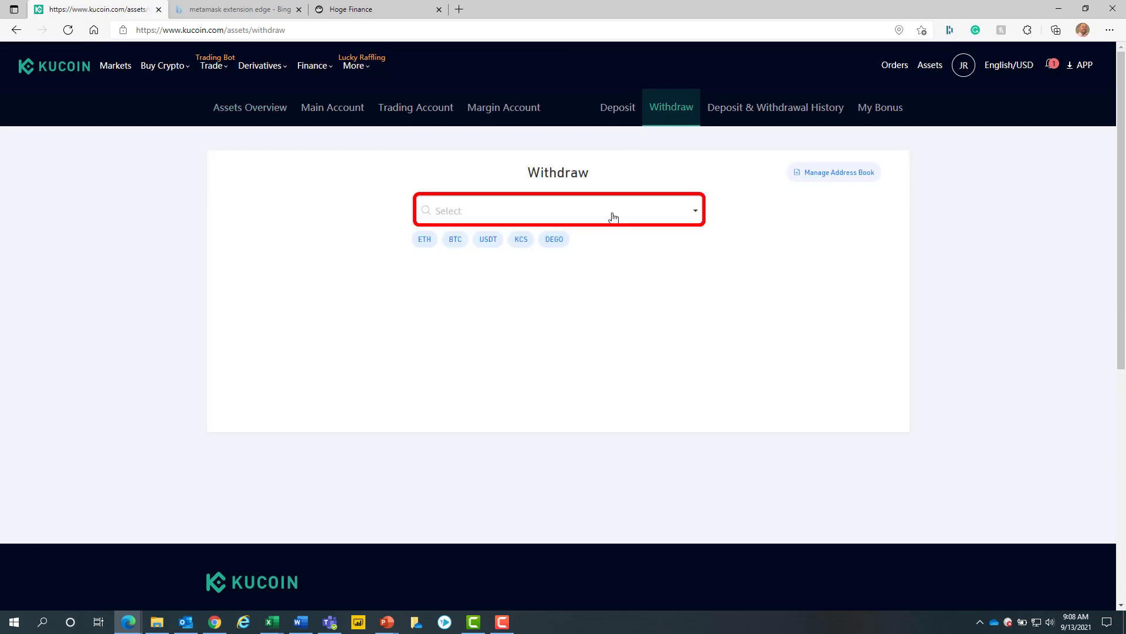
left_click(559, 210)
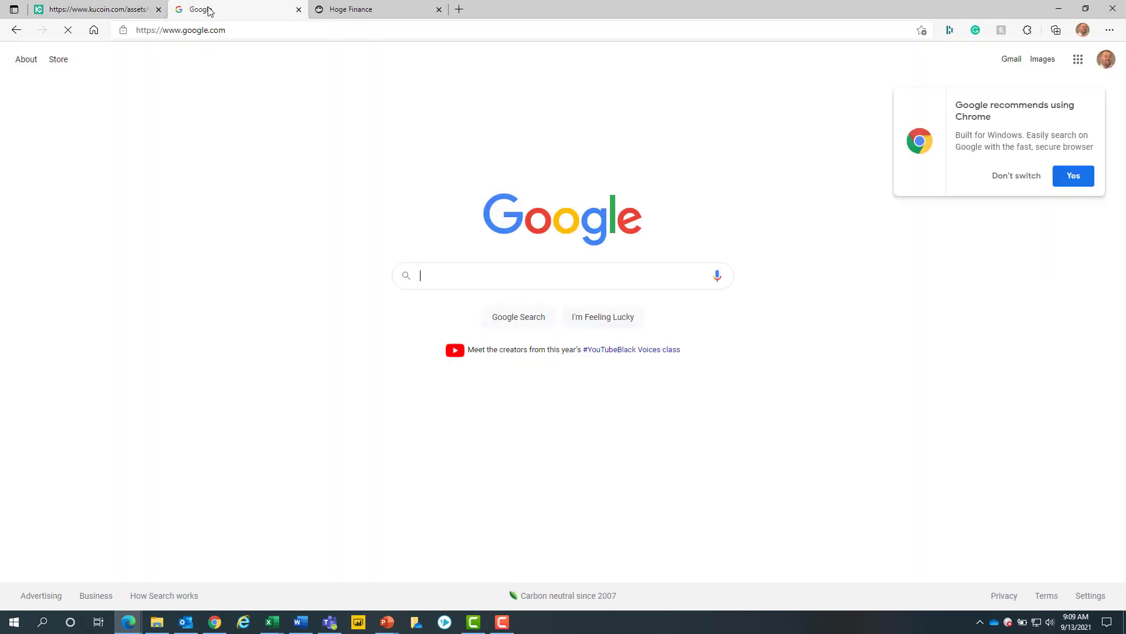
Search Google for 'metamask extension edge' and open the Edge Add-ons result
type("metamask extension edge")
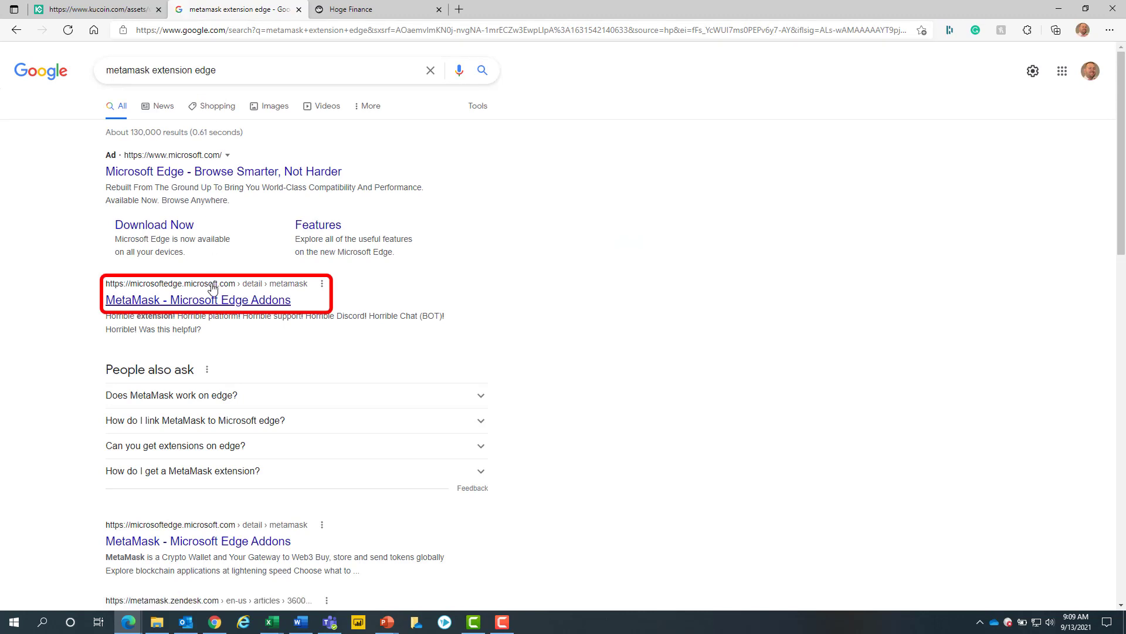
left_click(197, 301)
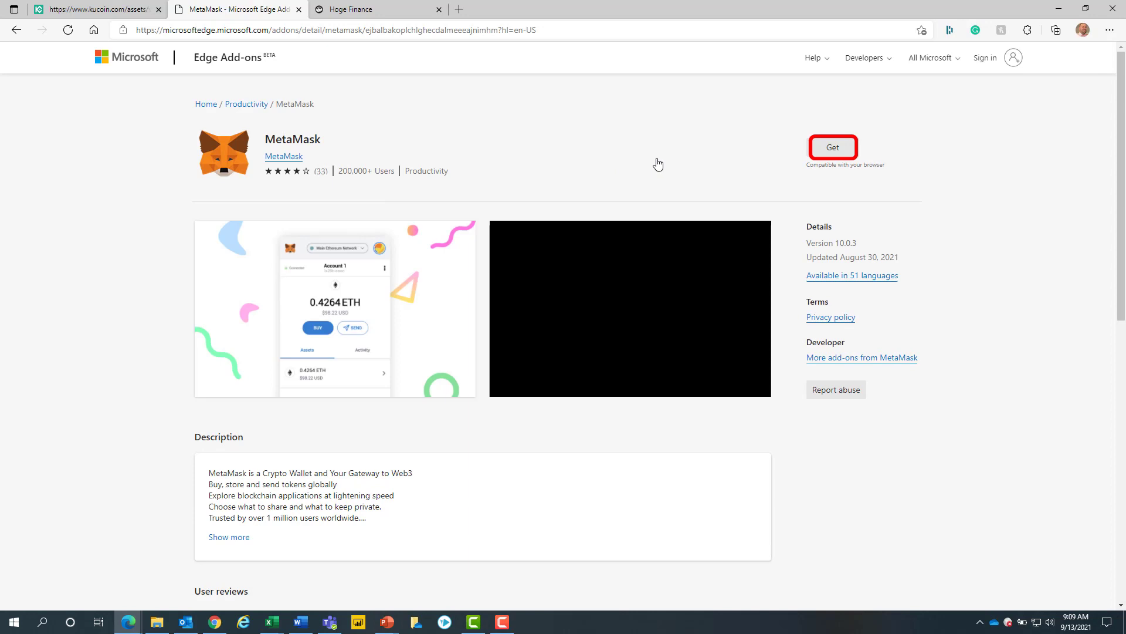
Get the MetaMask add-on and confirm adding it to Edge
left_click(833, 147)
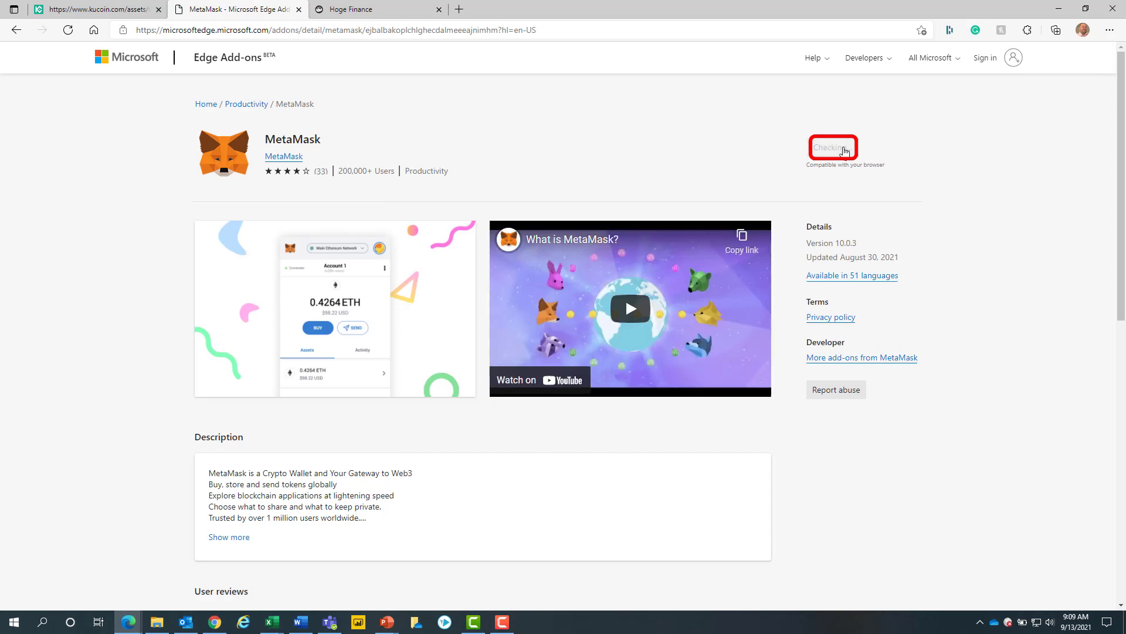
left_click(833, 148)
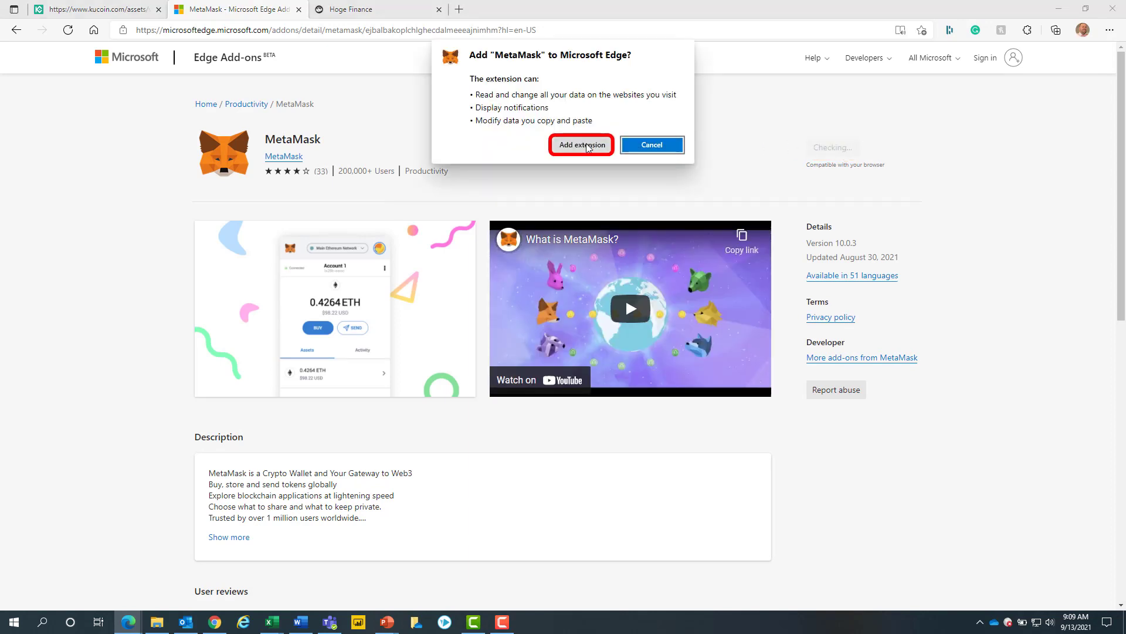
left_click(582, 145)
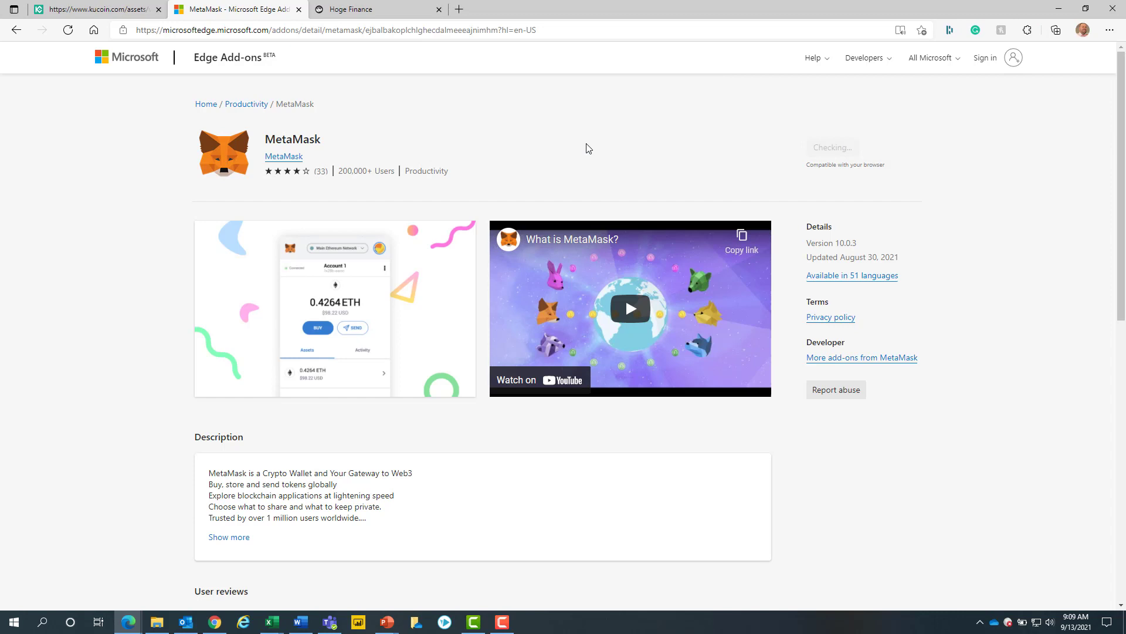
left_click(1026, 29)
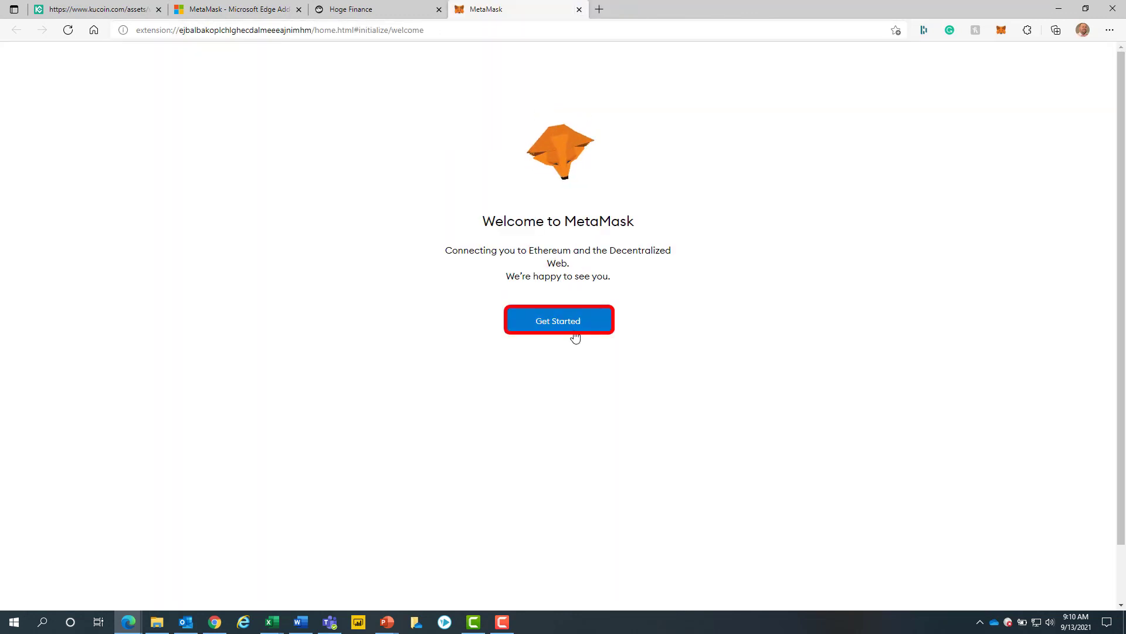
Get started, choose to create a new wallet and agree to usage data sharing
left_click(558, 319)
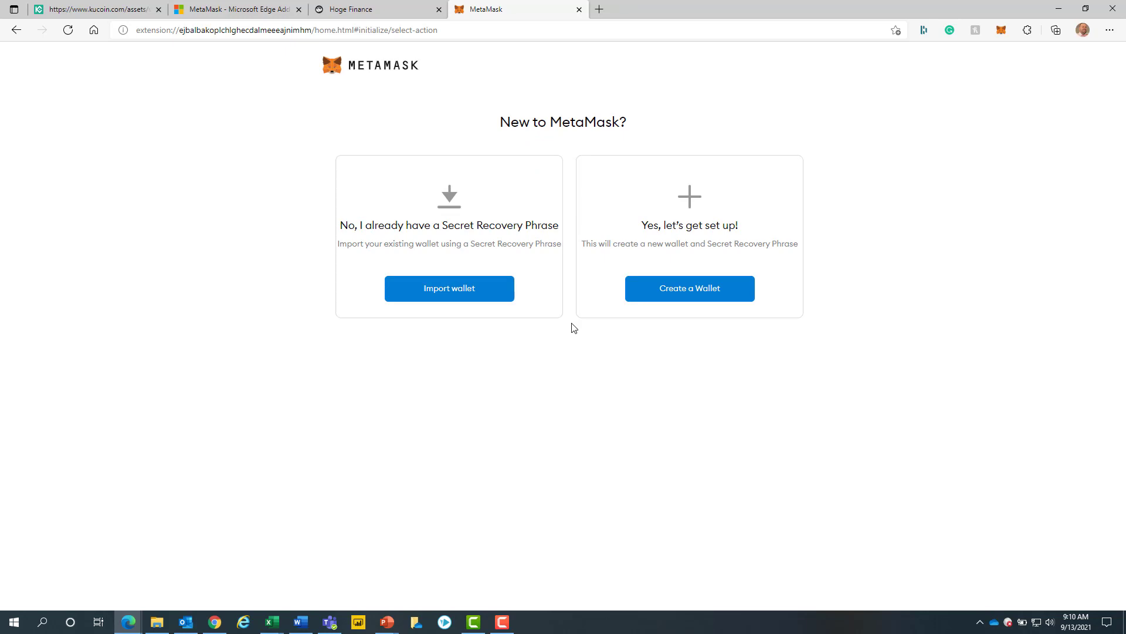
left_click(690, 289)
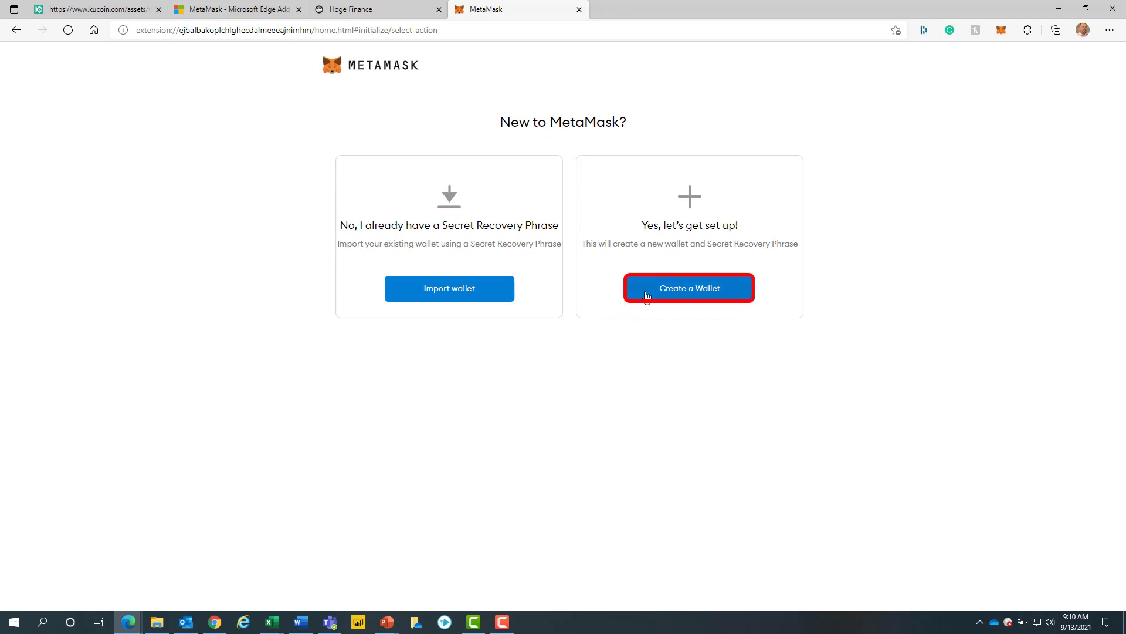
left_click(688, 288)
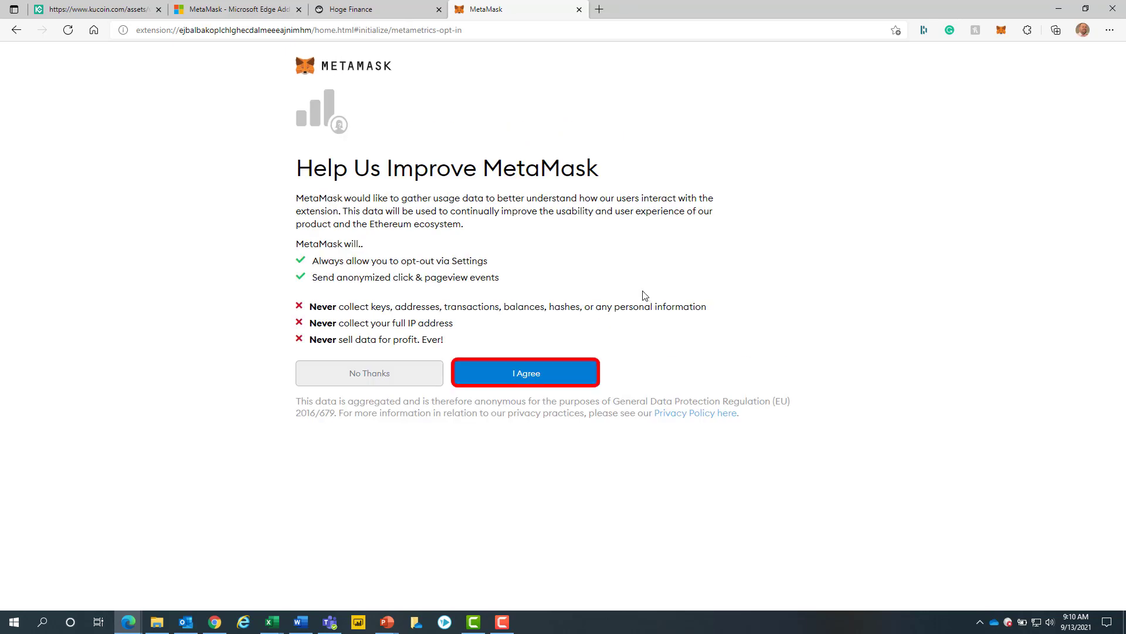
left_click(526, 373)
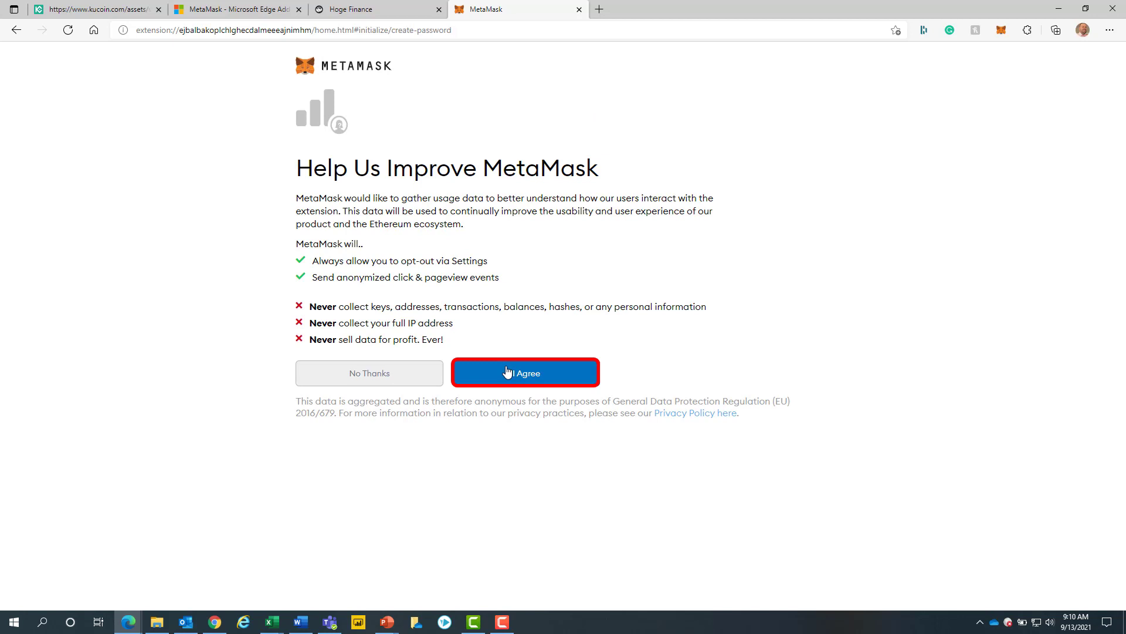
left_click(526, 373)
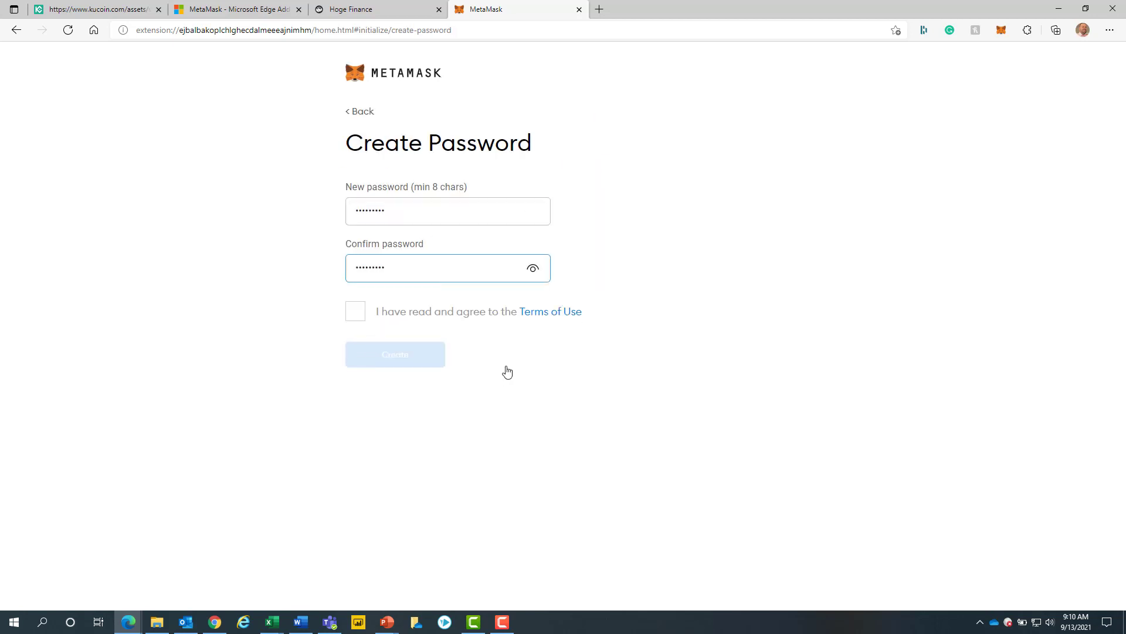
Set the wallet password, accept the Terms of Use and create the wallet
left_click(395, 355)
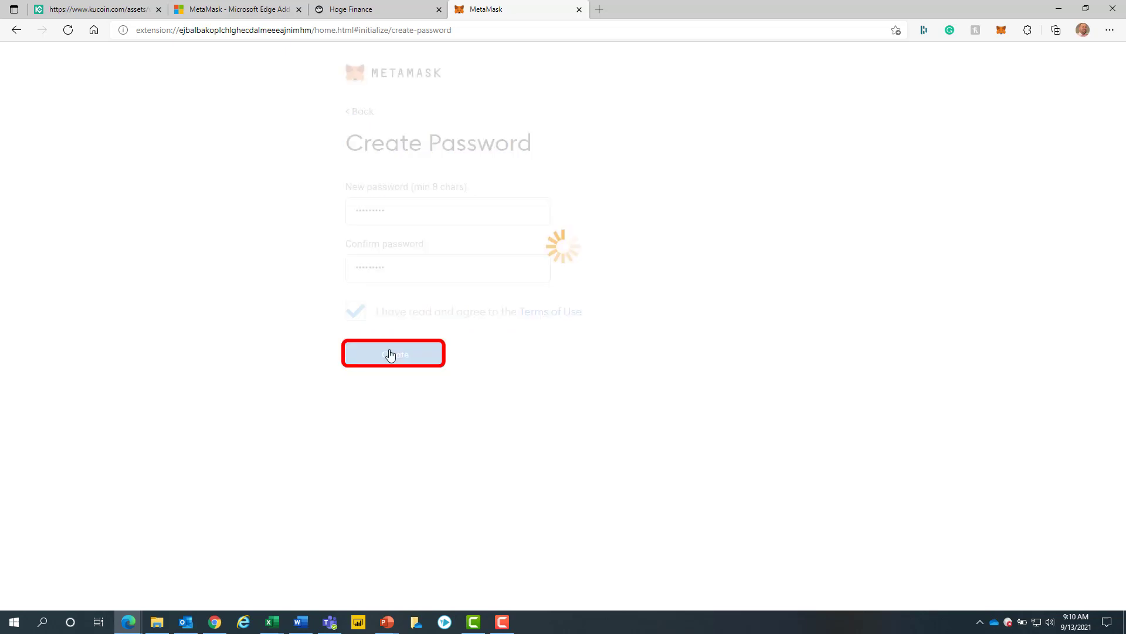
left_click(393, 354)
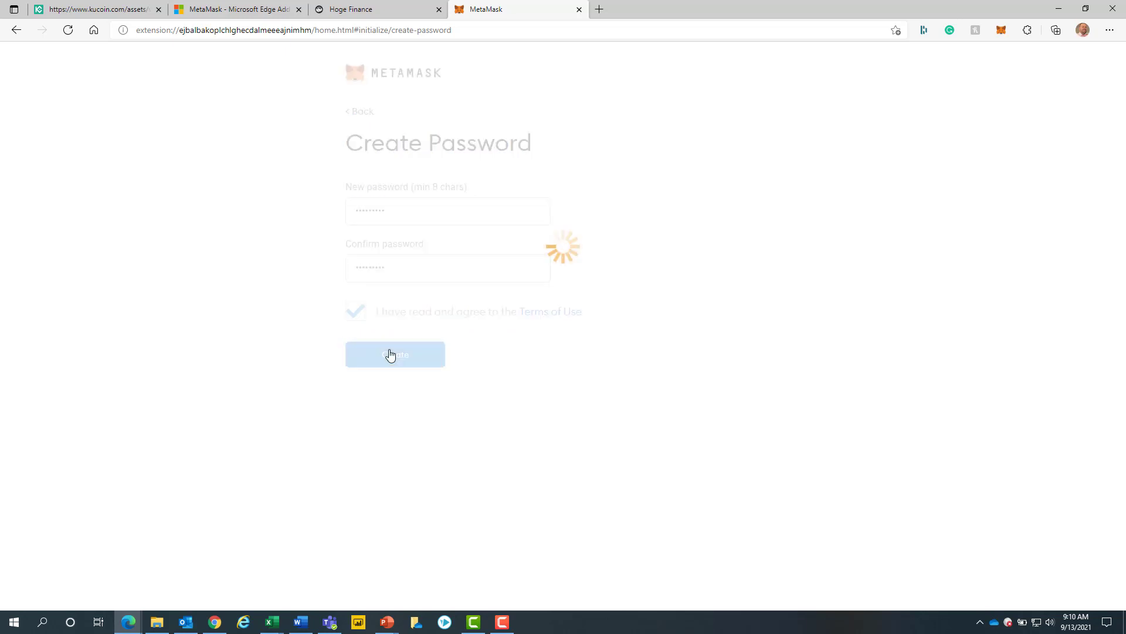
left_click(395, 354)
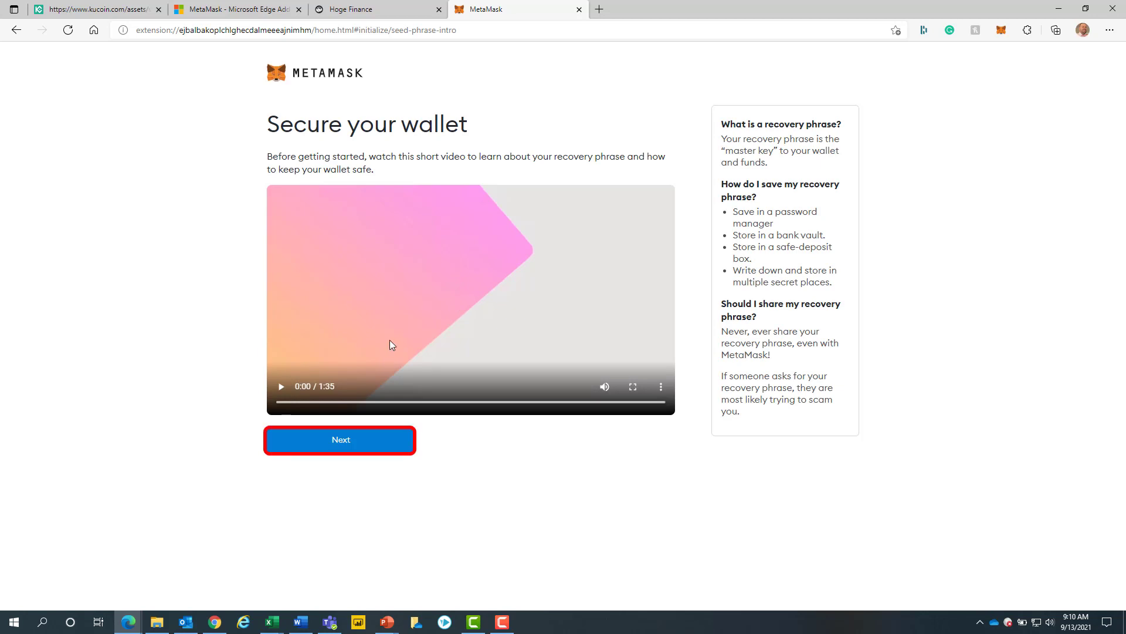
Reveal the secret backup phrase and continue to its confirmation step
left_click(340, 440)
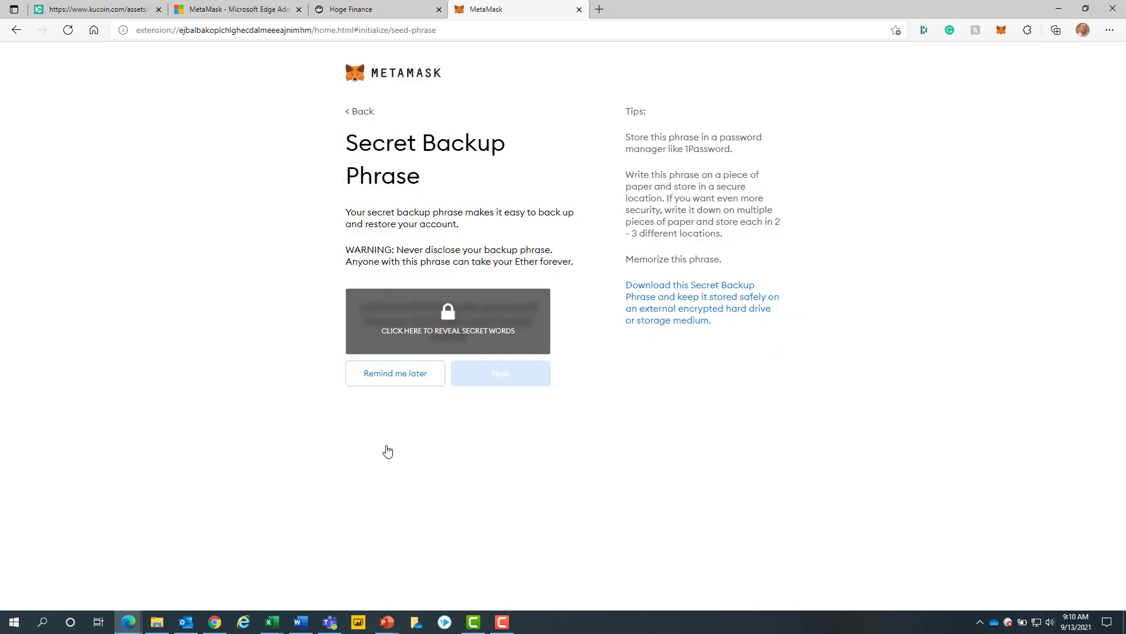
left_click(448, 320)
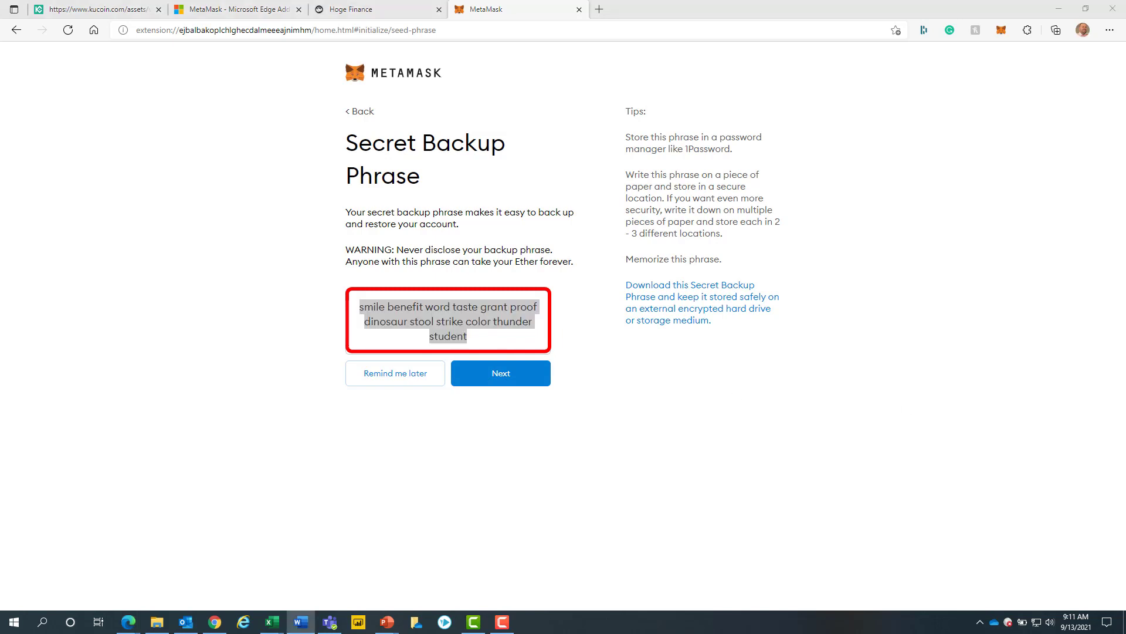
mouse_move(516, 390)
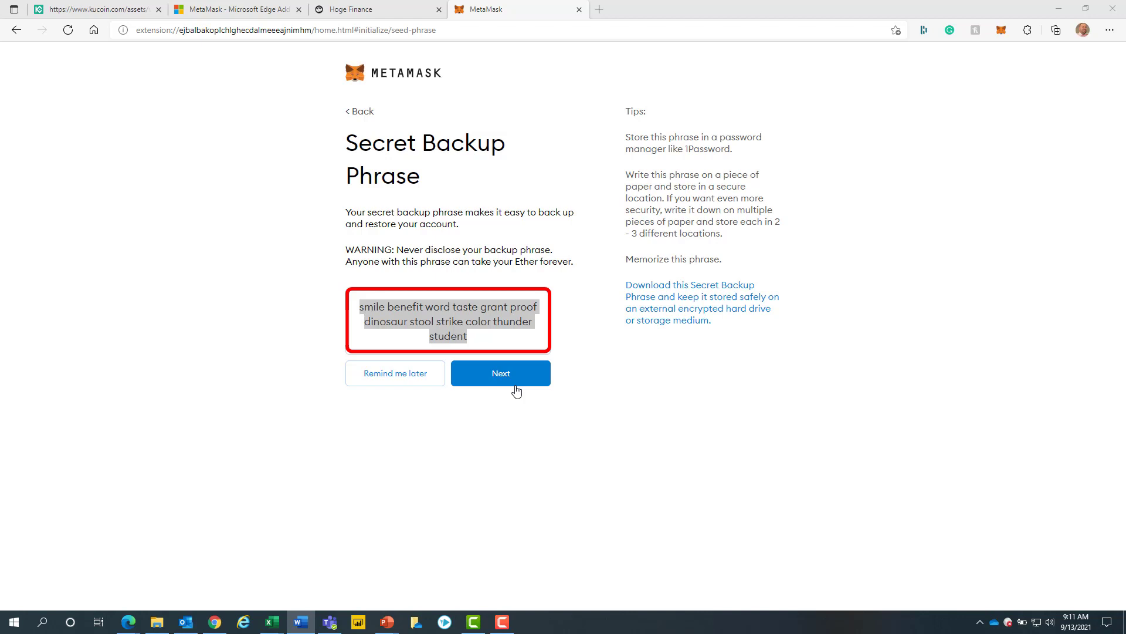
left_click(501, 373)
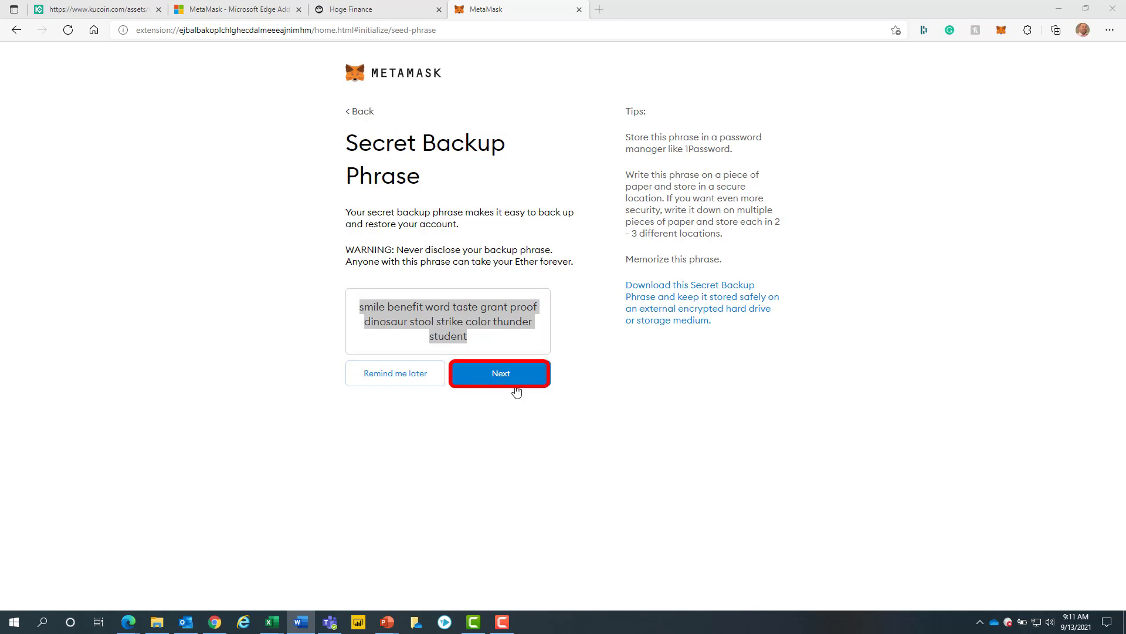
left_click(499, 373)
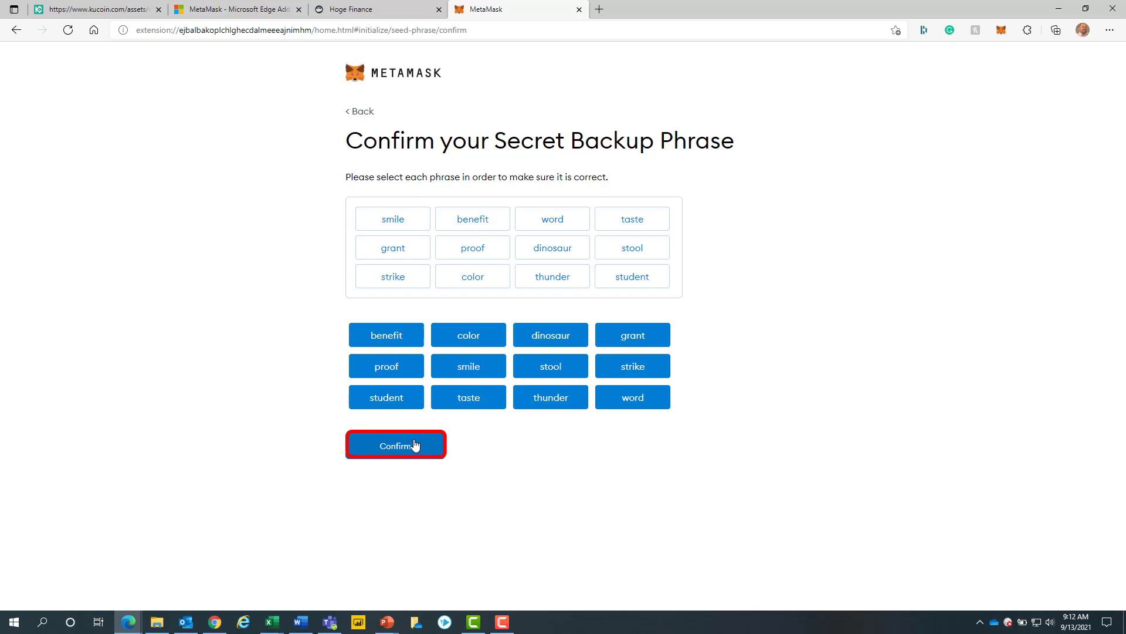
Confirm the phrase, finish setup and close the What's new popup
left_click(397, 446)
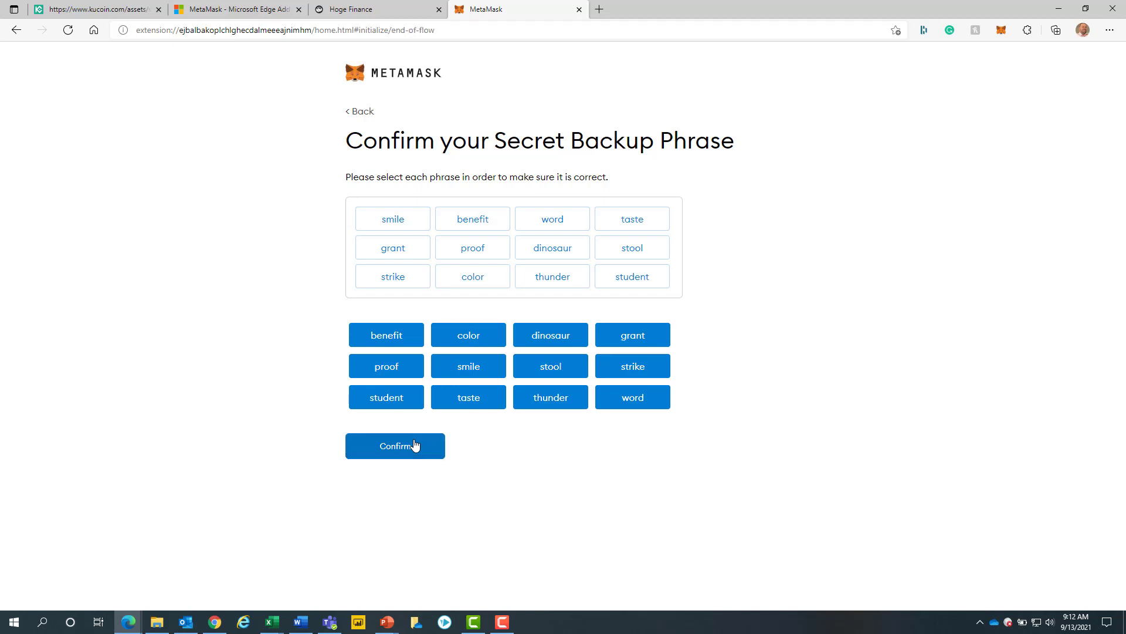
left_click(394, 446)
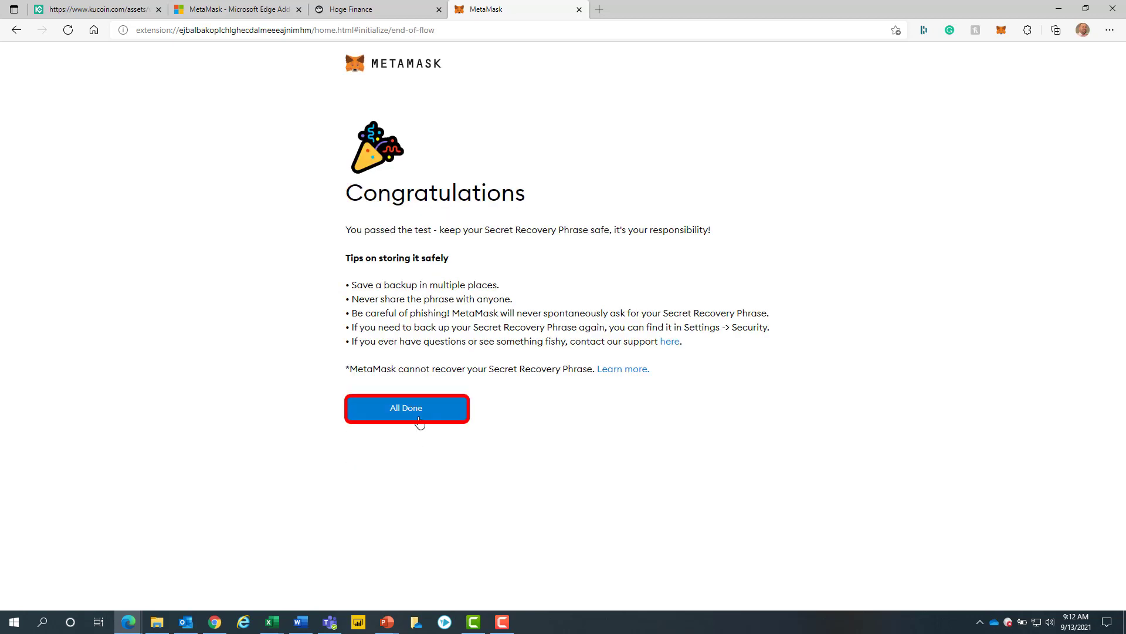
left_click(406, 408)
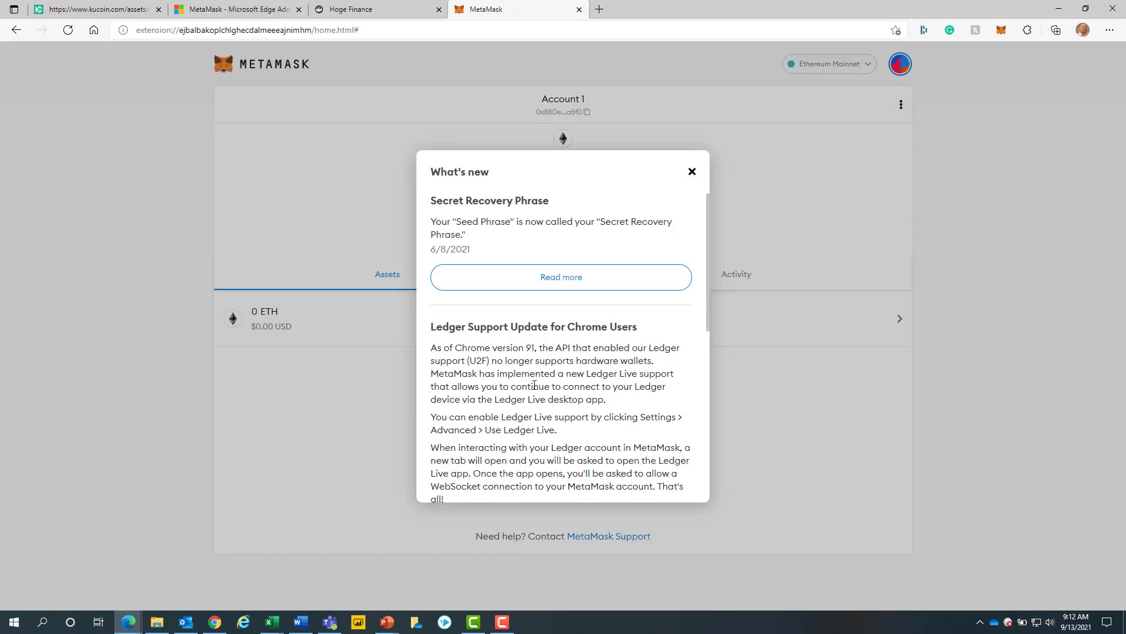
mouse_move(692, 171)
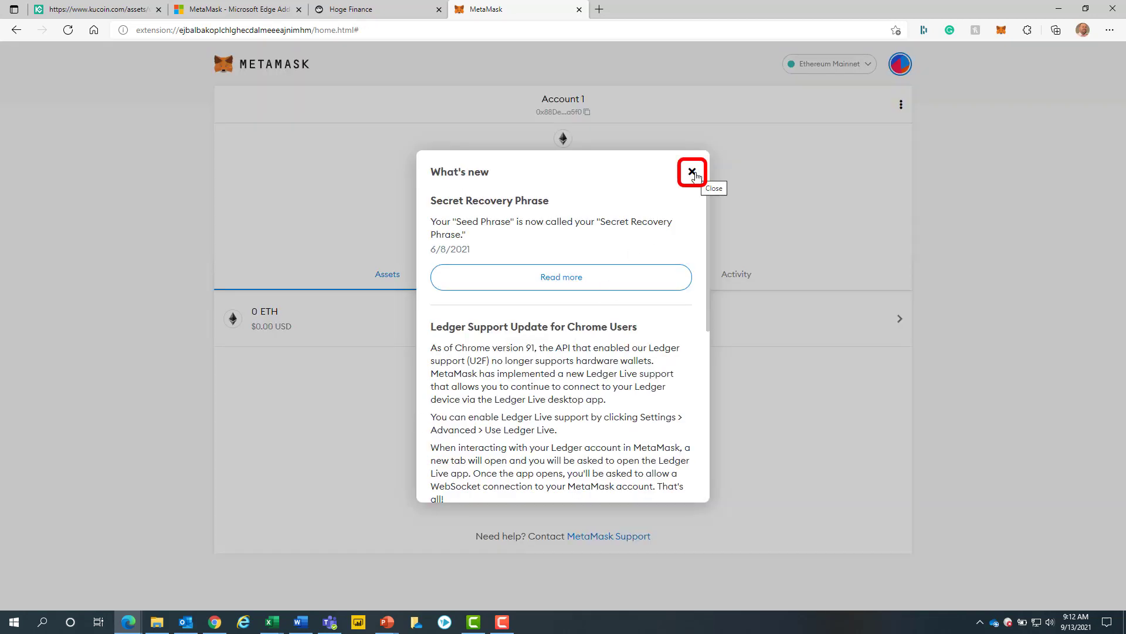
left_click(692, 171)
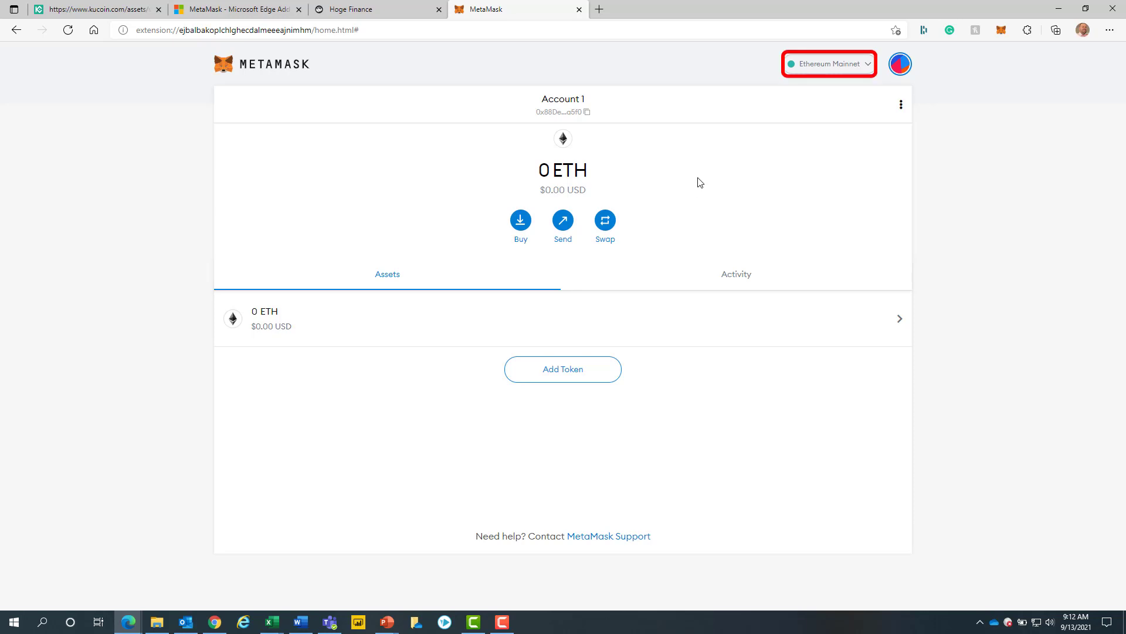
Choose Custom RPC from the Ethereum Mainnet network dropdown
left_click(829, 63)
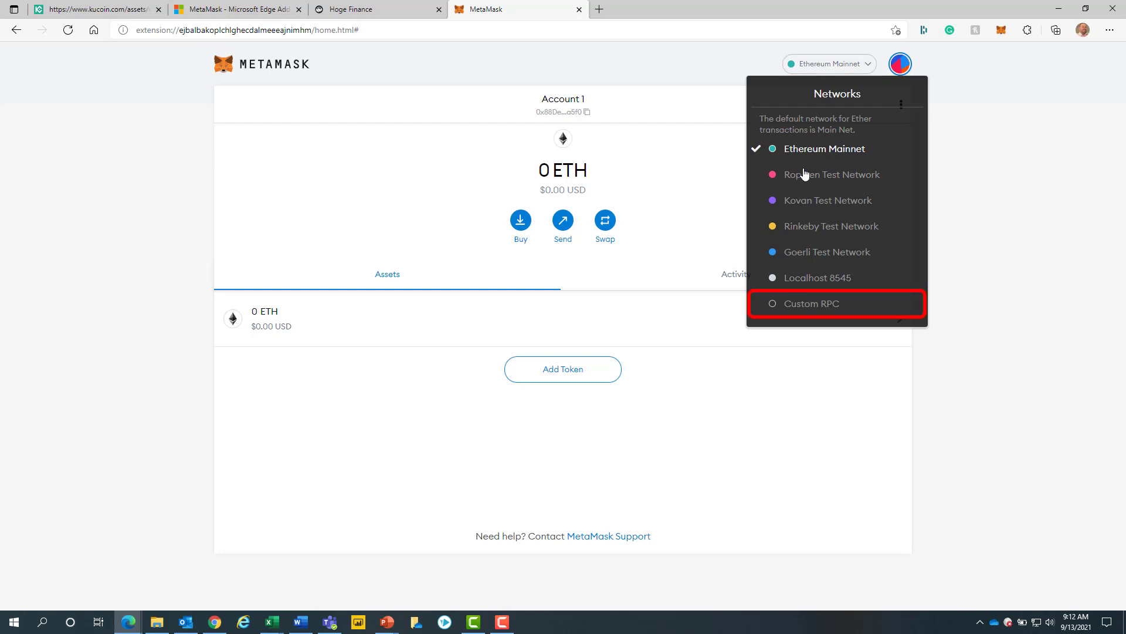
left_click(812, 303)
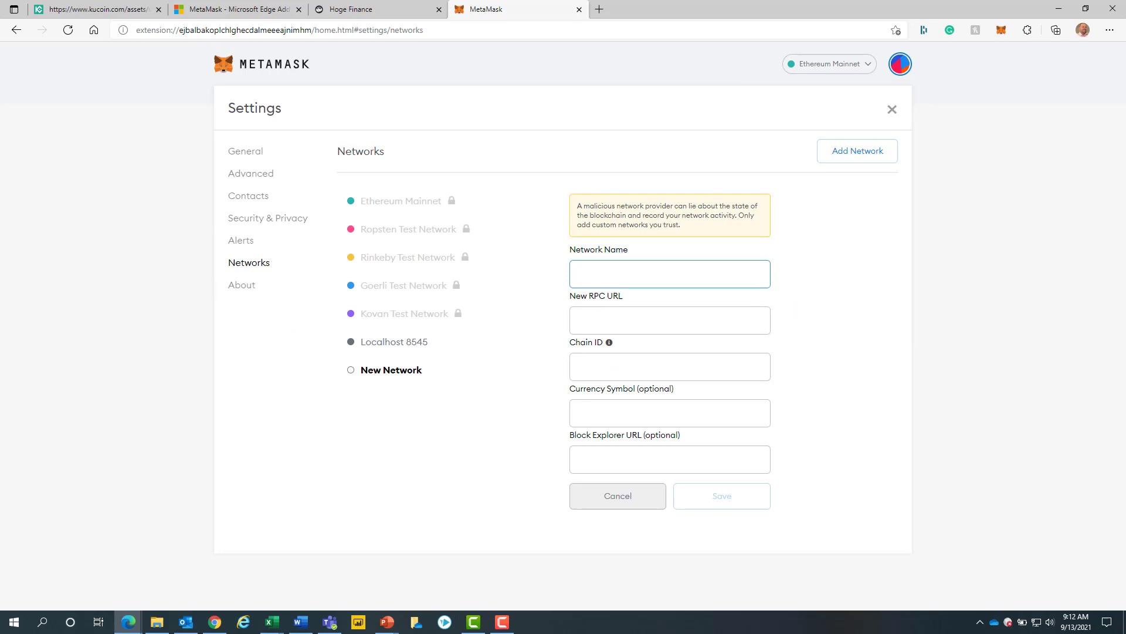
left_click(670, 273)
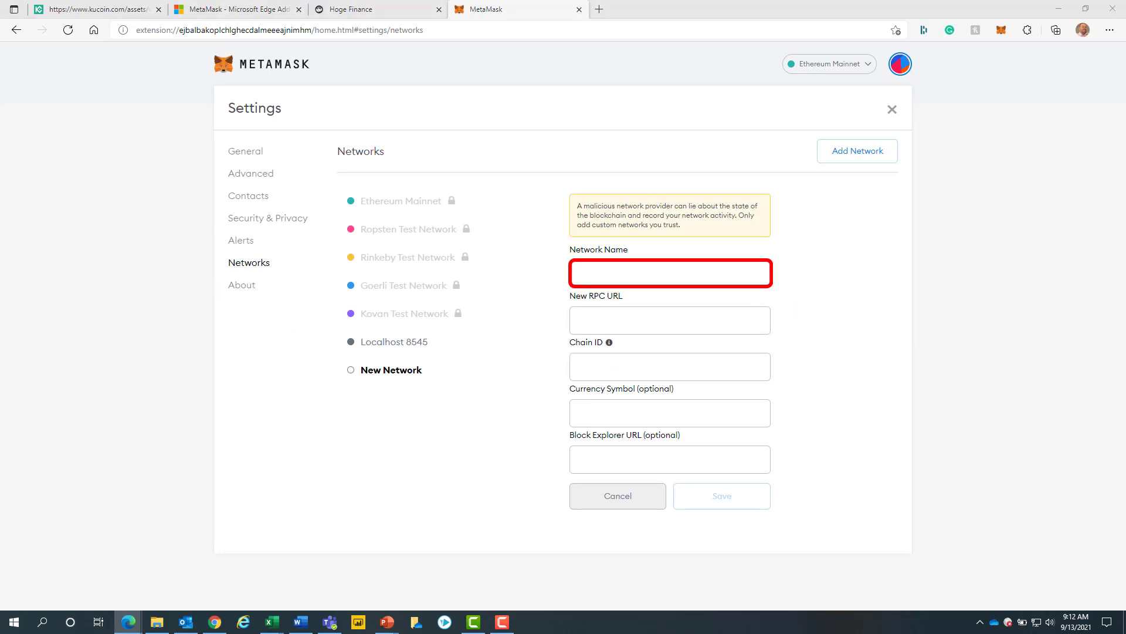
type("Smart Chain")
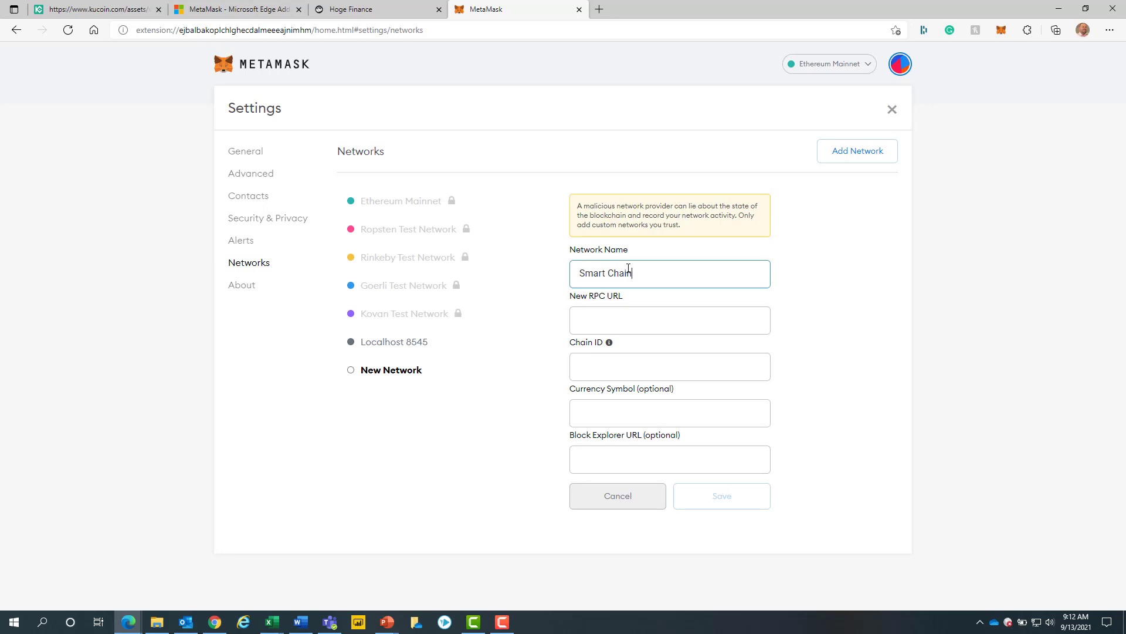
left_click(670, 319)
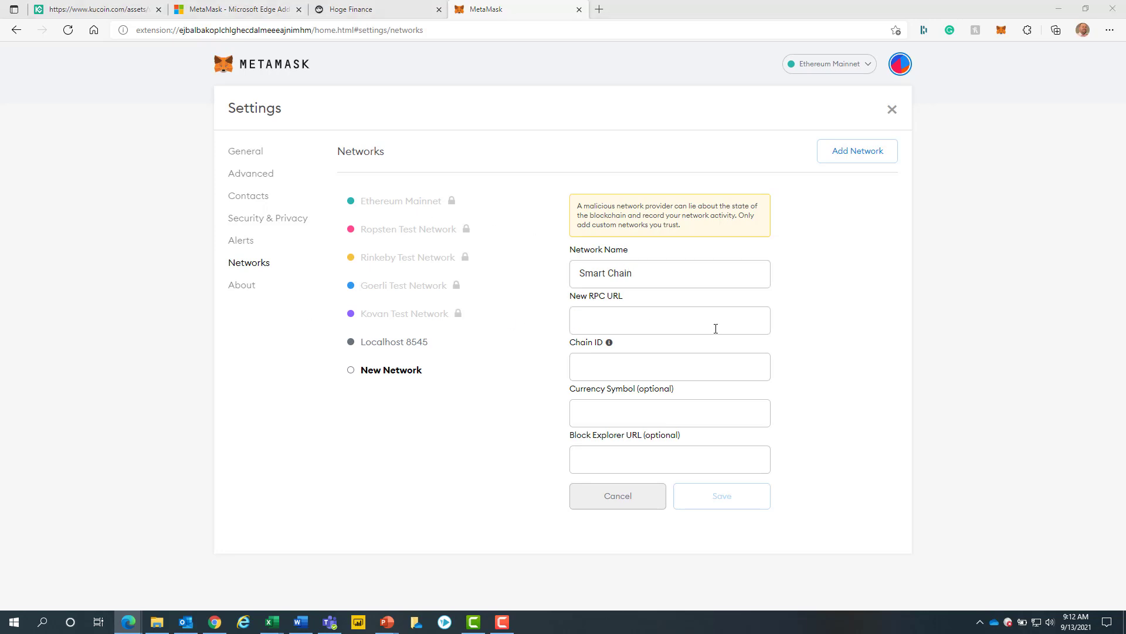
type("https://bsc-dataseed.binance.org/")
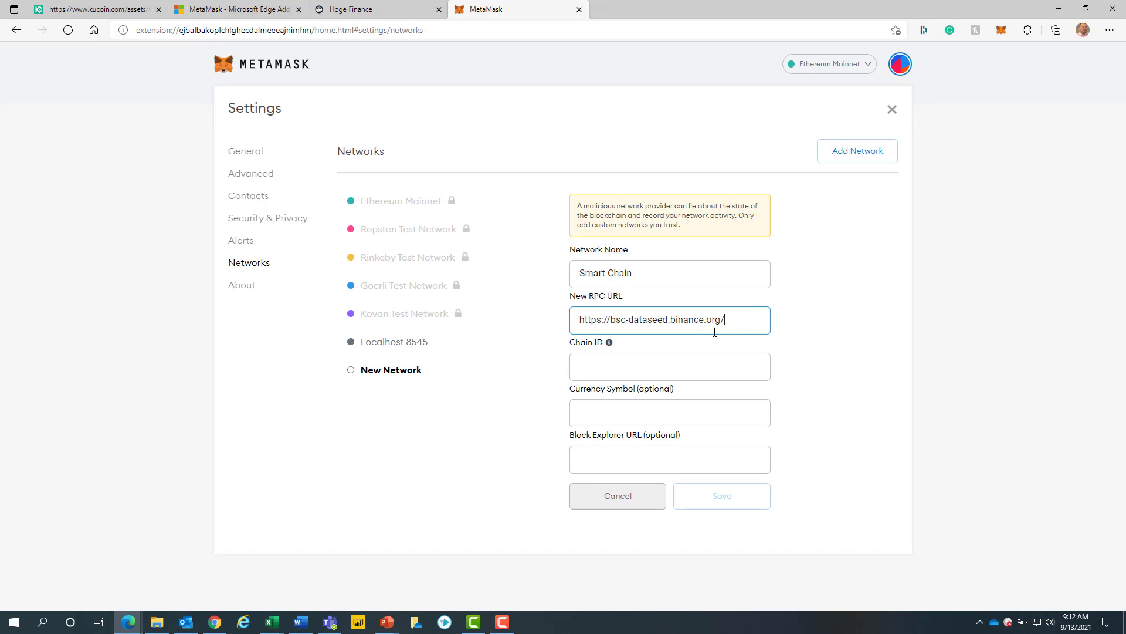
left_click(669, 366)
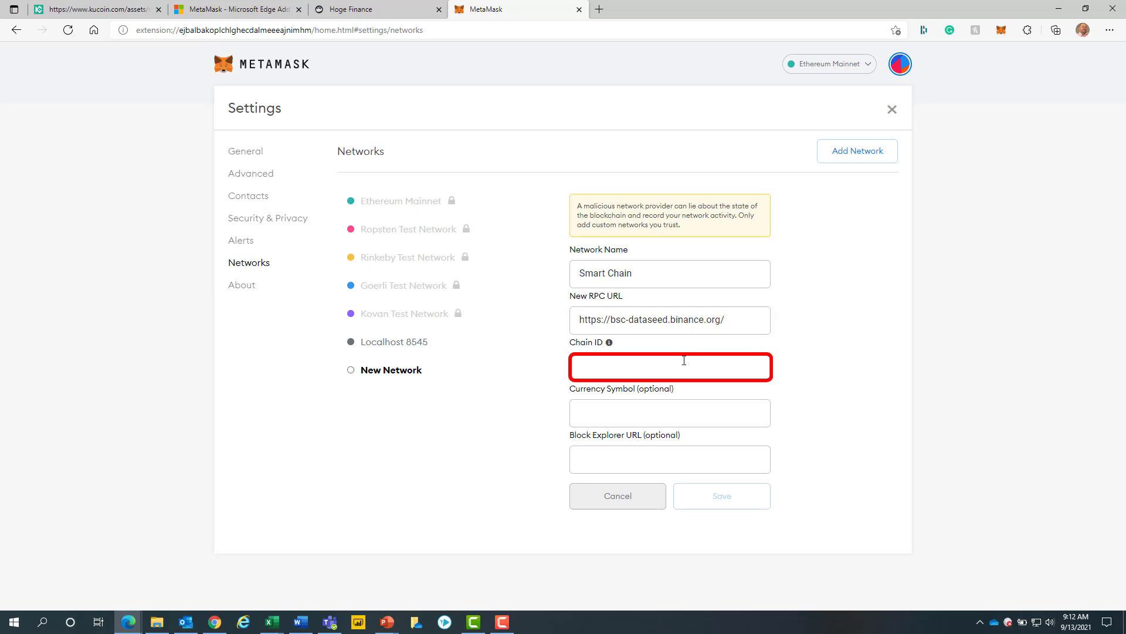
type("56")
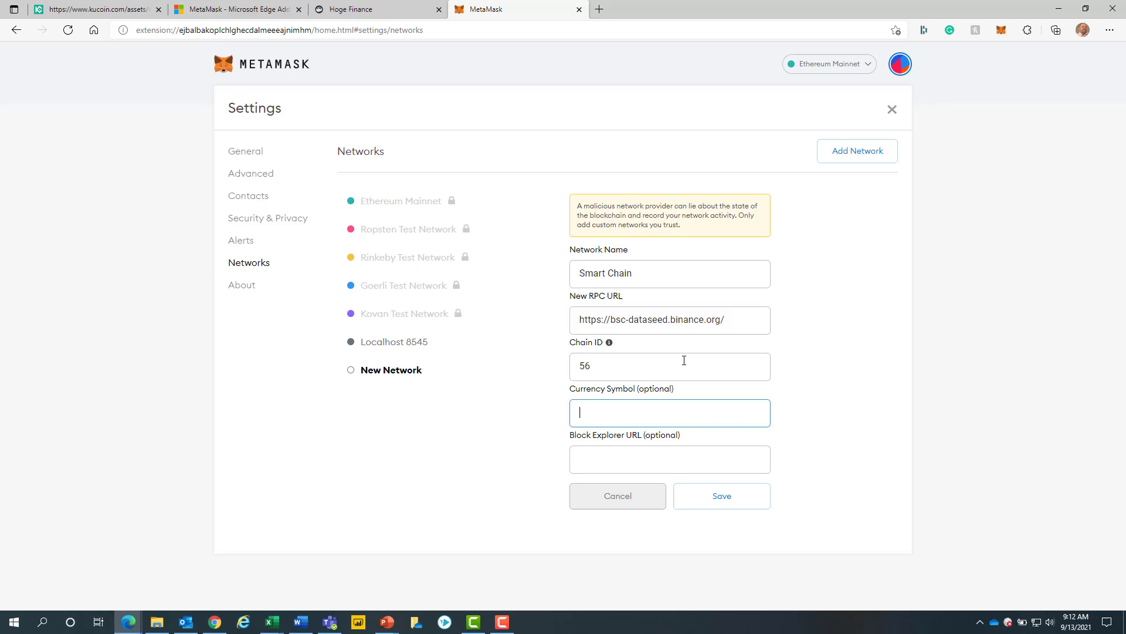
type("BNB")
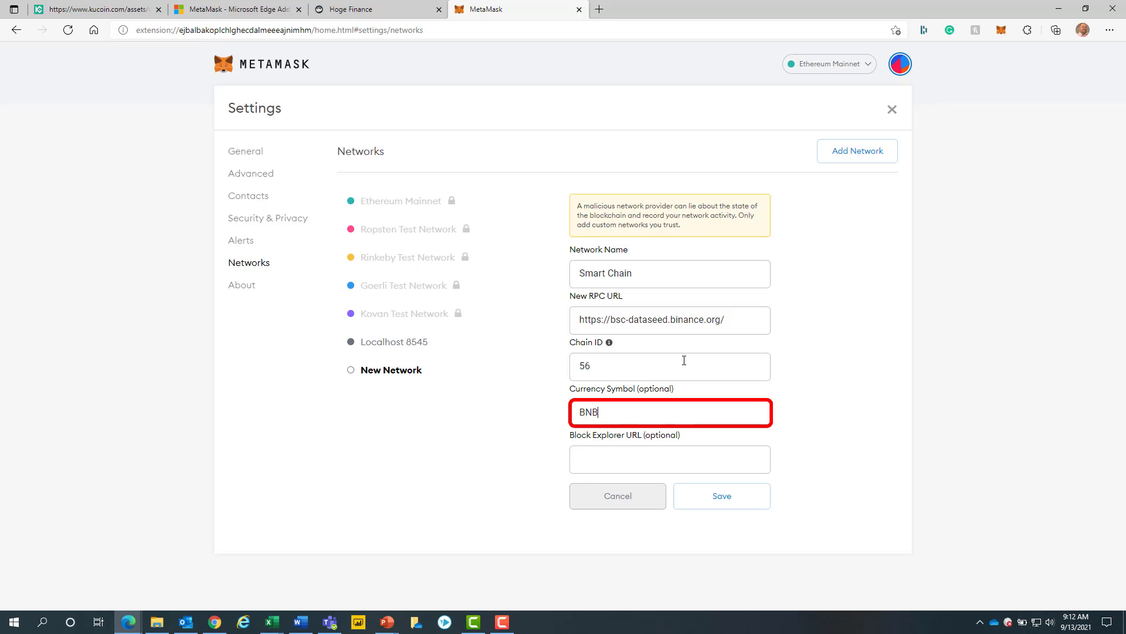
left_click(670, 459)
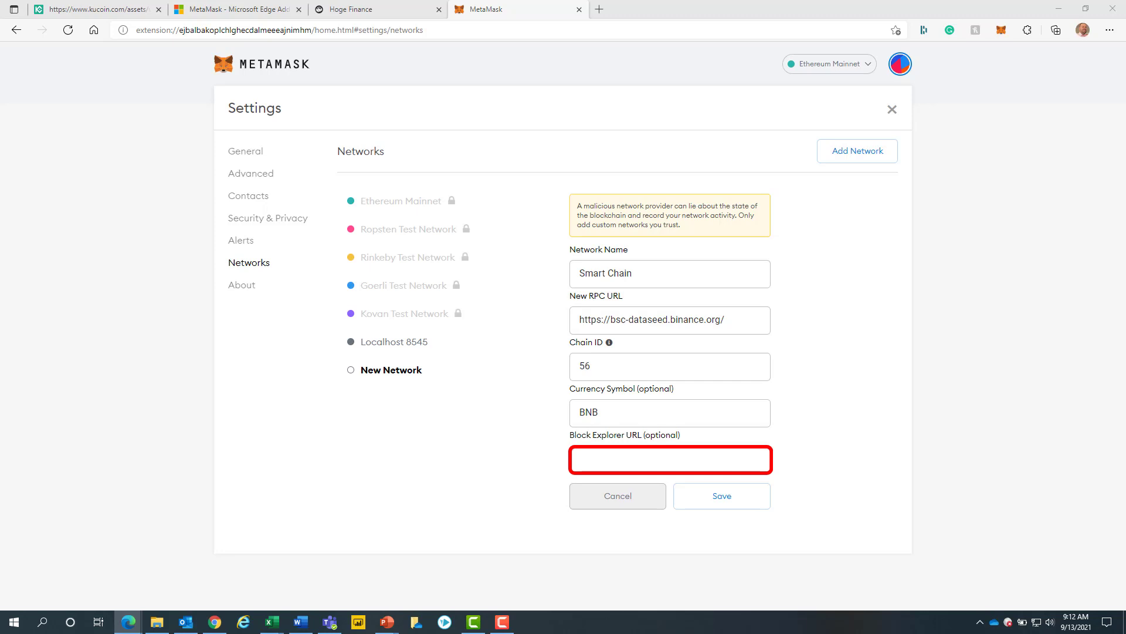
type("https://bscscan.com")
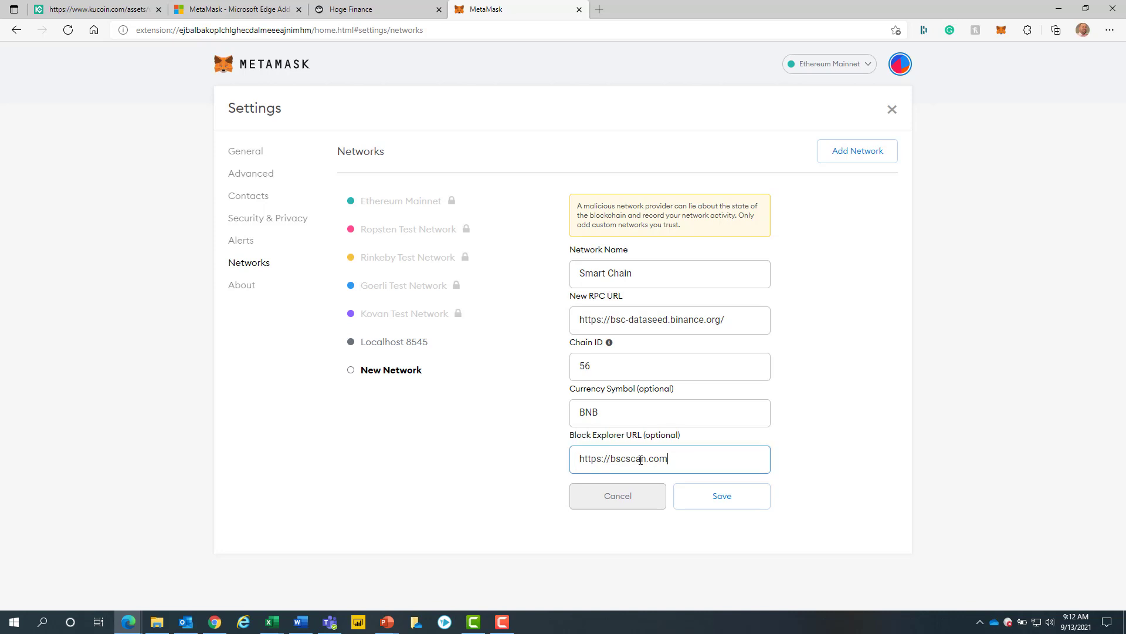
left_click(723, 495)
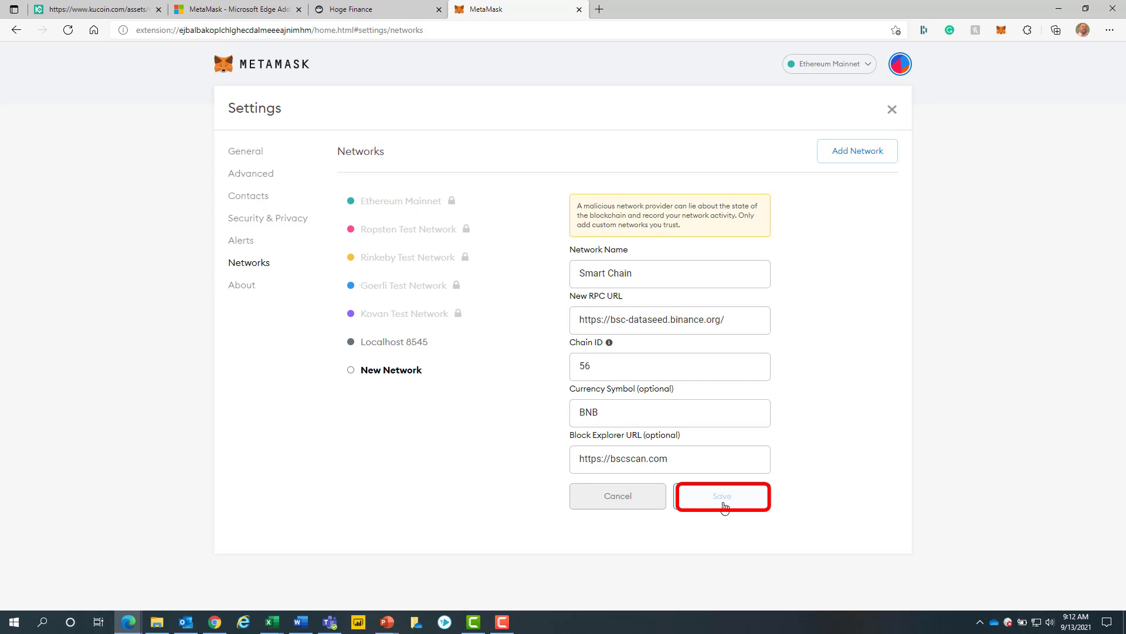
left_click(723, 496)
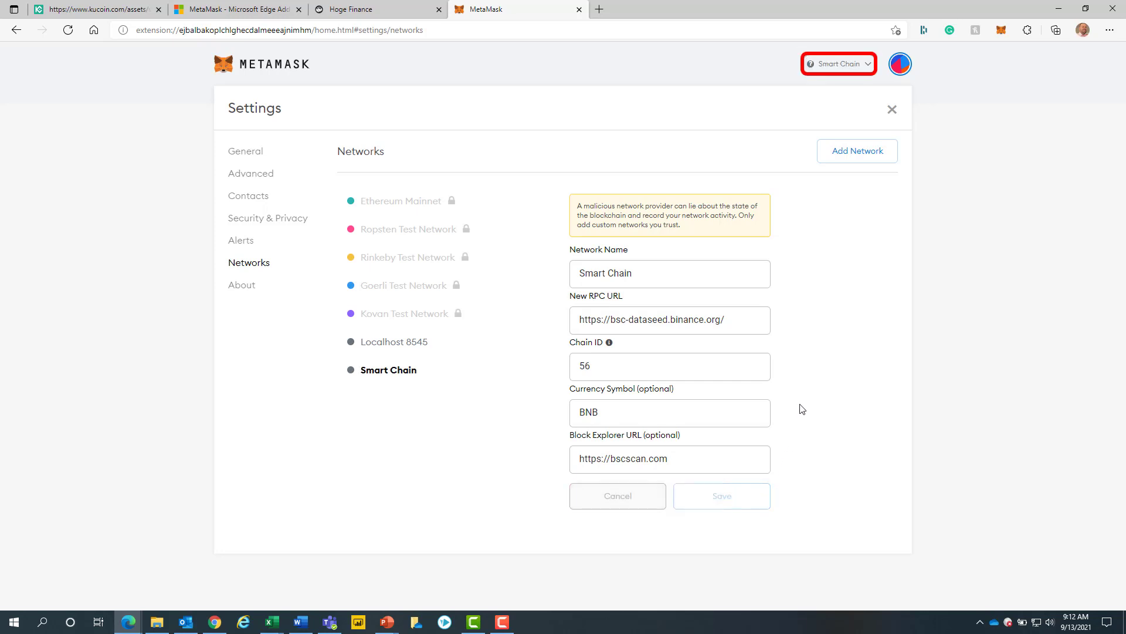
mouse_move(839, 340)
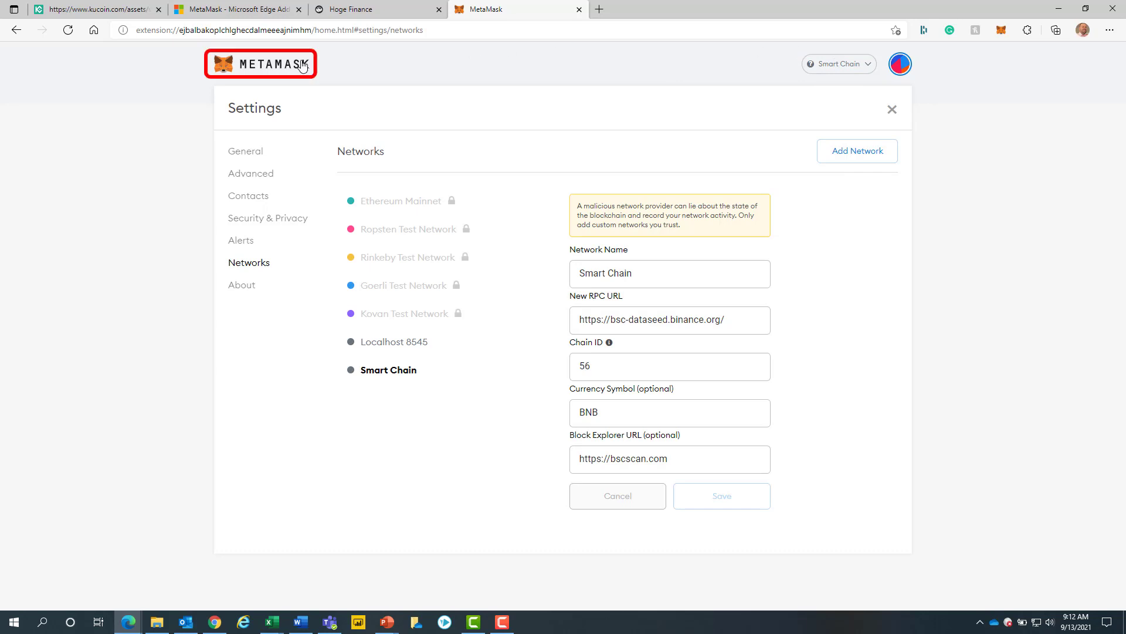
Start the Add Token custom-token form from the 0 BNB wallet, then go to the Hoge Finance site
left_click(275, 64)
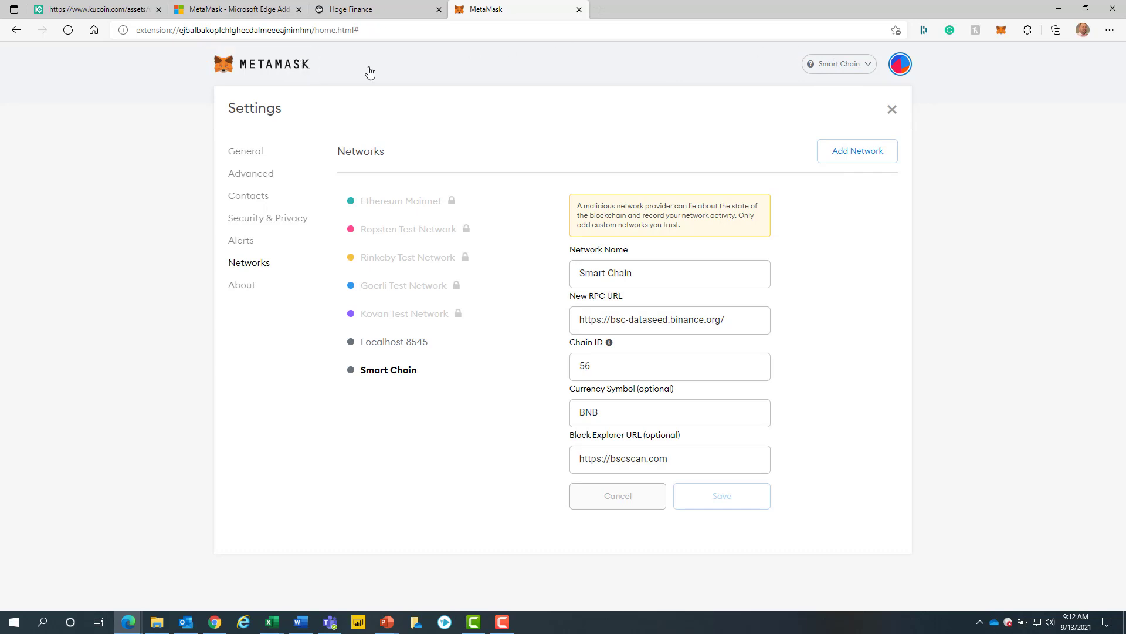
left_click(892, 109)
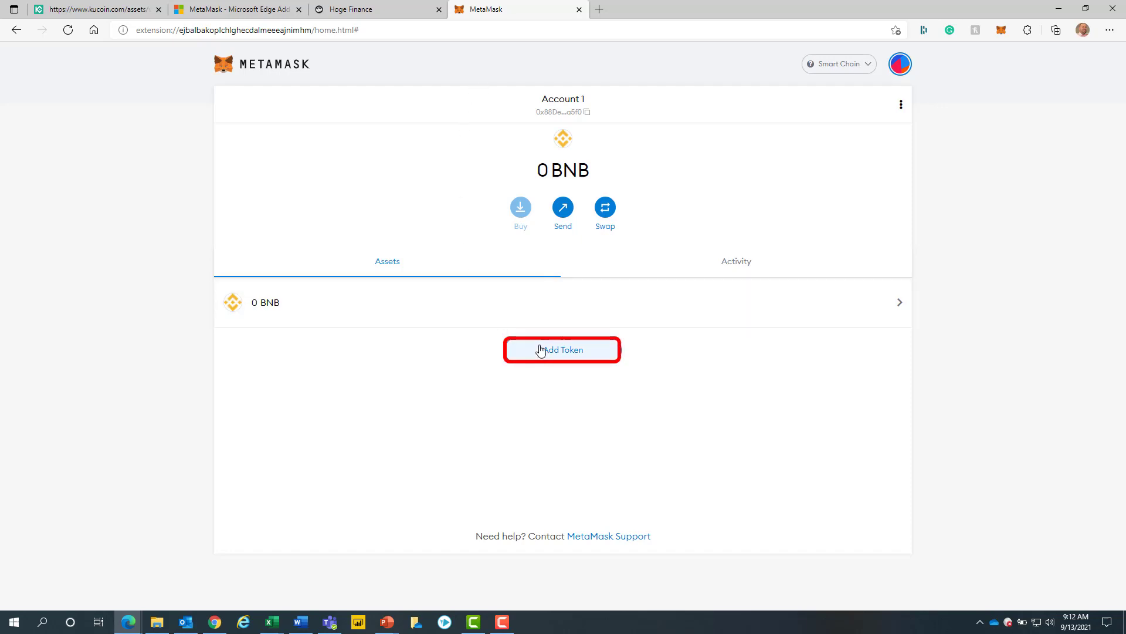
left_click(562, 350)
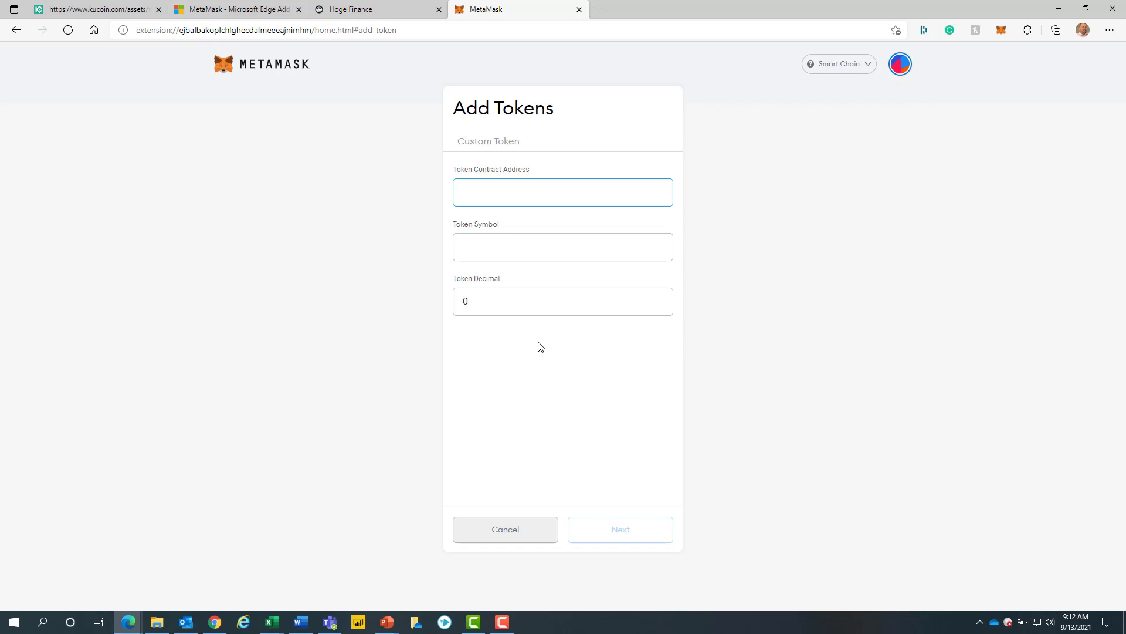
left_click(564, 192)
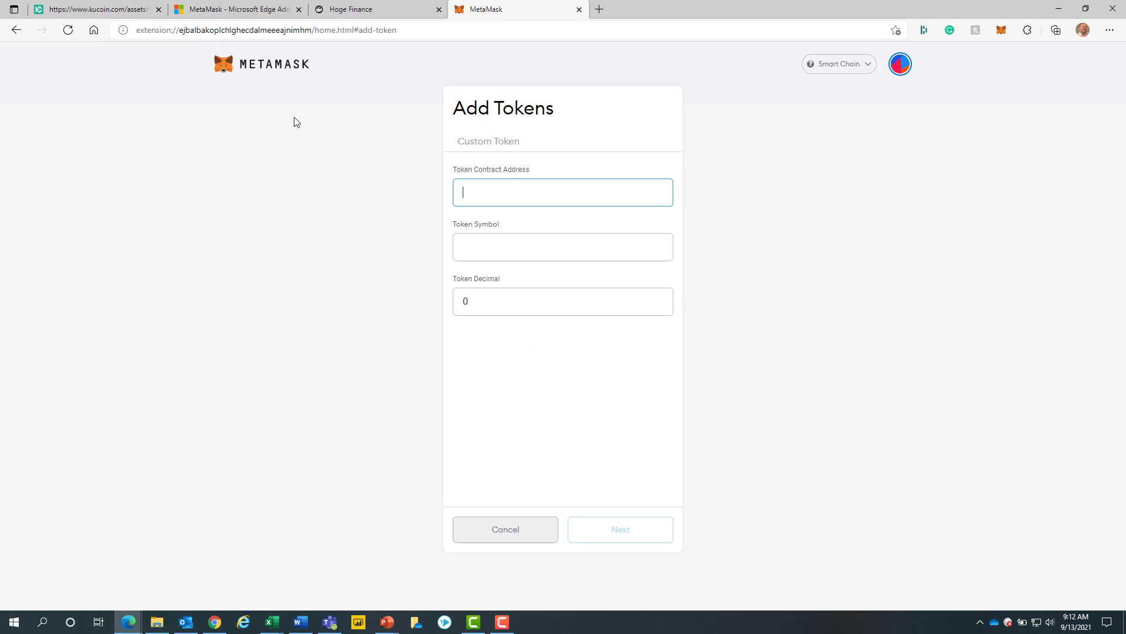
left_click(358, 9)
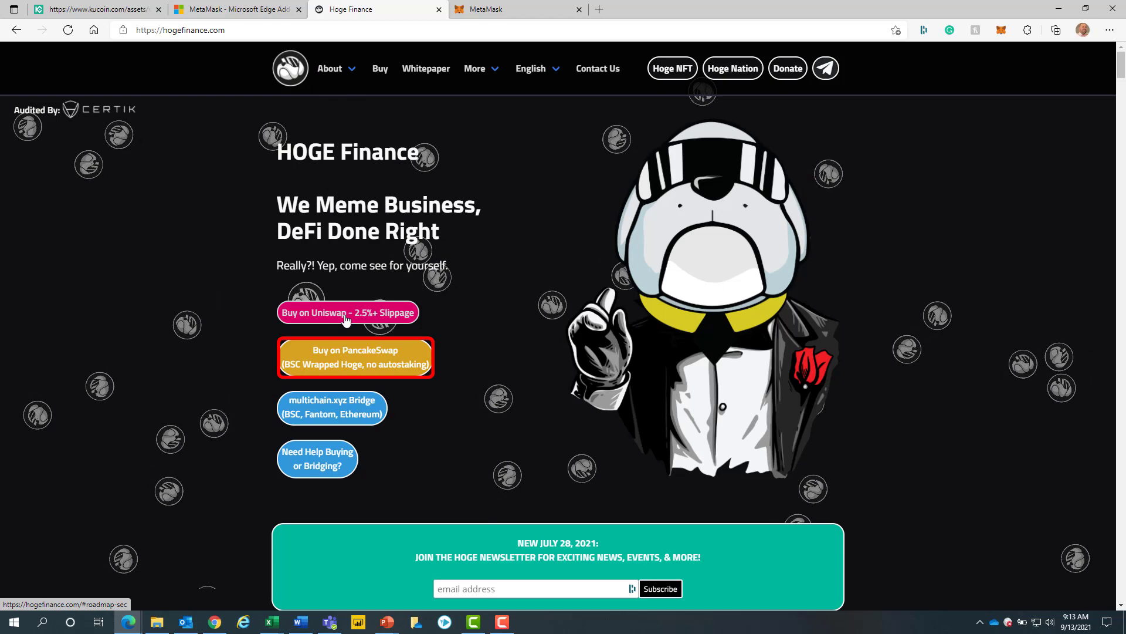
Reach PancakeSwap's BNB-to-HOGE exchange via 'Buy on PancakeSwap' and take the HOGE contract address back to MetaMask
left_click(355, 357)
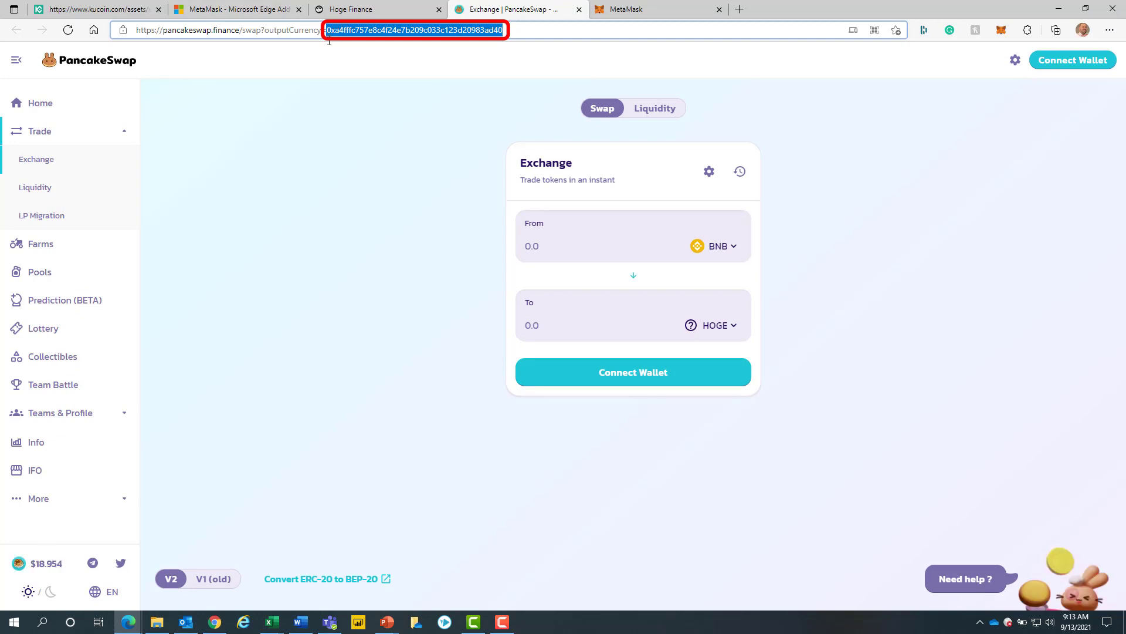
left_click(646, 9)
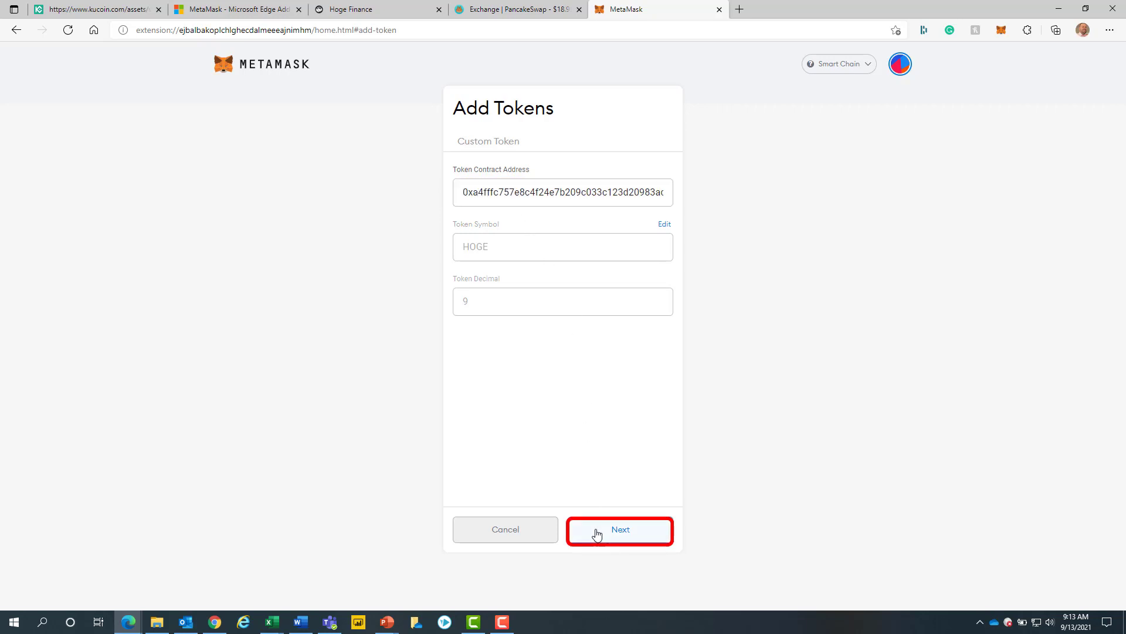
Add HOGE (symbol HOGE, 9 decimals) so Account 1 lists 0 HOGE beside 0 BNB
left_click(619, 529)
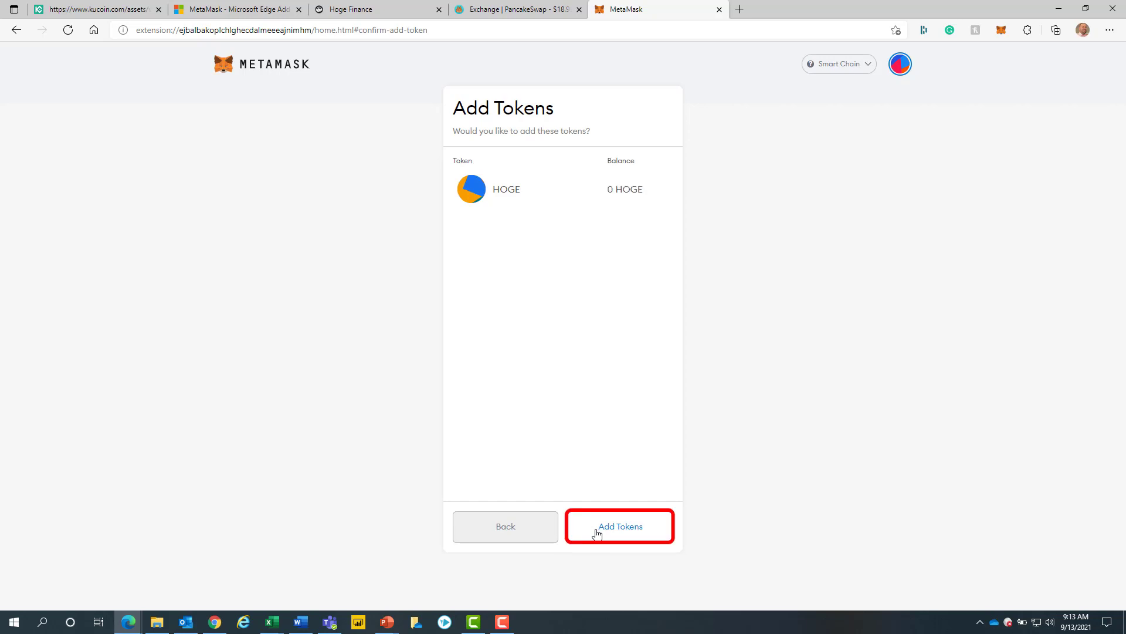
left_click(621, 526)
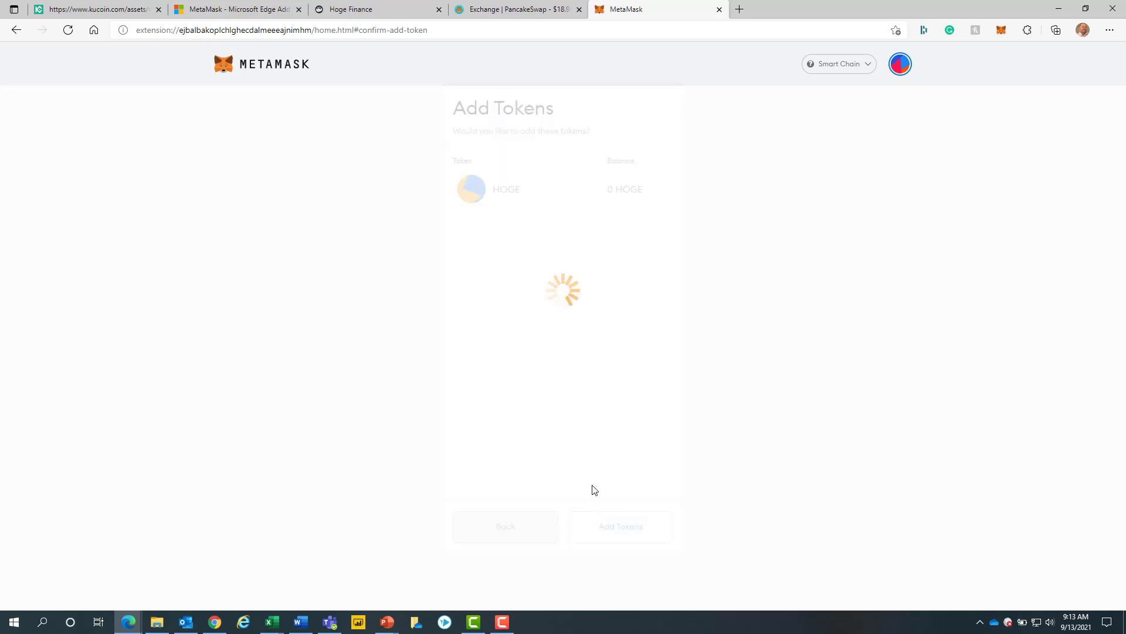
left_click(621, 526)
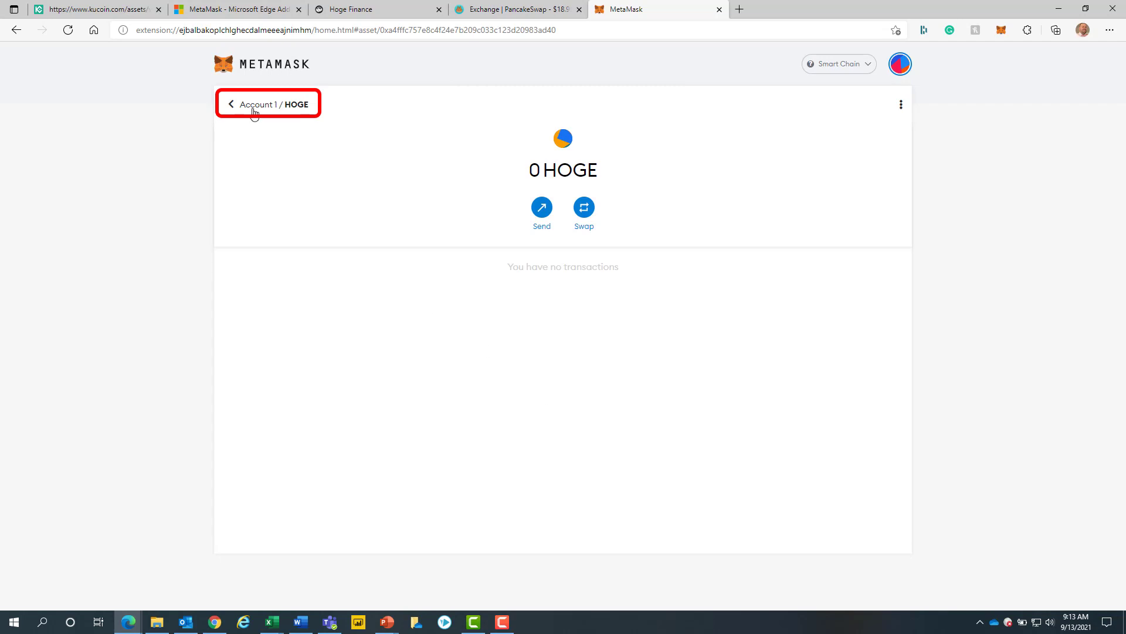
left_click(233, 103)
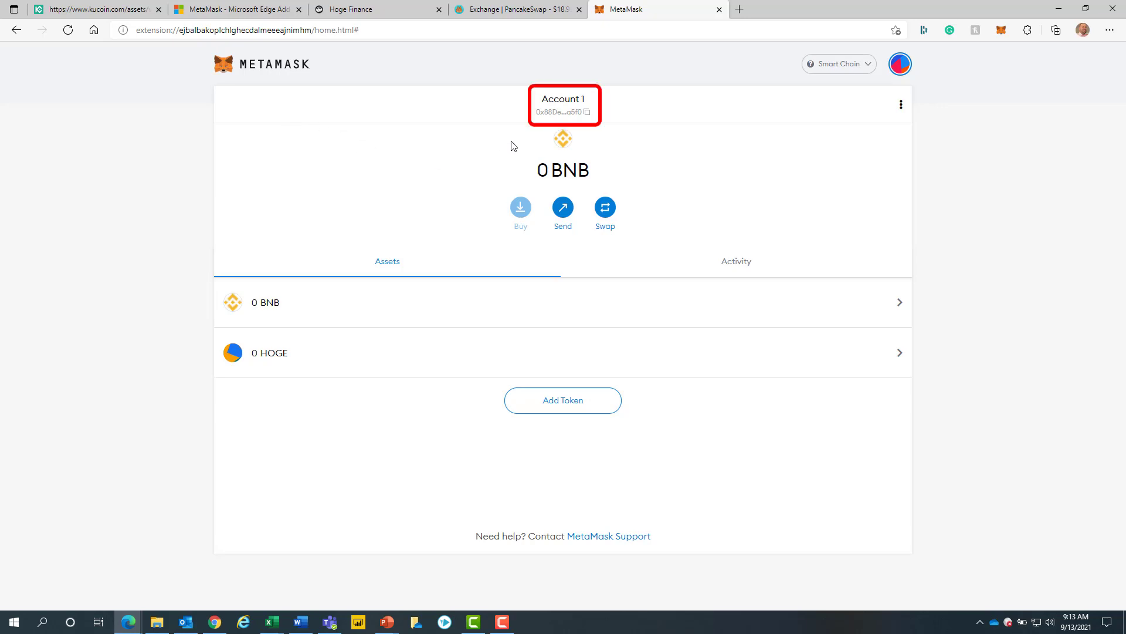
mouse_move(557, 120)
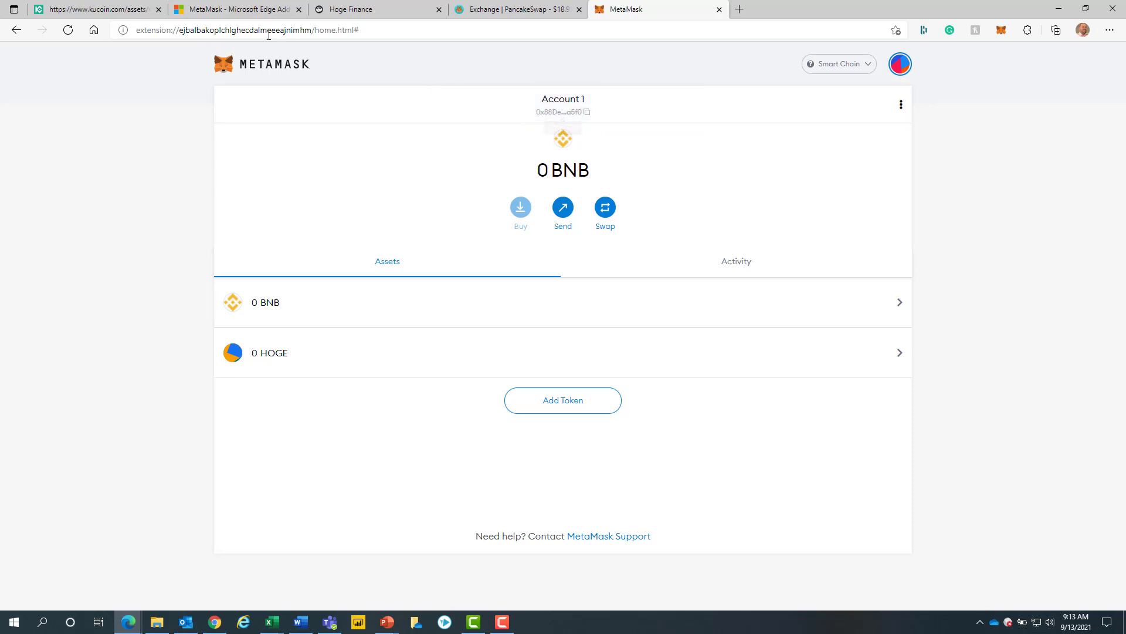
left_click(94, 10)
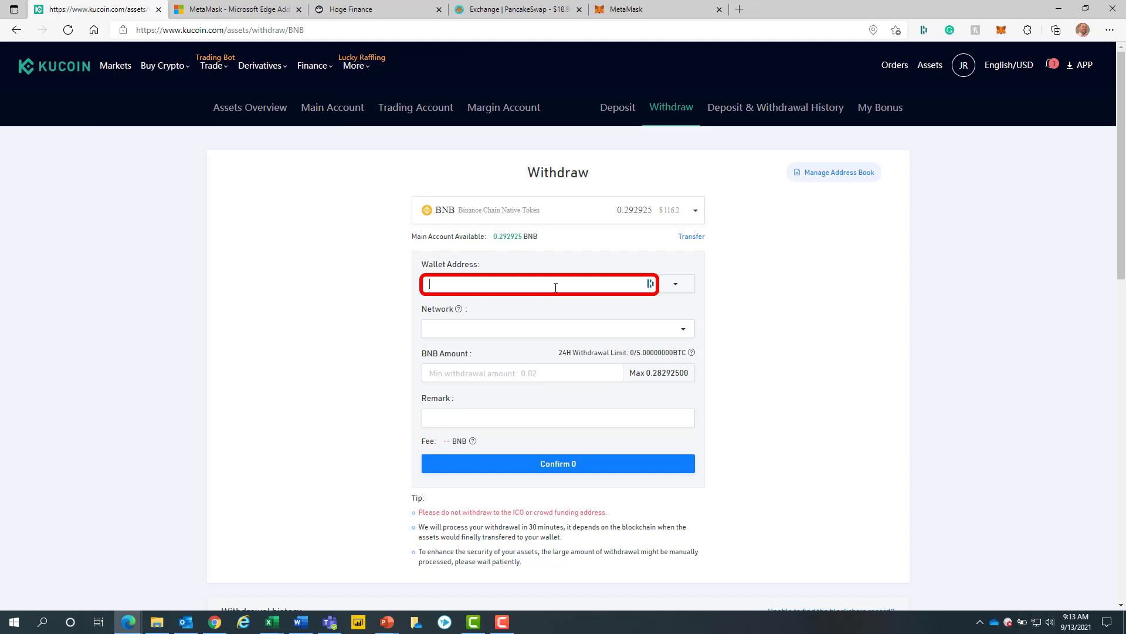
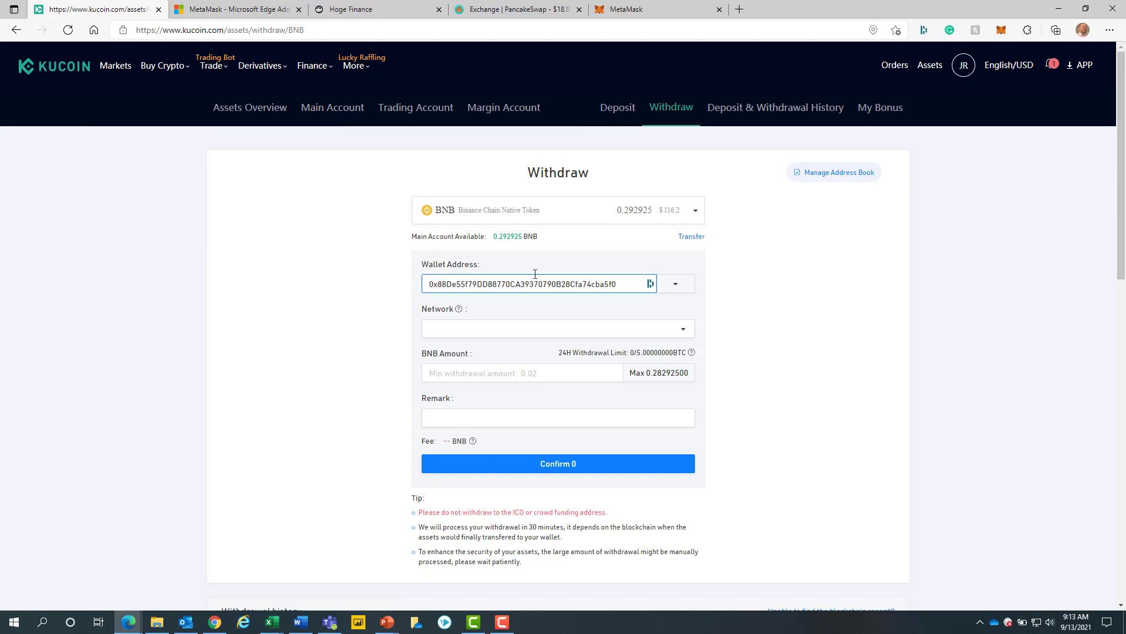
left_click(558, 328)
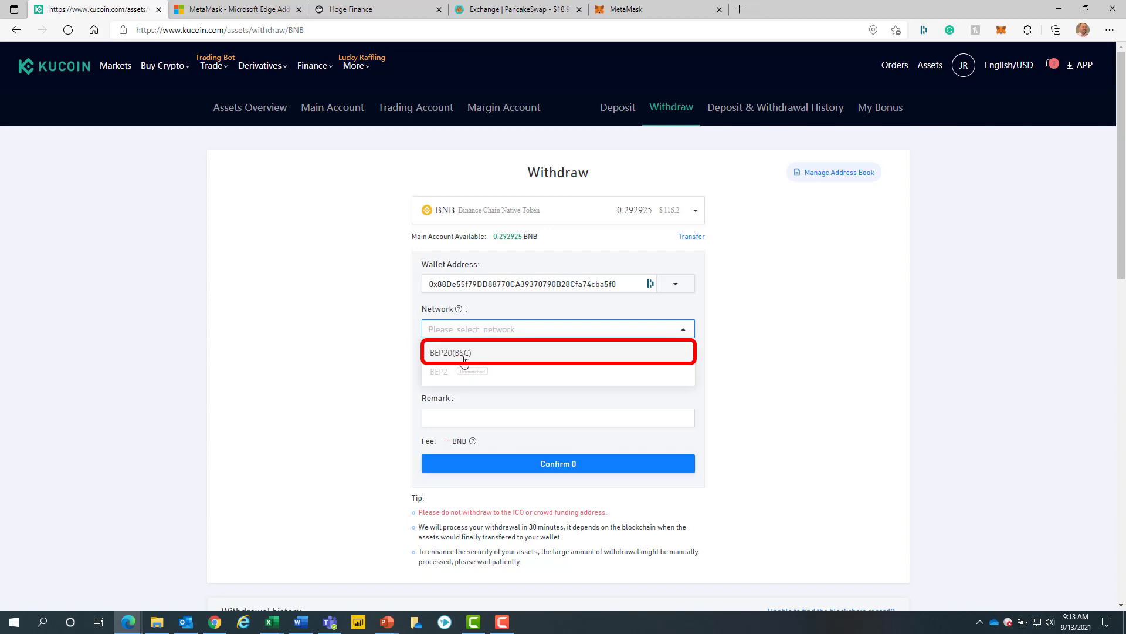
left_click(452, 352)
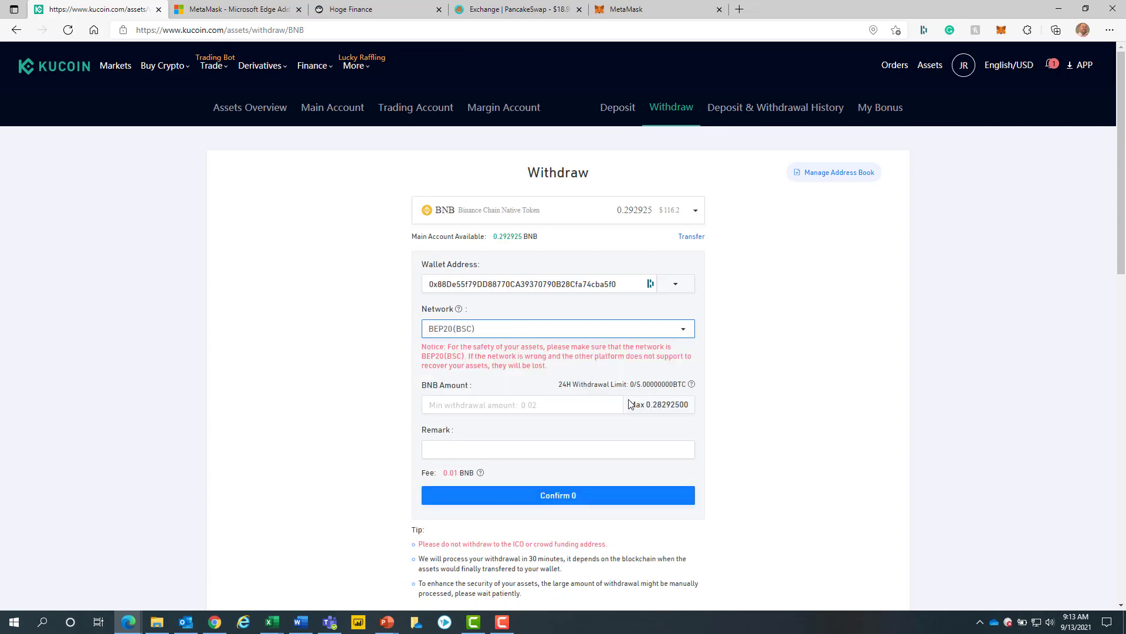
left_click(660, 404)
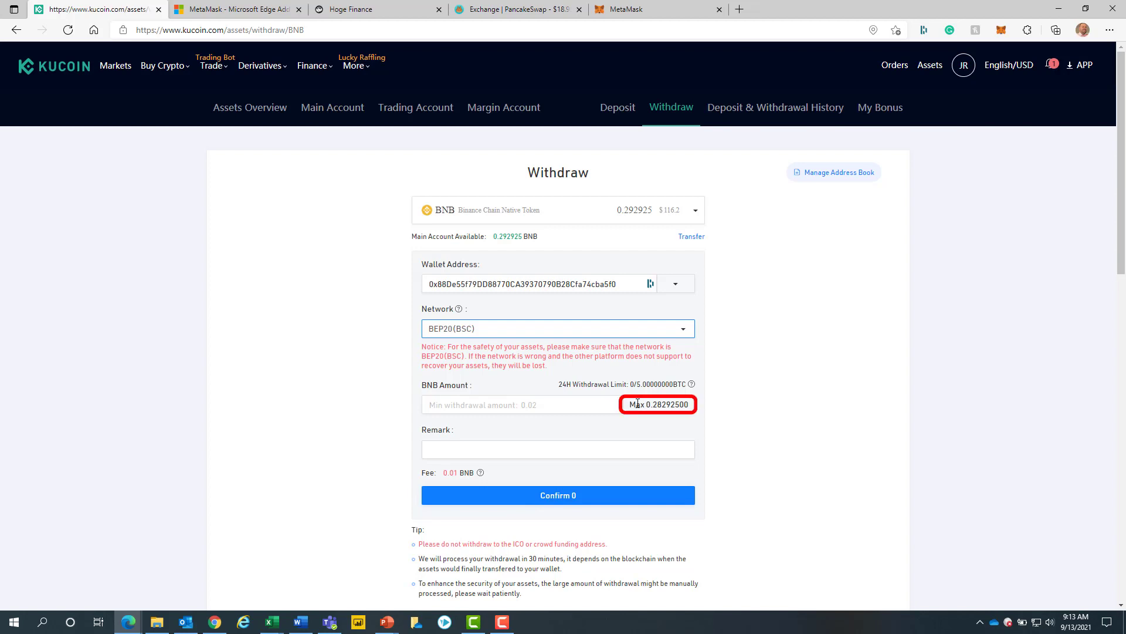
left_click(657, 404)
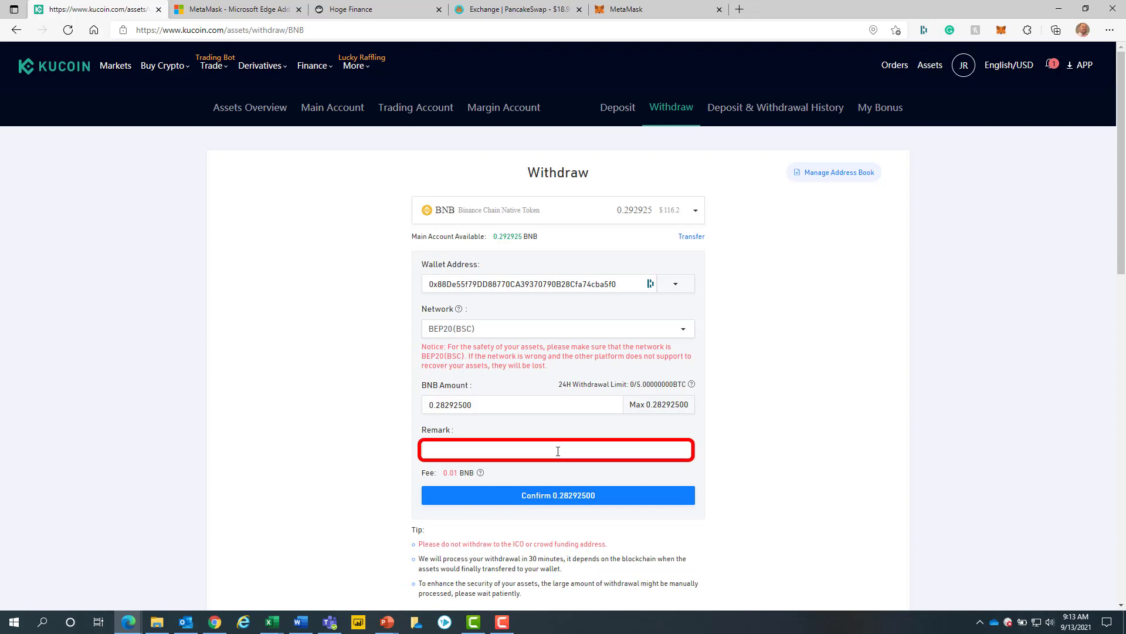
Add the remark 'Hoge Video' and confirm the 0.28292500 BNB withdrawal
type("Hoge Video")
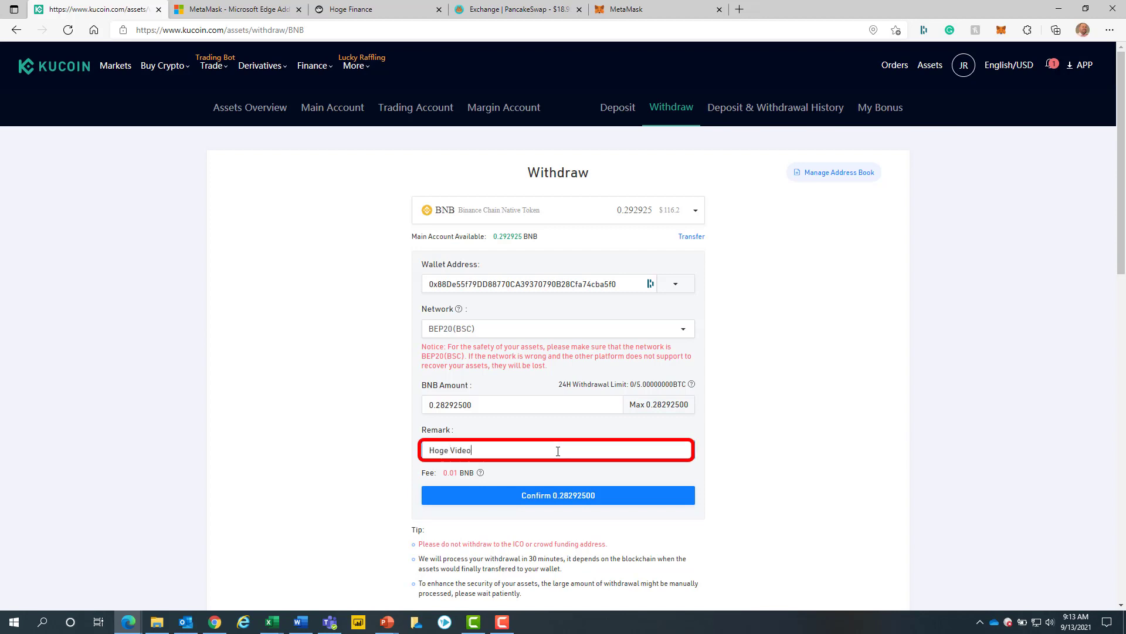
left_click(558, 495)
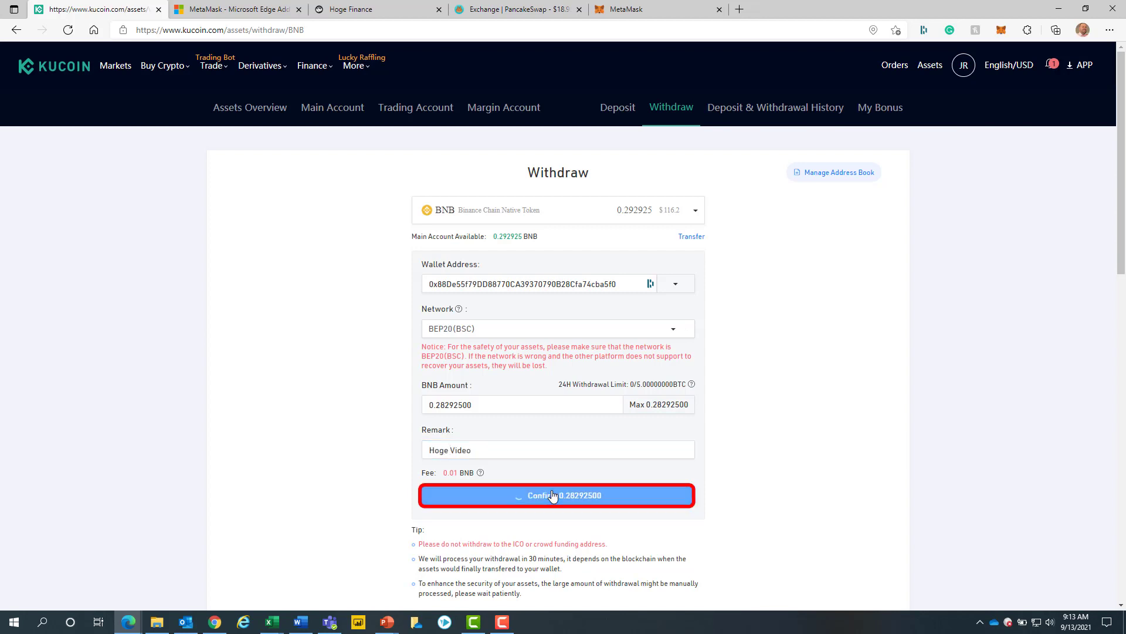
left_click(554, 496)
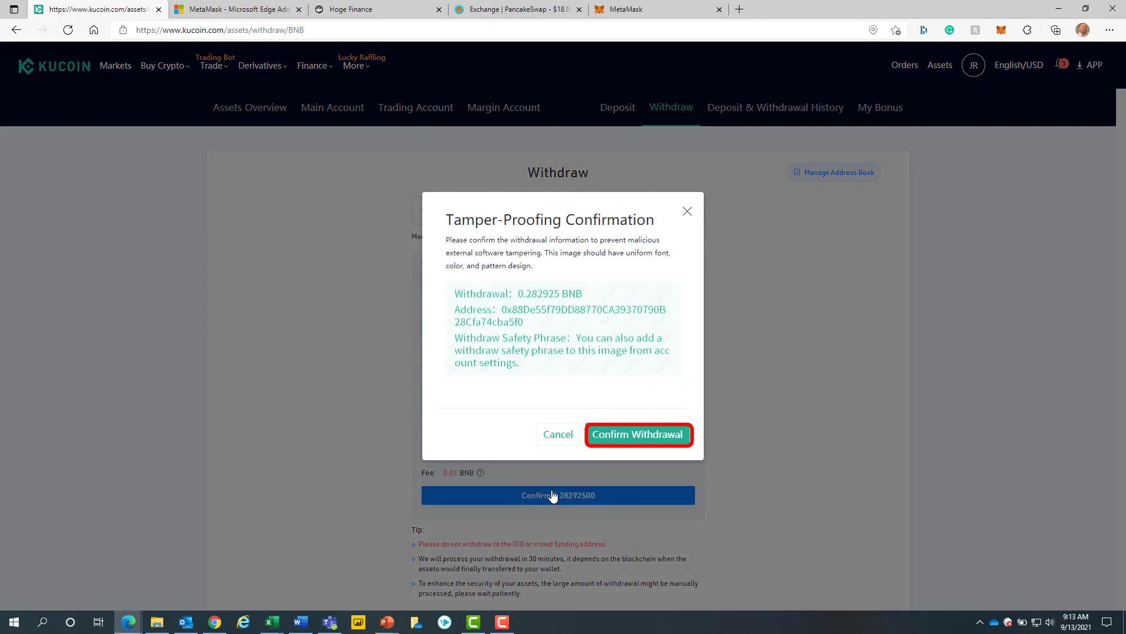
mouse_move(612, 443)
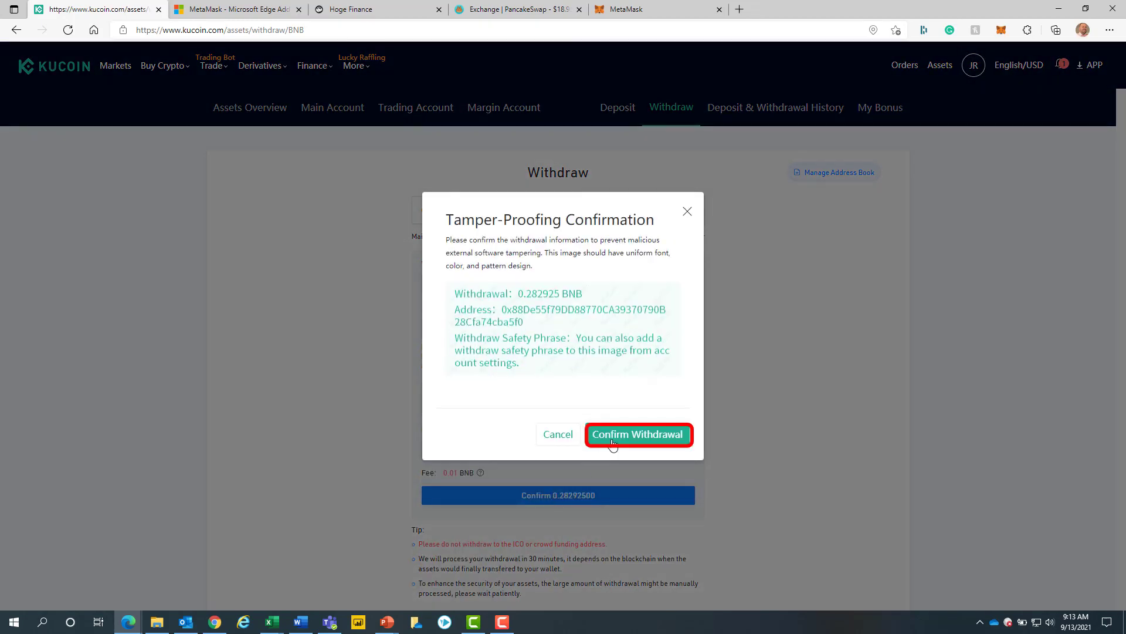
Confirm the withdrawal and submit the password, email and 2FA verification, leaving 0 BNB on KuCoin
left_click(639, 434)
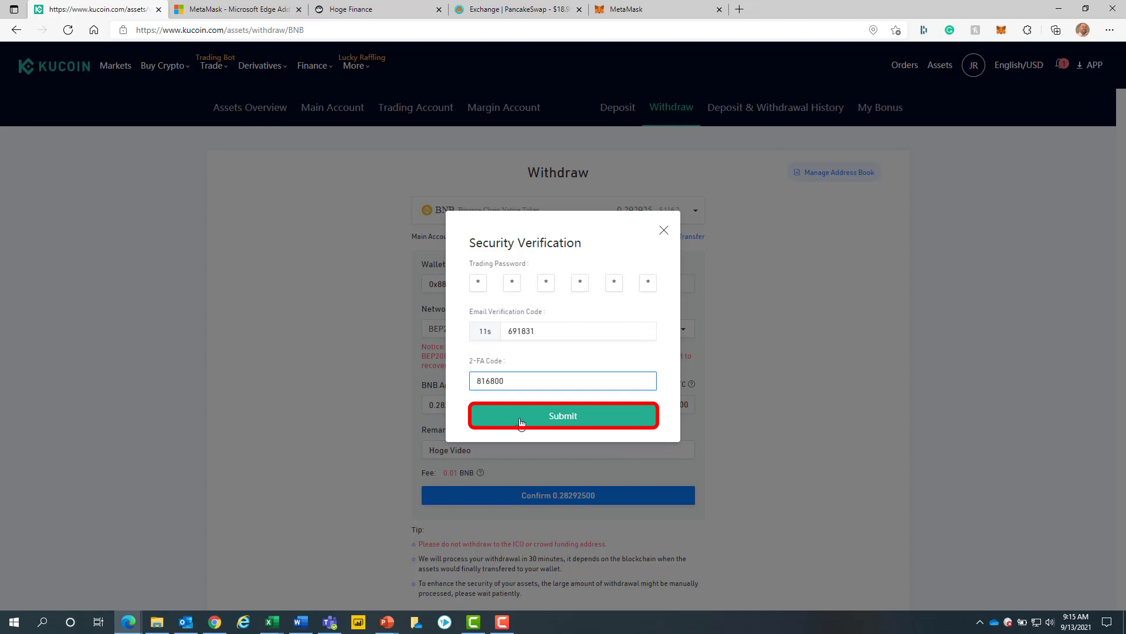
left_click(563, 415)
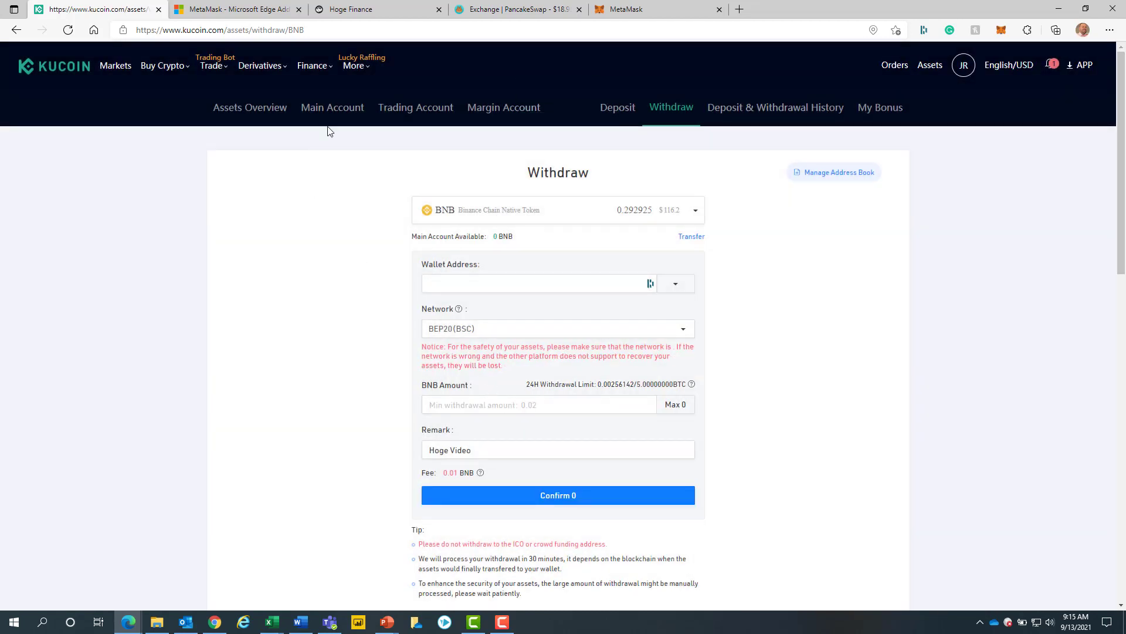
Verify Account 1 received 0.2829 BNB, then return to the PancakeSwap exchange
left_click(633, 9)
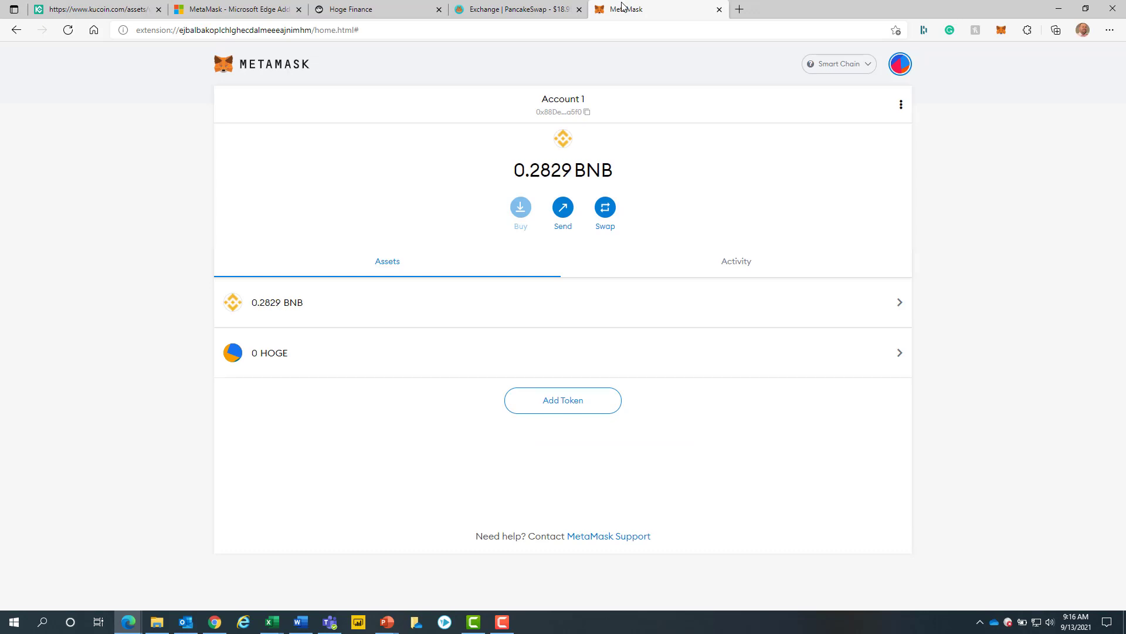
left_click(528, 10)
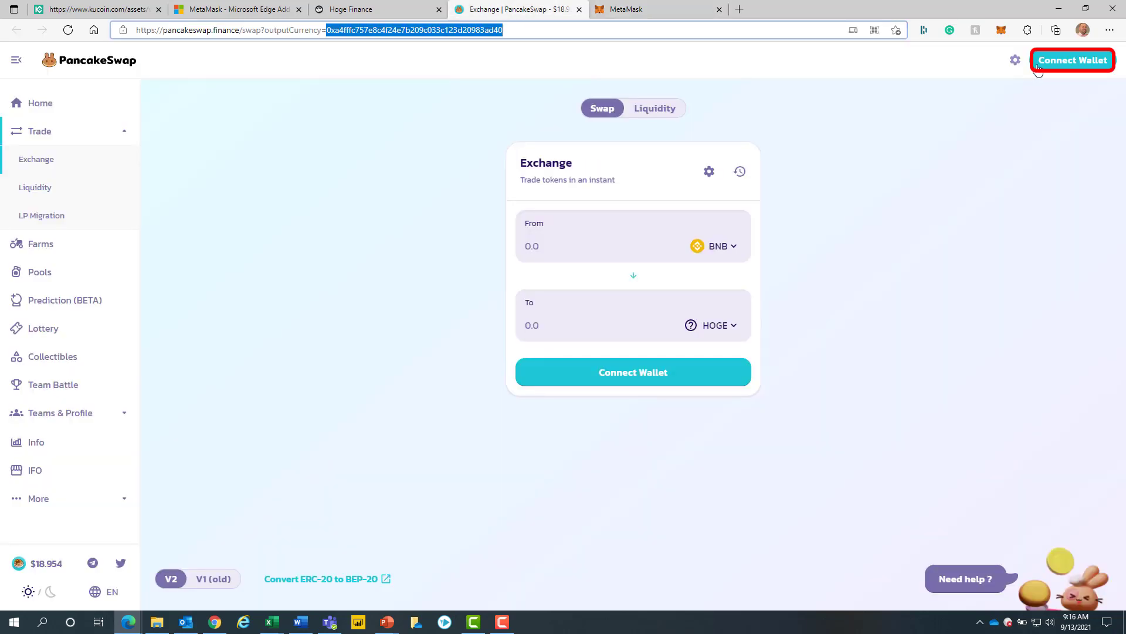
Connect MetaMask Account 1 to PancakeSwap so it shows the 0.282925 BNB balance
left_click(1072, 60)
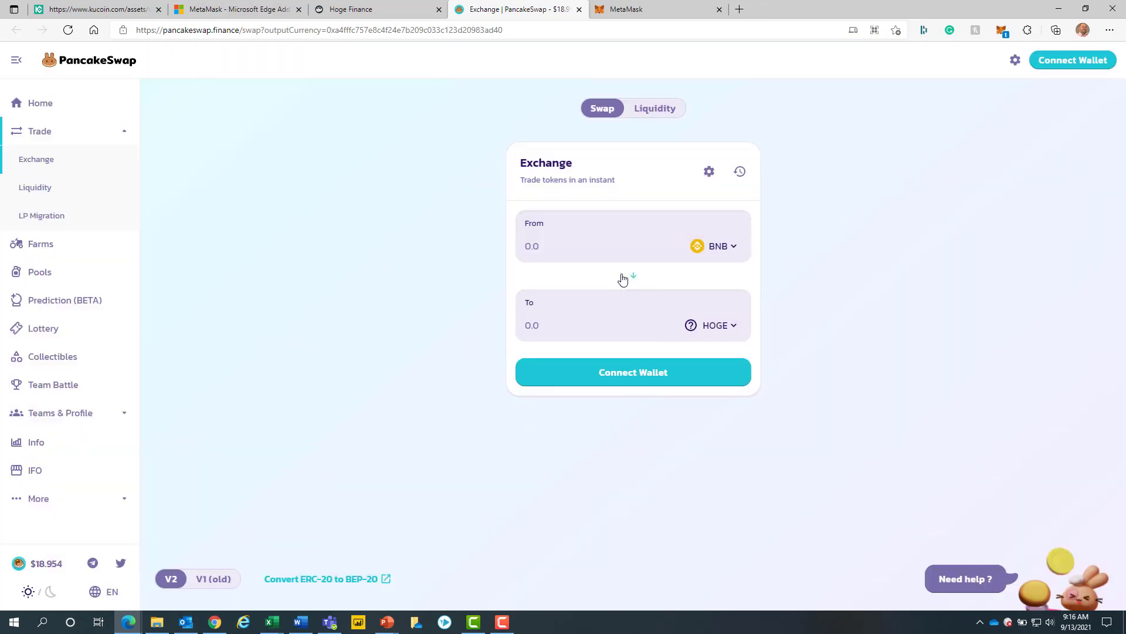
left_click(632, 372)
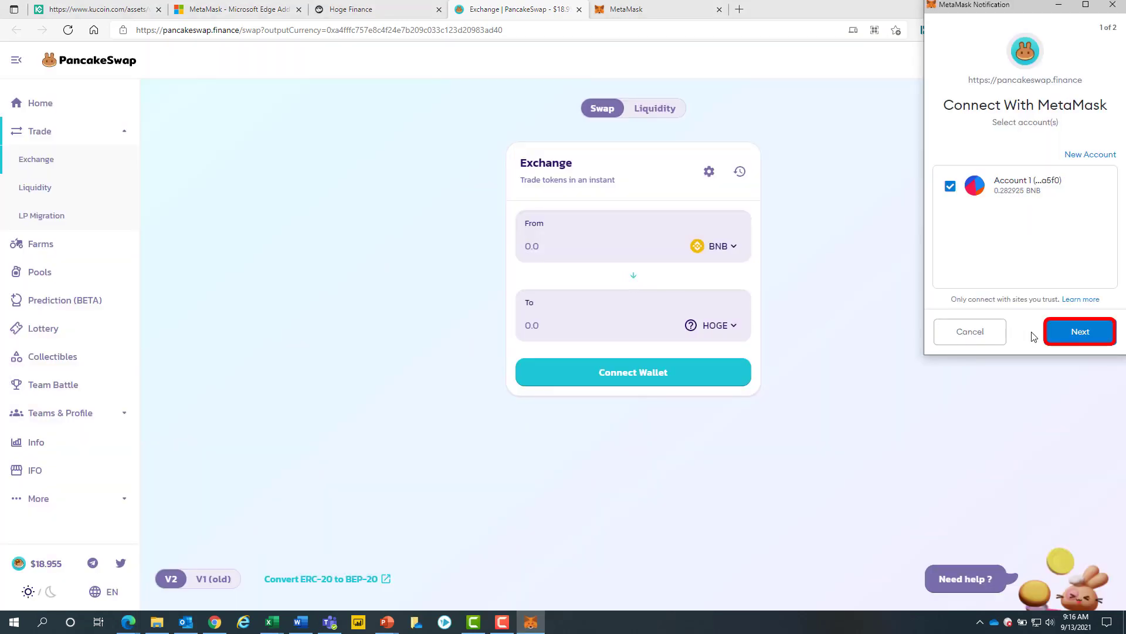
left_click(1079, 331)
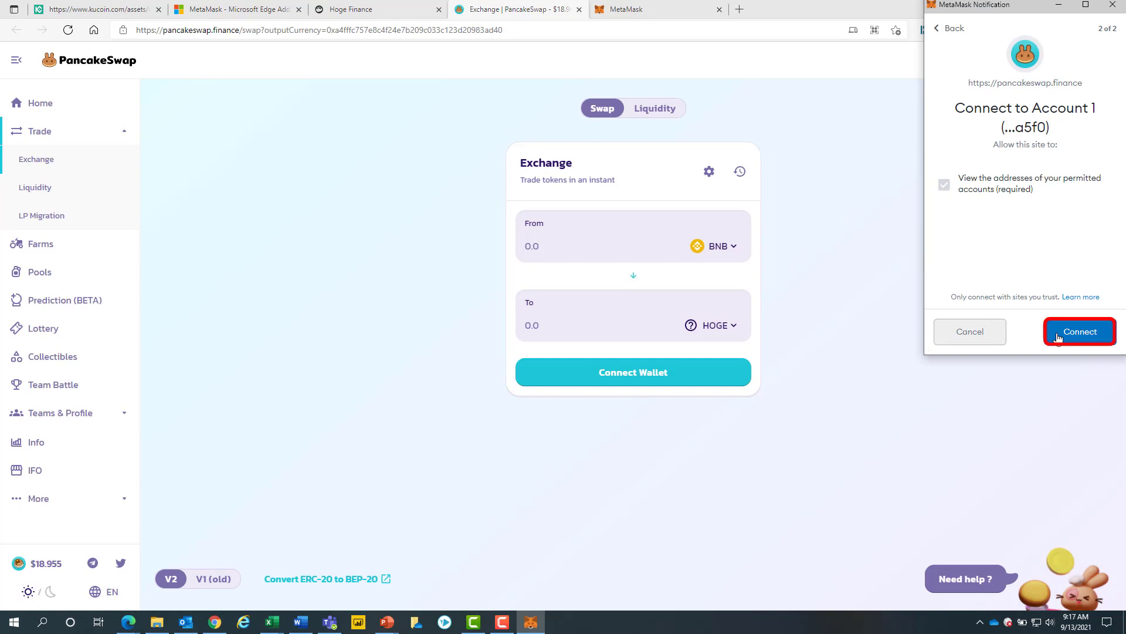
left_click(1080, 331)
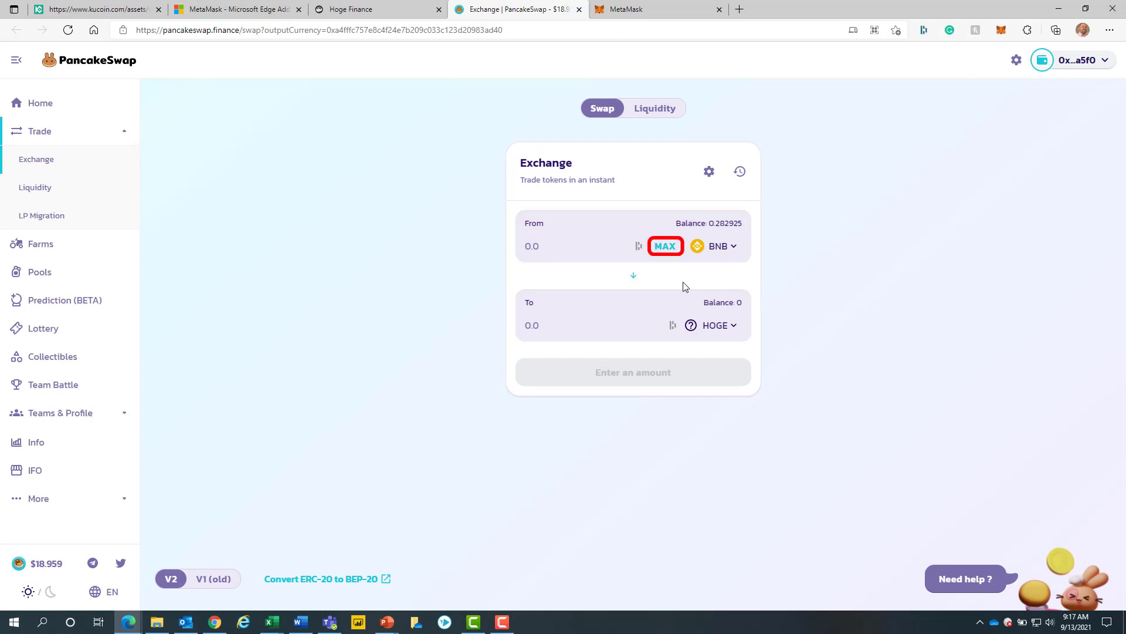
Enter 0.25 BNB as the From amount, estimating 884,585 HOGE received
left_click(666, 247)
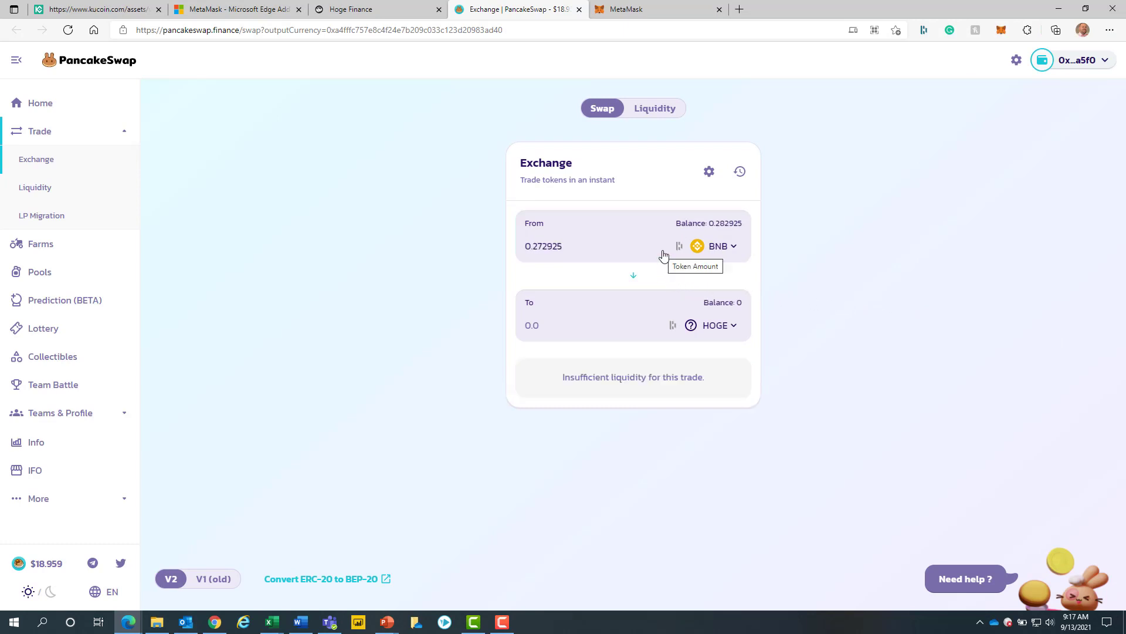
left_click(573, 246)
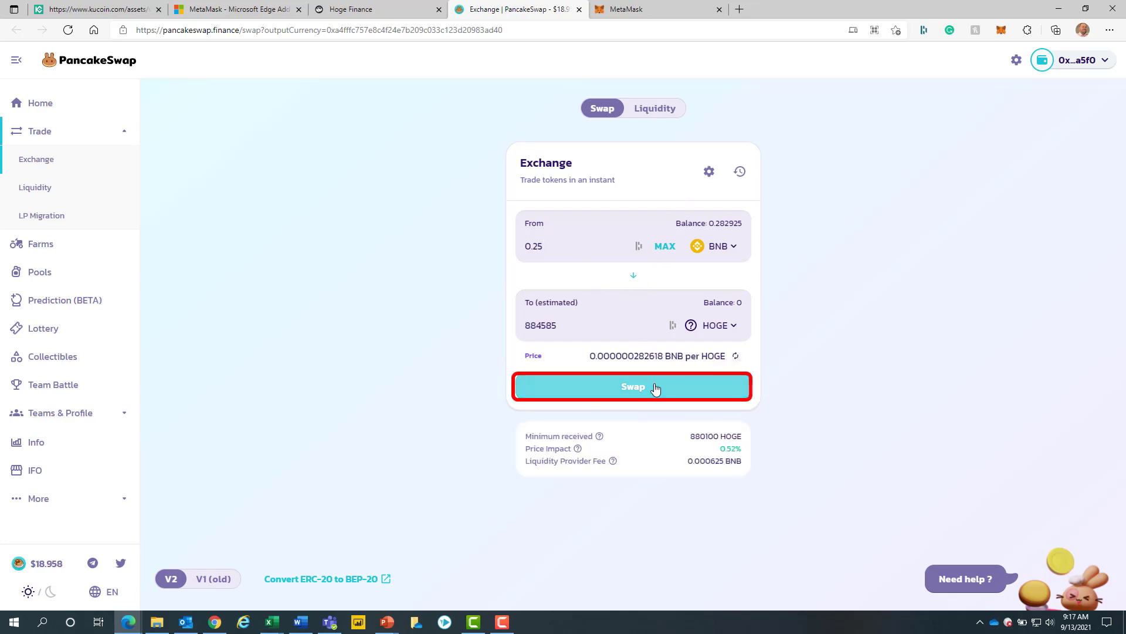
Swap 0.25 BNB for HOGE, confirm it in MetaMask and dismiss the Transaction Submitted notice
left_click(632, 387)
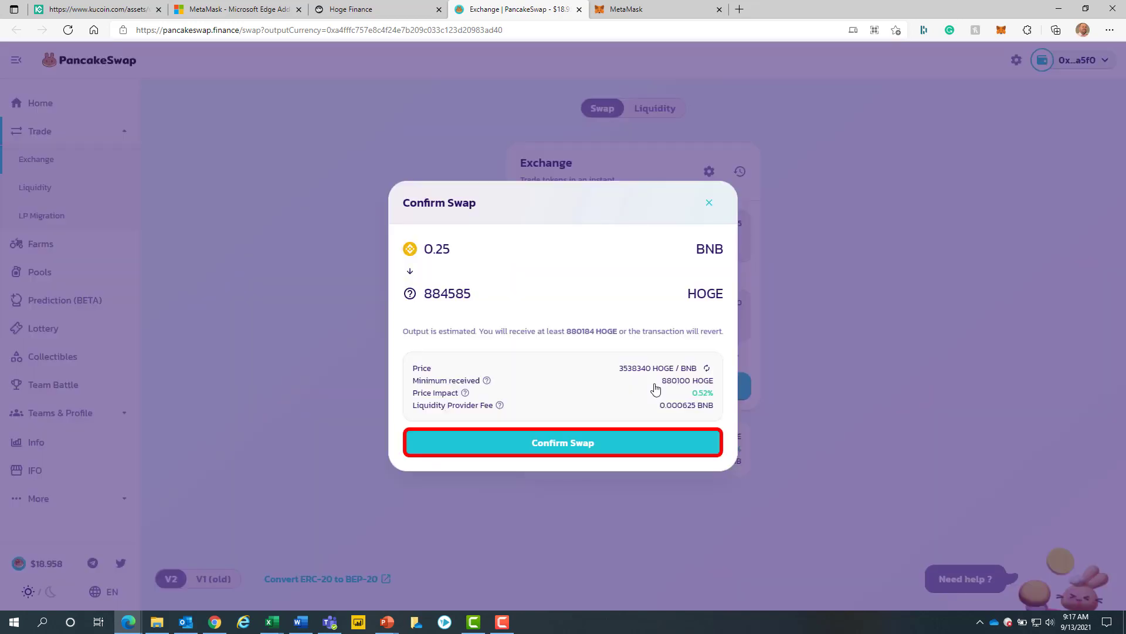
mouse_move(624, 446)
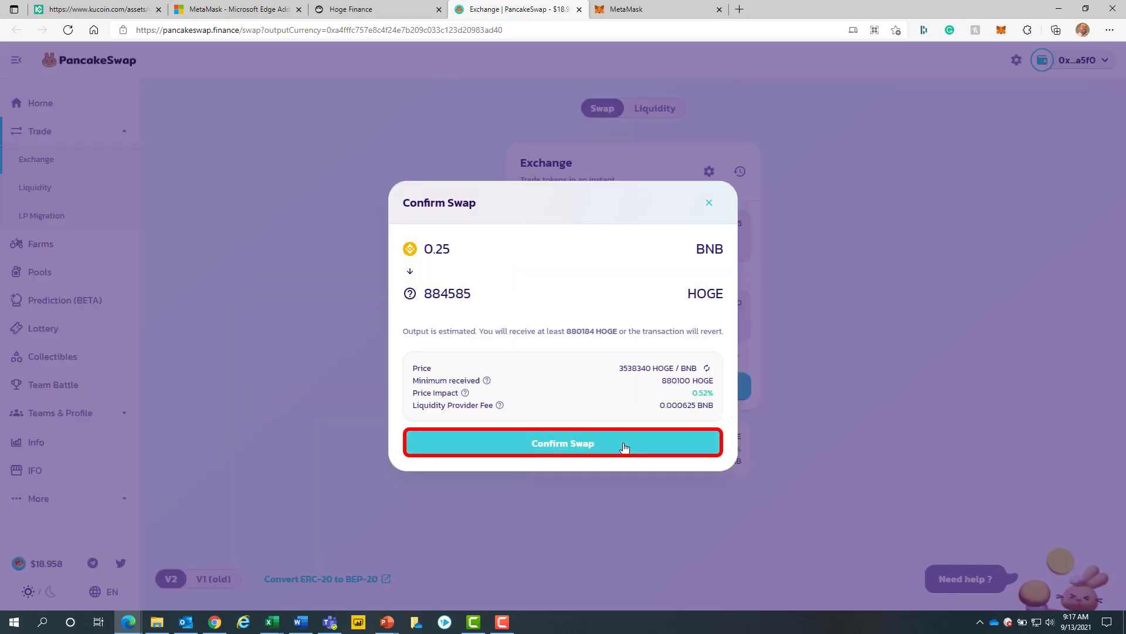
left_click(563, 443)
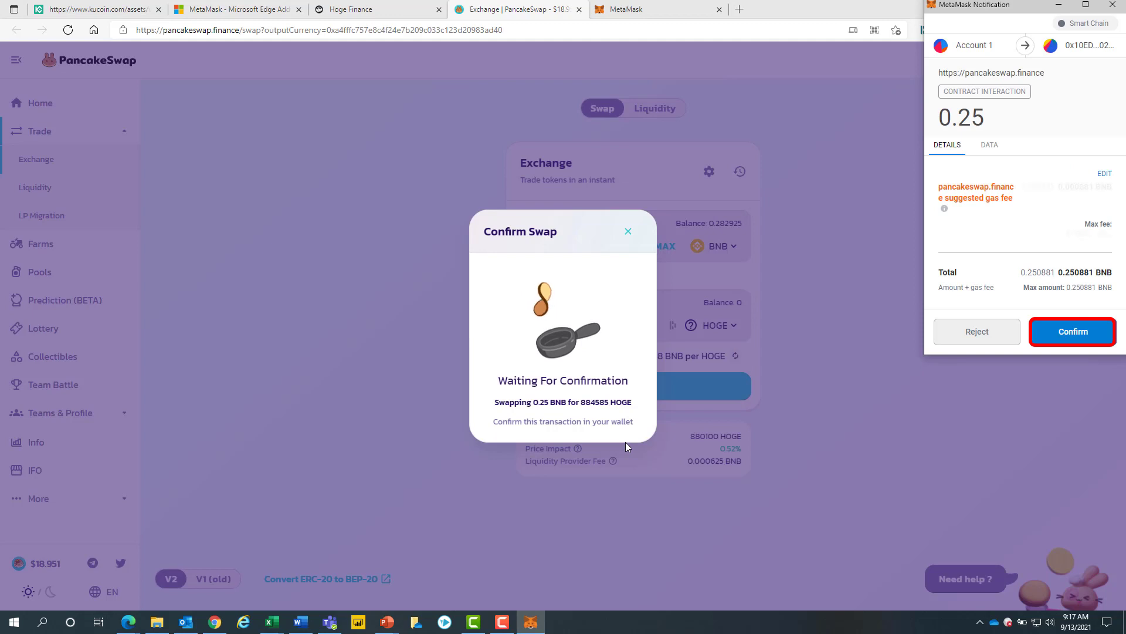
left_click(1072, 331)
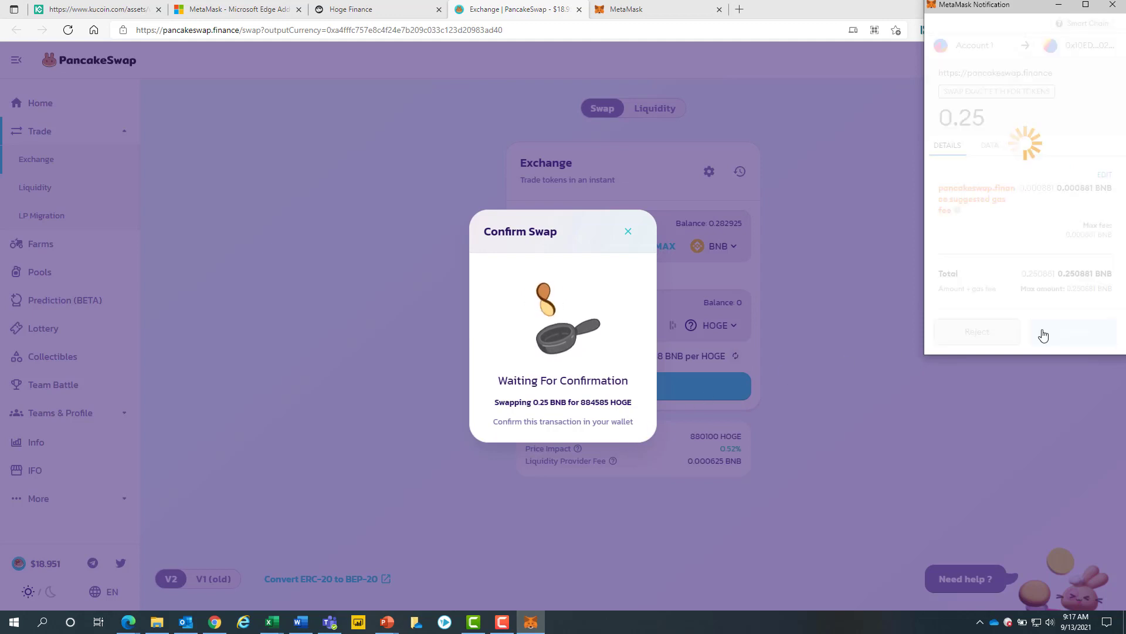
left_click(1072, 331)
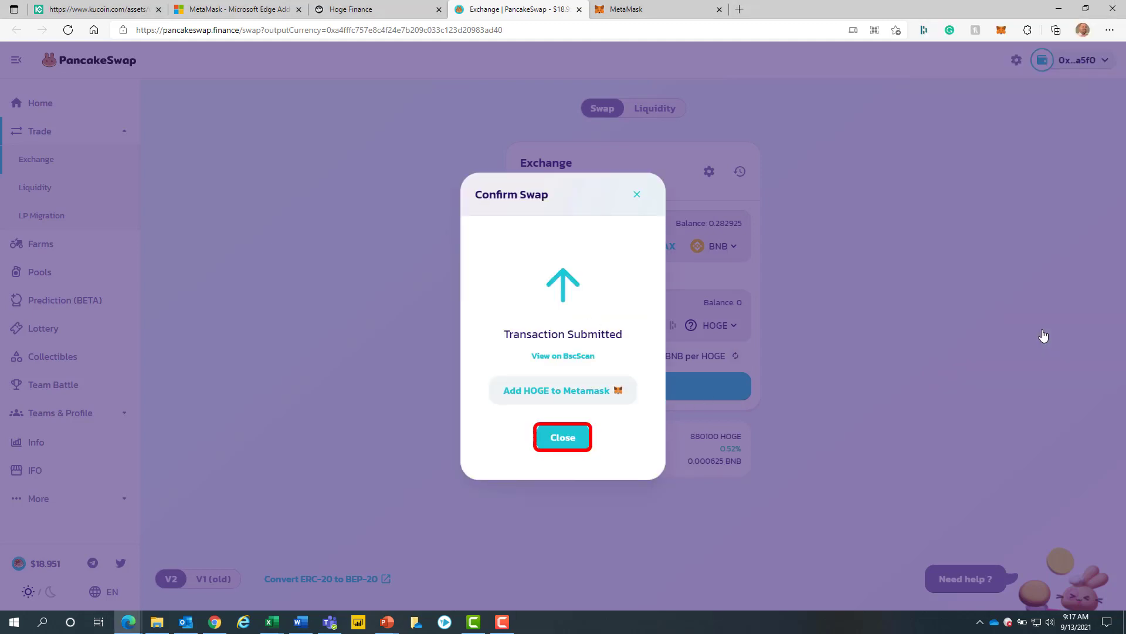
left_click(563, 436)
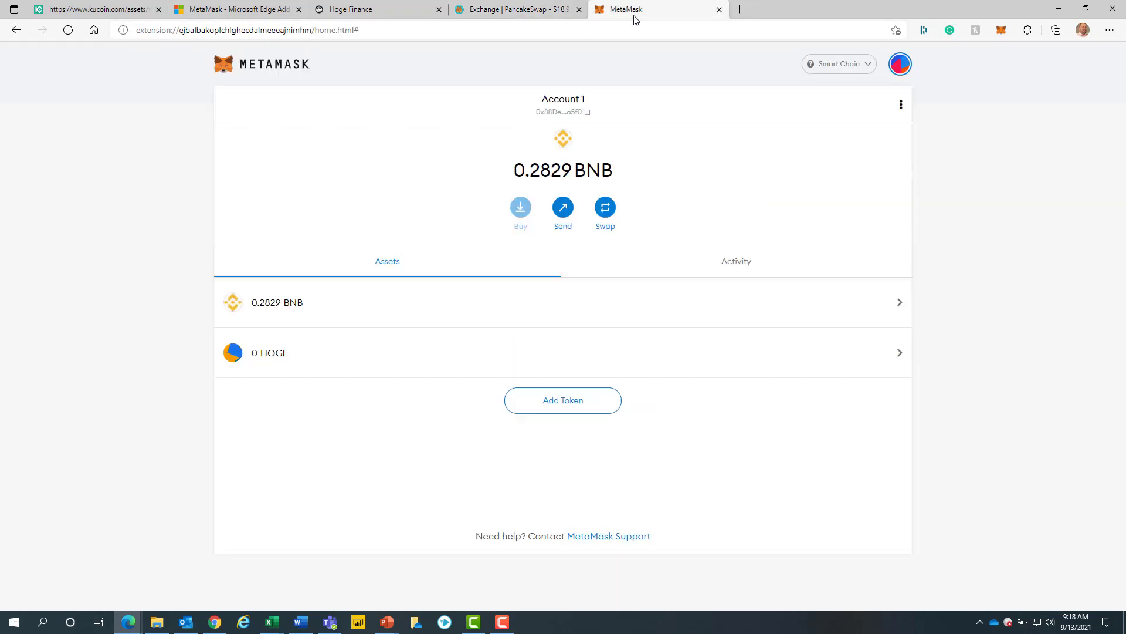
mouse_move(654, 204)
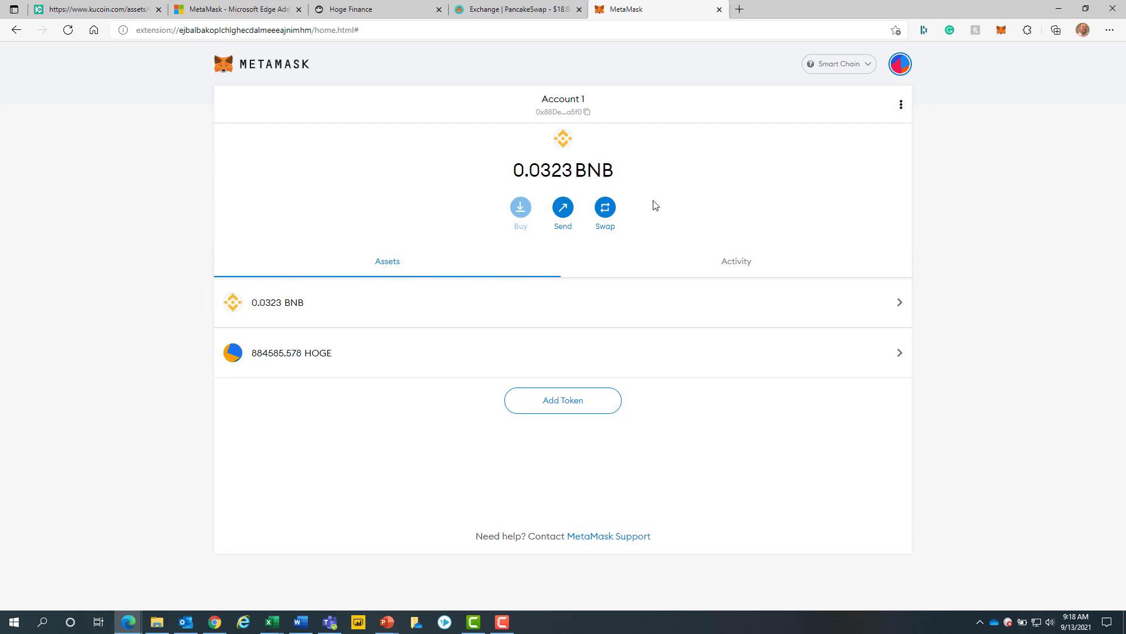
mouse_move(629, 210)
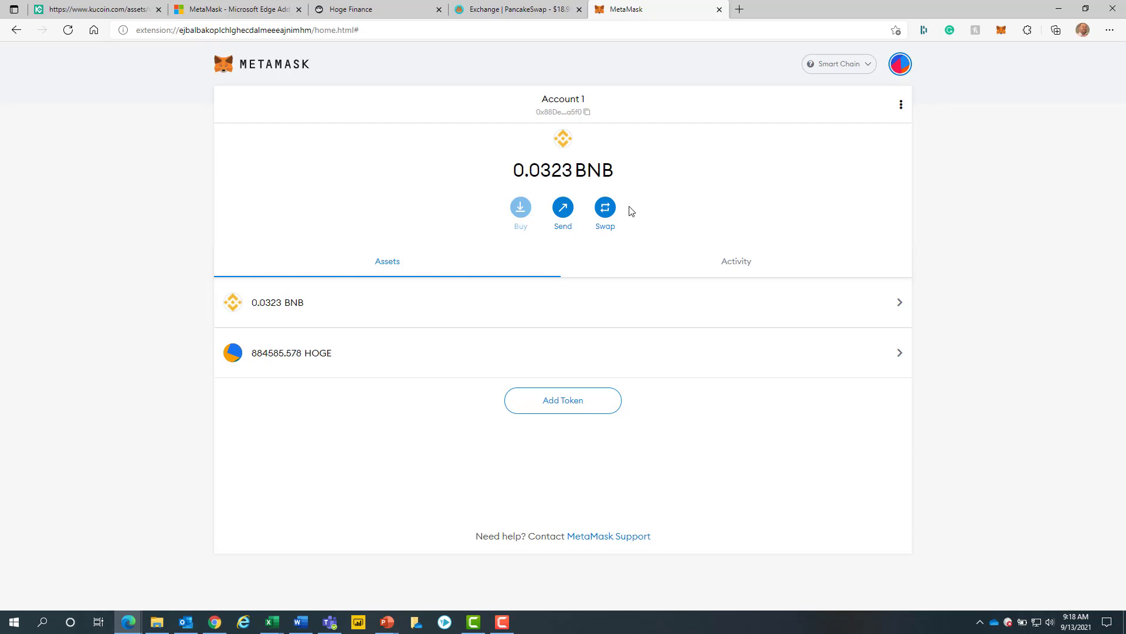